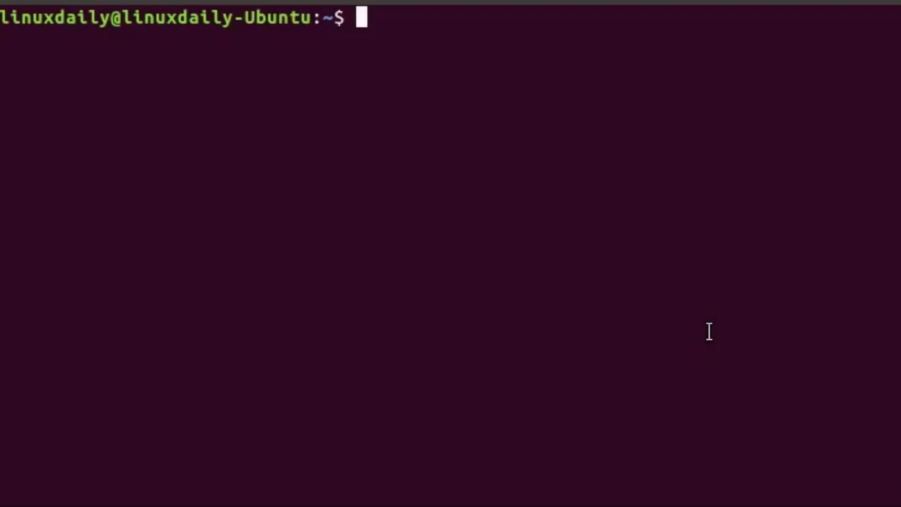
- Type 'LinuxDail' at the shell prompt without running it
{"action": "type", "text": "Lin"}
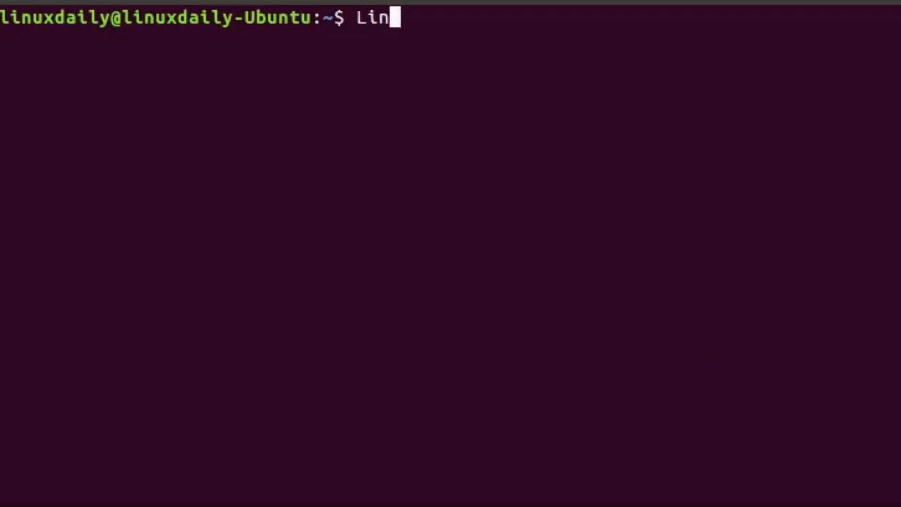
{"action": "type", "text": "uxDail"}
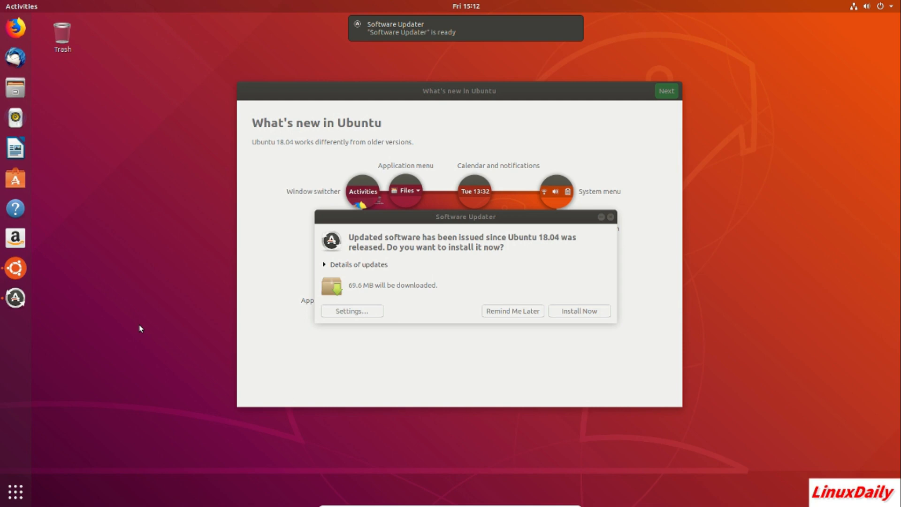
{"action": "mouse_move", "coordinate": [443, 220]}
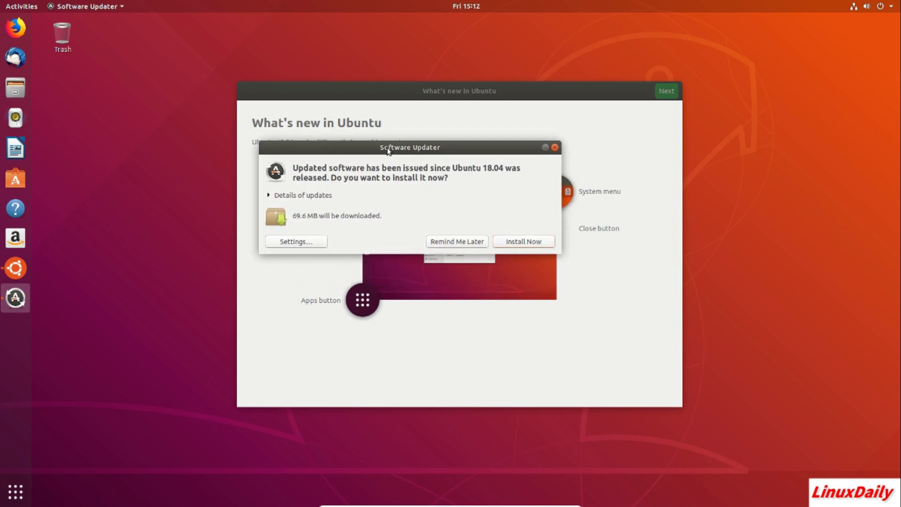
{"action": "mouse_move", "coordinate": [491, 142]}
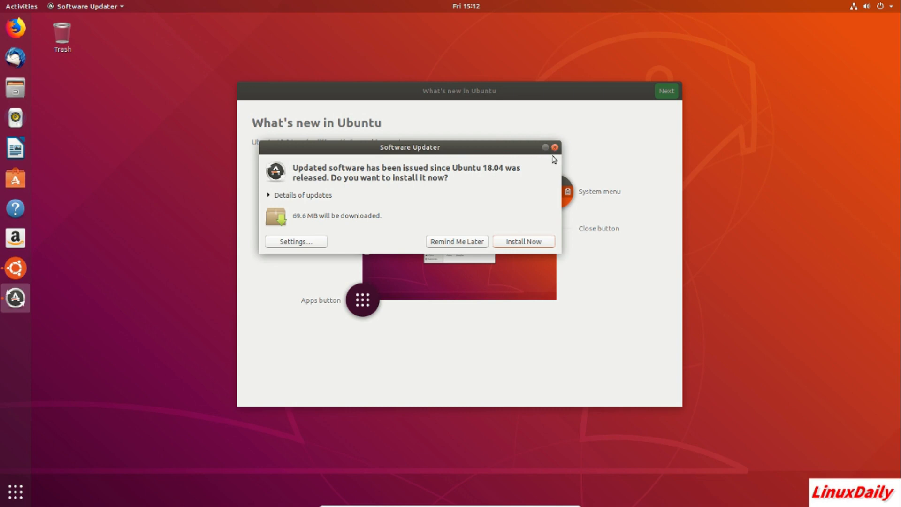
- Postpone the offered updates and step through the Welcome to Ubuntu tour to Done
{"action": "left_click", "coordinate": [553, 147]}
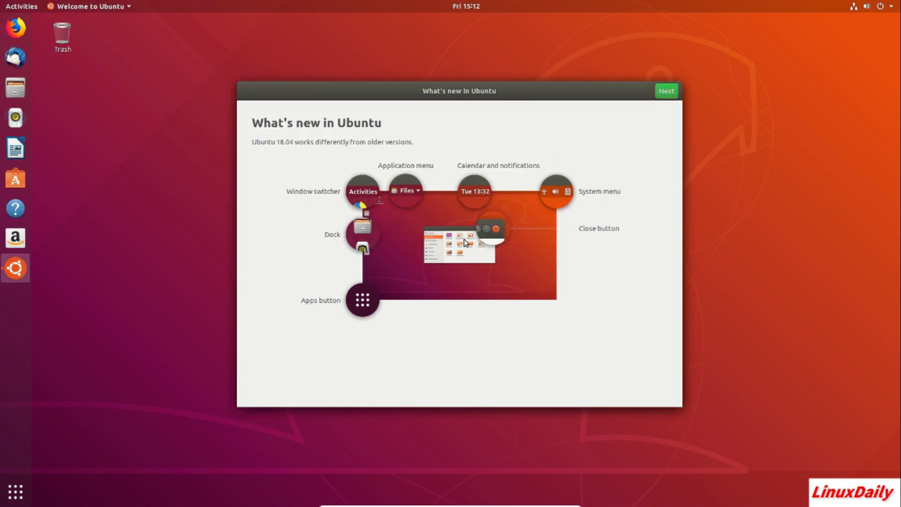
{"action": "mouse_move", "coordinate": [465, 205]}
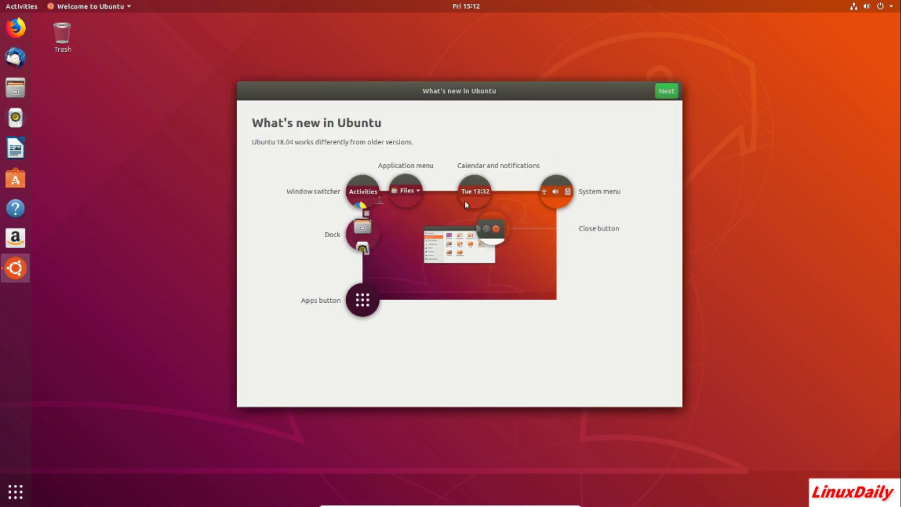
{"action": "mouse_move", "coordinate": [398, 87]}
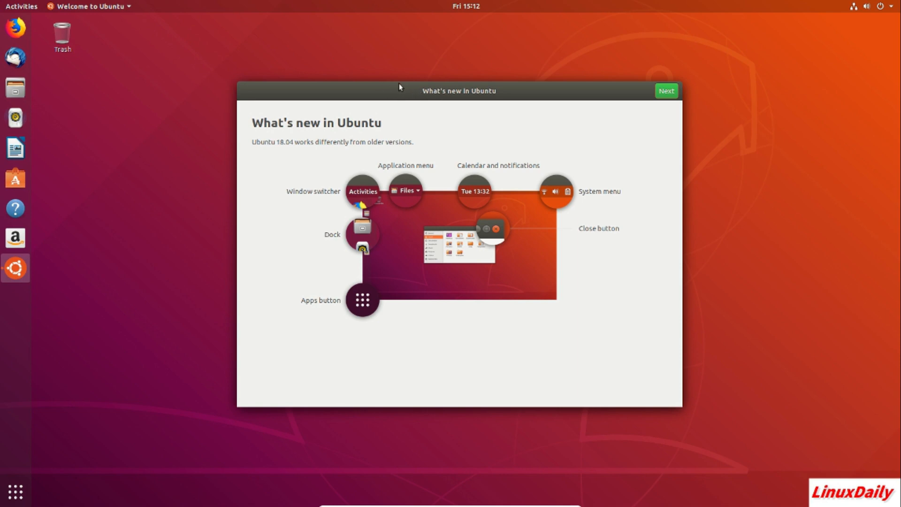
{"action": "mouse_move", "coordinate": [470, 78]}
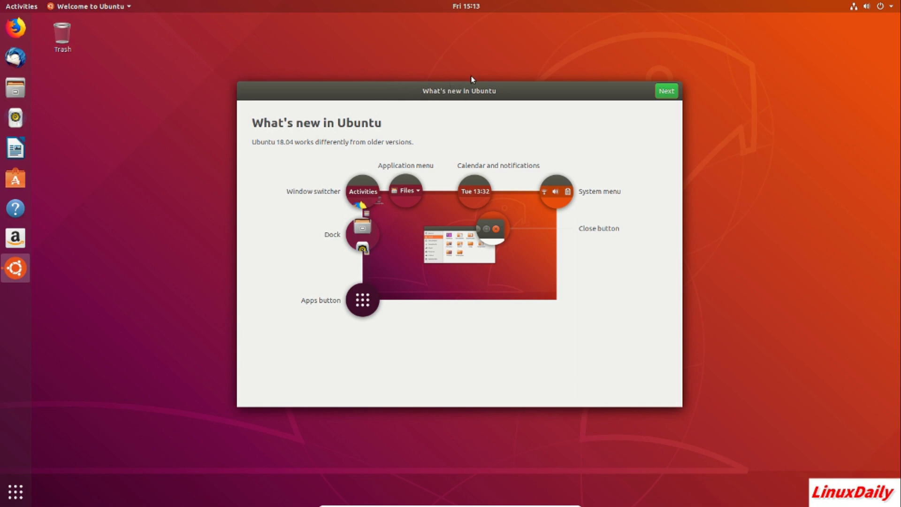
{"action": "mouse_move", "coordinate": [666, 91]}
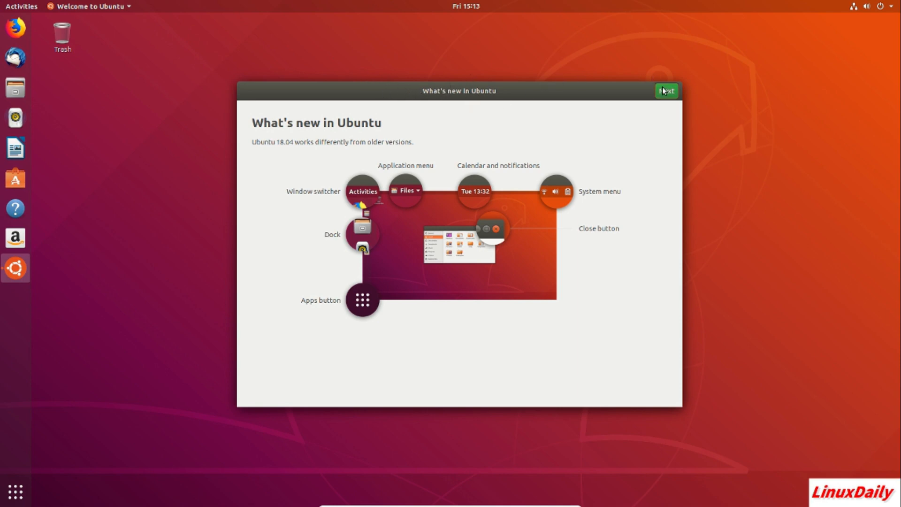
{"action": "left_click", "coordinate": [665, 90]}
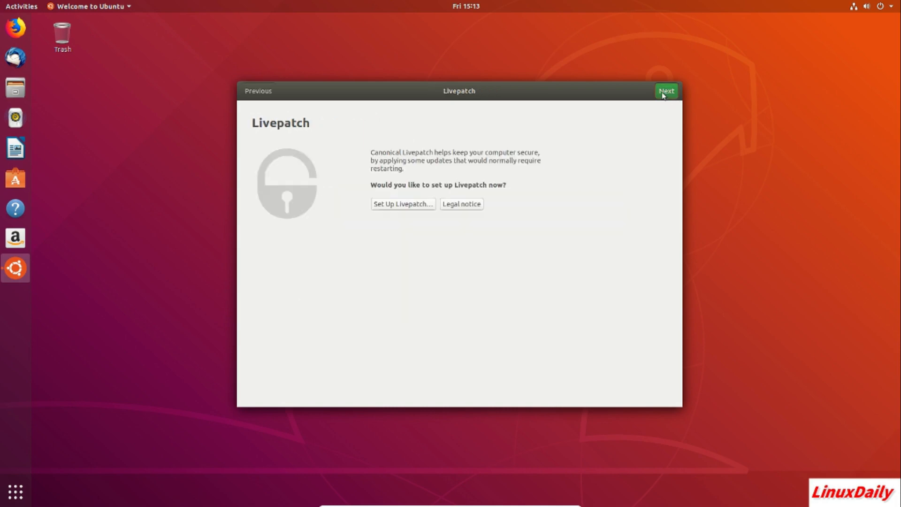
{"action": "left_click", "coordinate": [665, 90]}
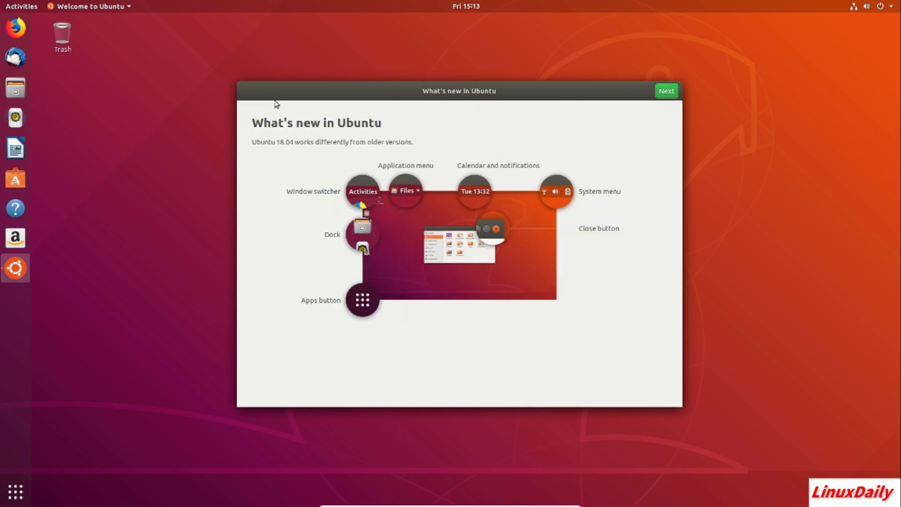
{"action": "mouse_move", "coordinate": [632, 95]}
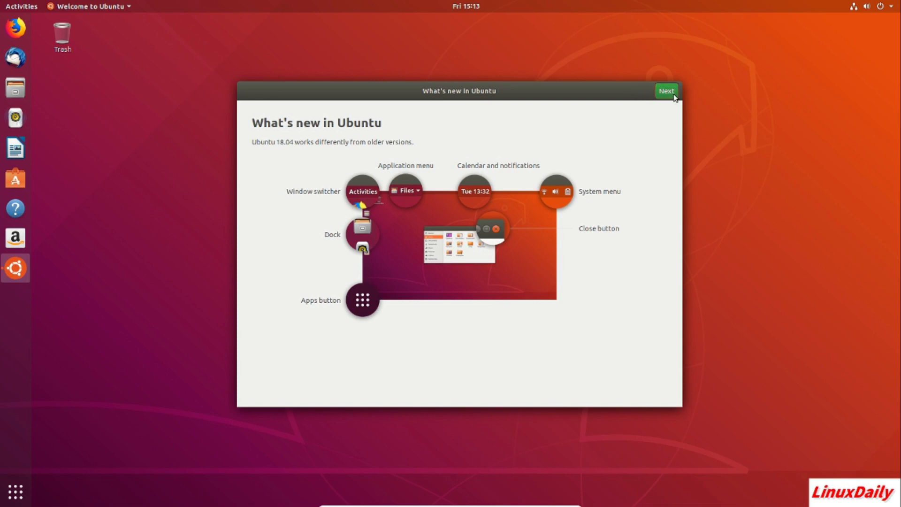
{"action": "left_click", "coordinate": [665, 91]}
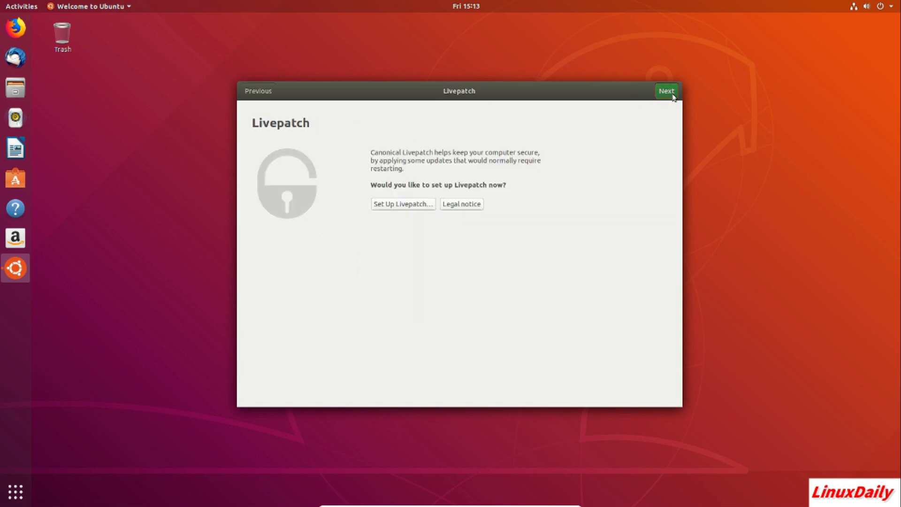
{"action": "left_click", "coordinate": [666, 91]}
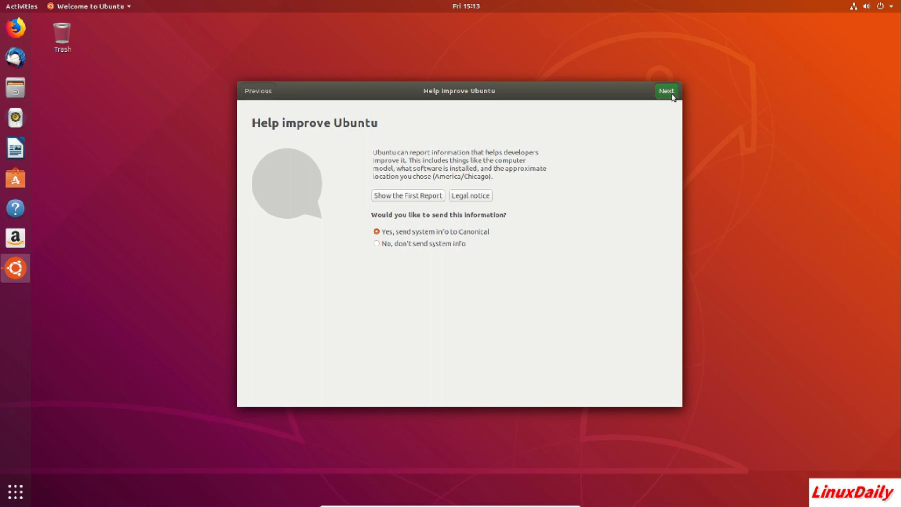
{"action": "left_click", "coordinate": [664, 91]}
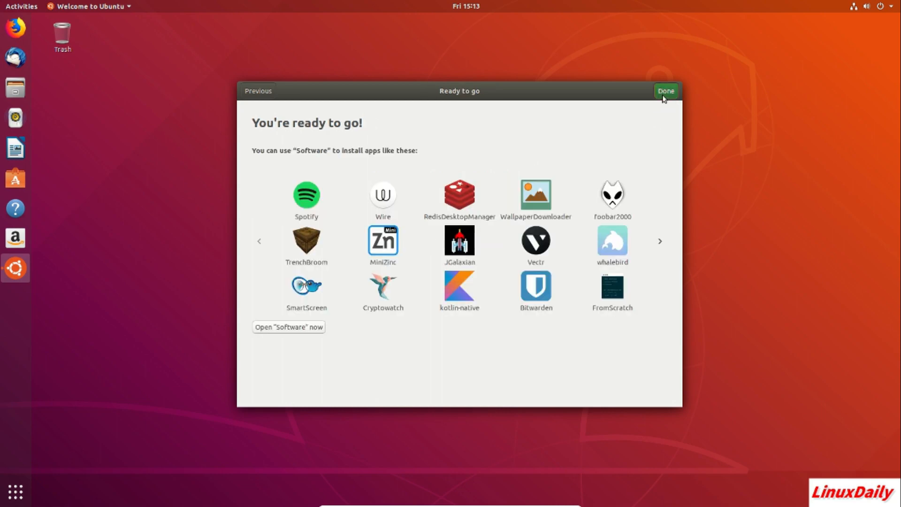
{"action": "left_click", "coordinate": [664, 91]}
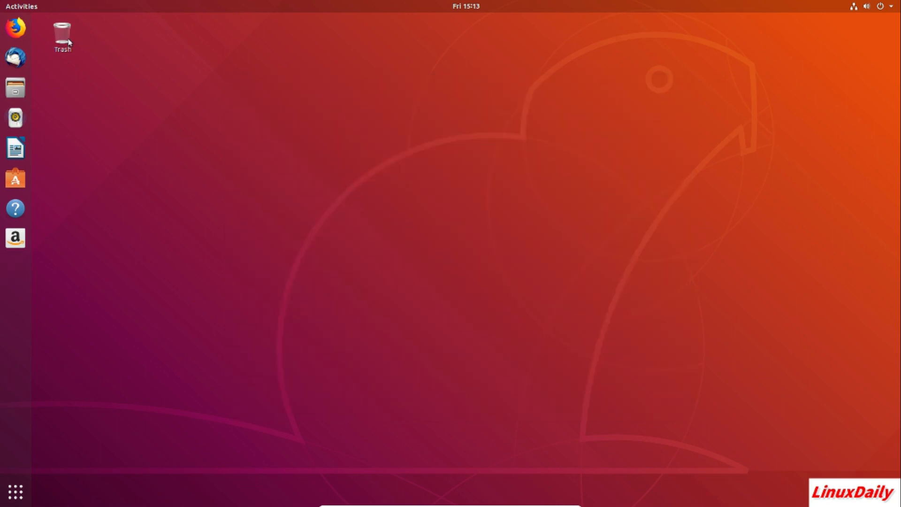
{"action": "mouse_move", "coordinate": [457, 128]}
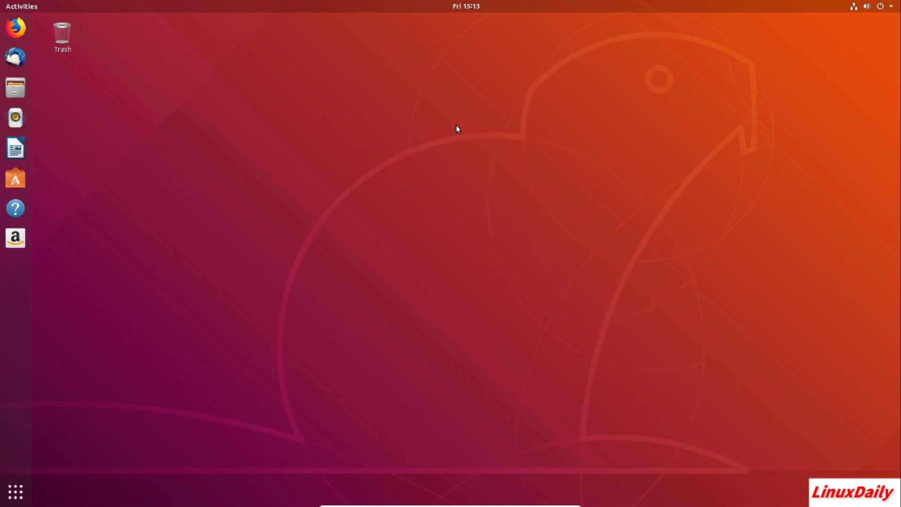
{"action": "mouse_move", "coordinate": [298, 157]}
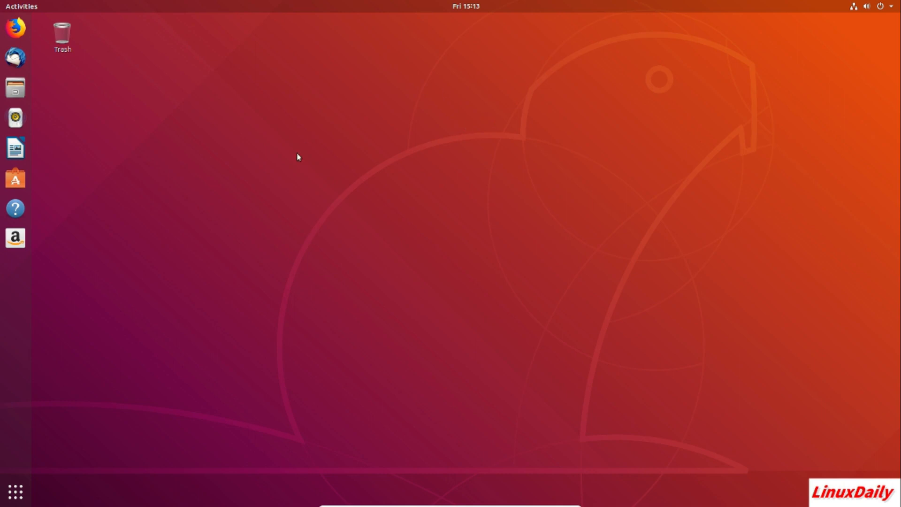
{"action": "mouse_move", "coordinate": [467, 172]}
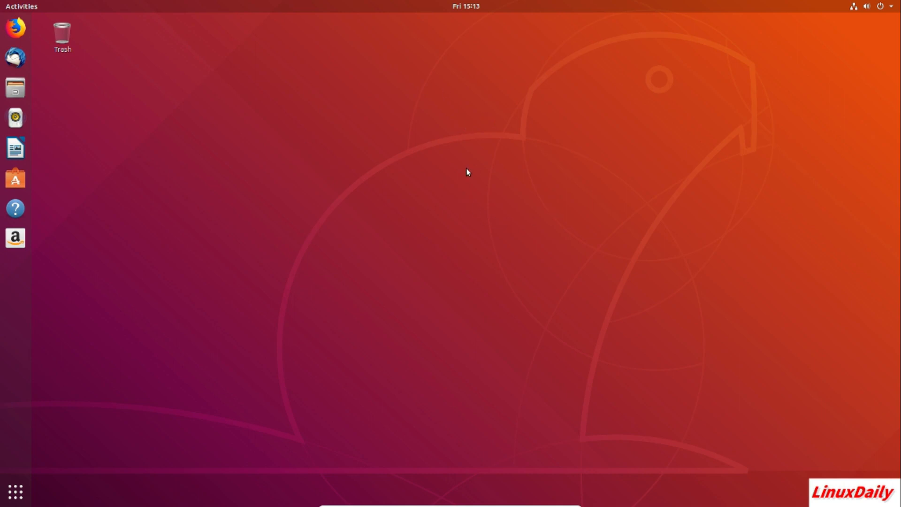
{"action": "mouse_move", "coordinate": [470, 169]}
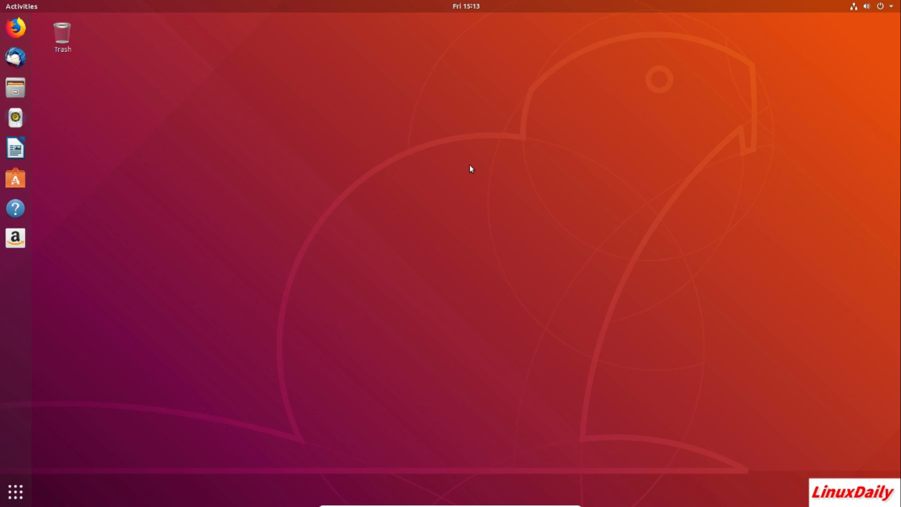
{"action": "mouse_move", "coordinate": [38, 53]}
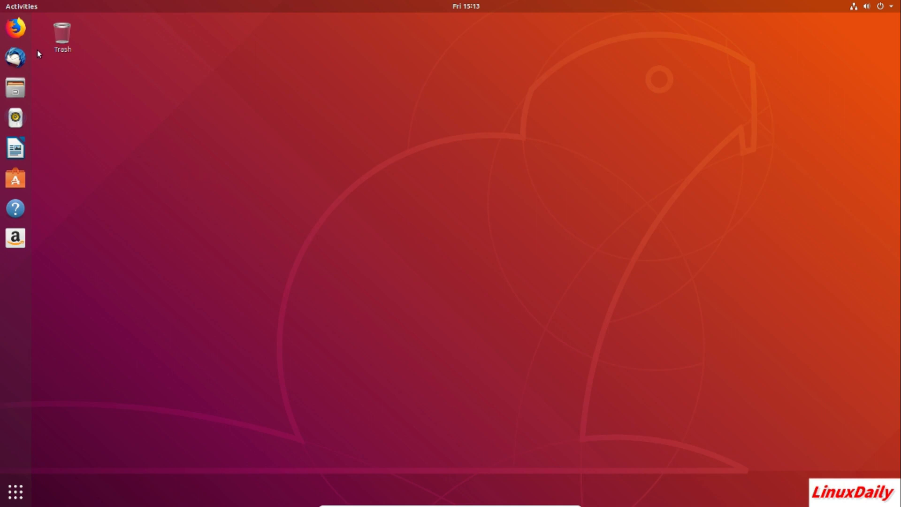
{"action": "mouse_move", "coordinate": [389, 172]}
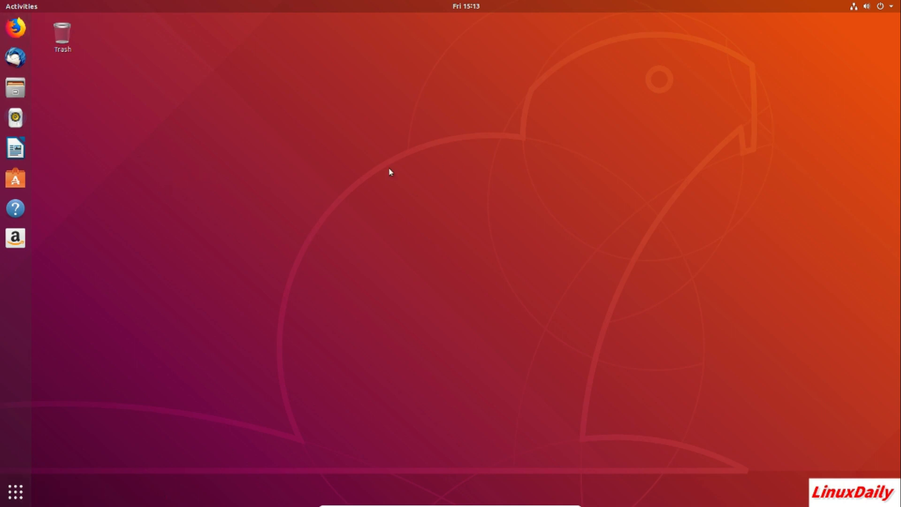
{"action": "mouse_move", "coordinate": [472, 314]}
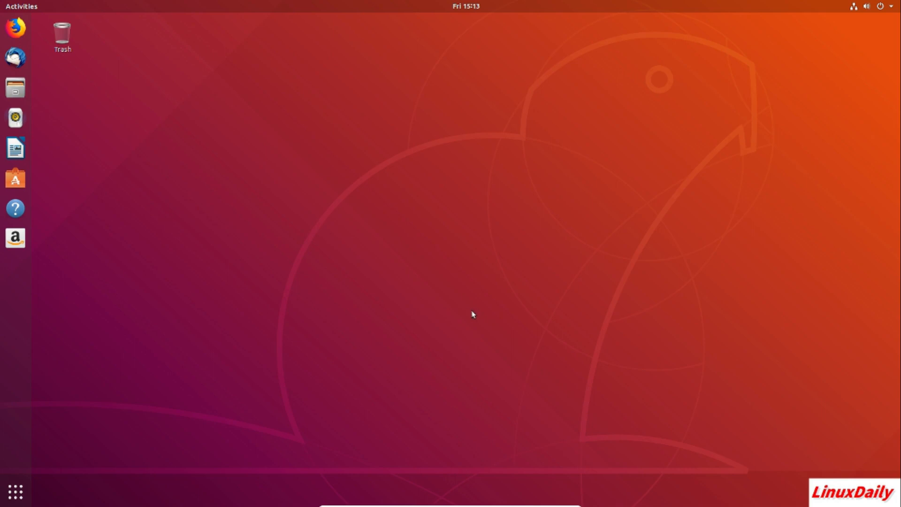
{"action": "mouse_move", "coordinate": [292, 318]}
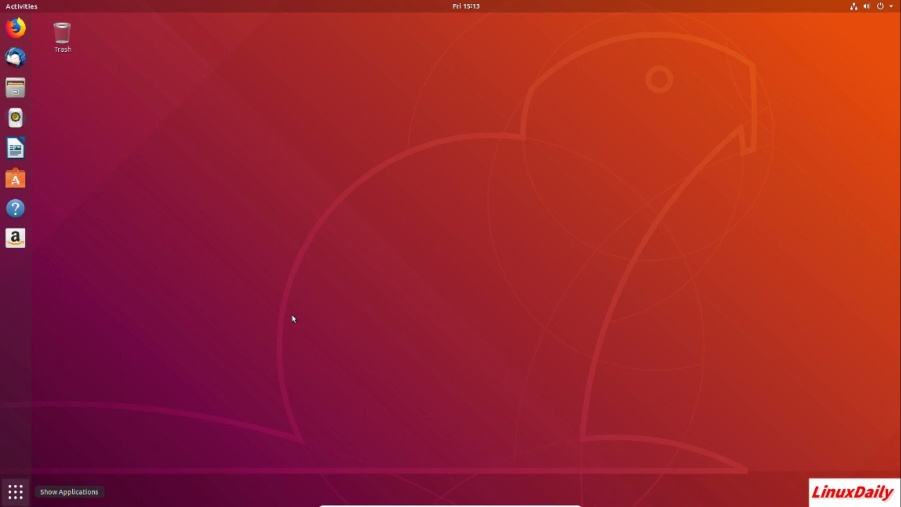
{"action": "left_click", "coordinate": [14, 491]}
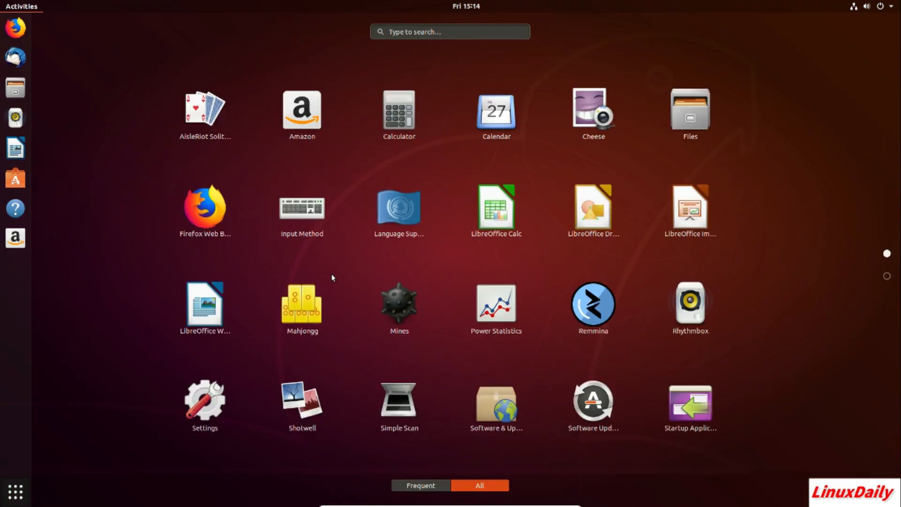
{"action": "mouse_move", "coordinate": [689, 207]}
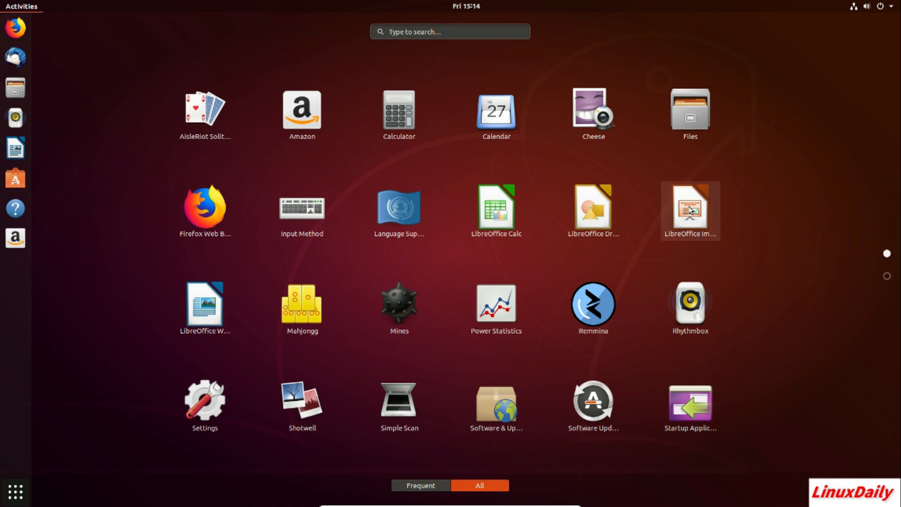
{"action": "mouse_move", "coordinate": [387, 247]}
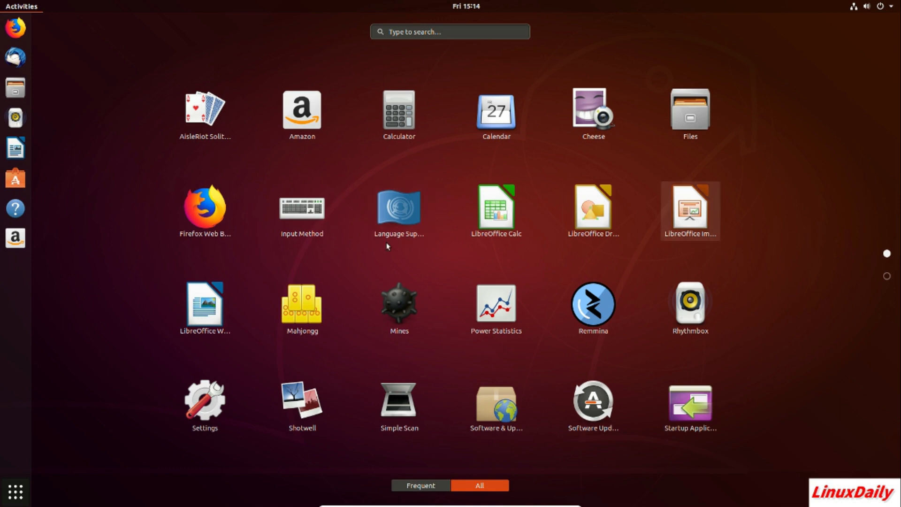
{"action": "mouse_move", "coordinate": [399, 81]}
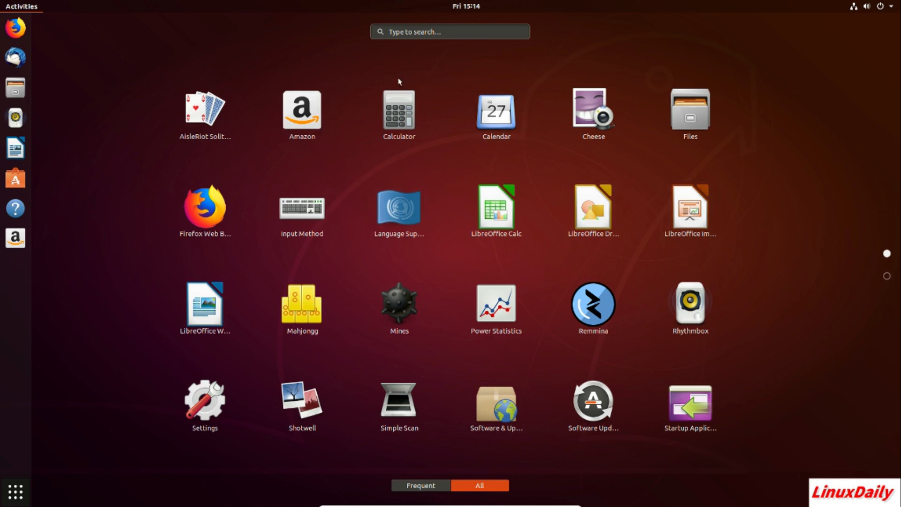
{"action": "mouse_move", "coordinate": [353, 183]}
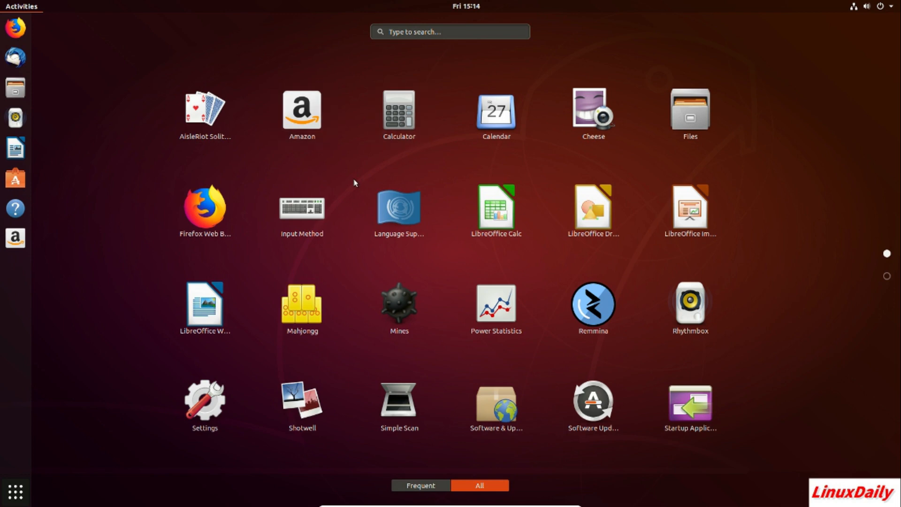
{"action": "mouse_move", "coordinate": [527, 202]}
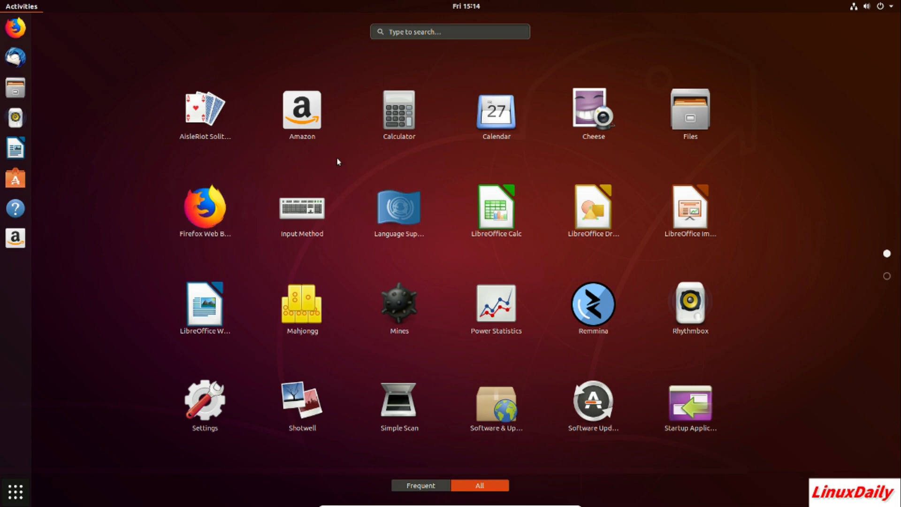
{"action": "mouse_move", "coordinate": [301, 112]}
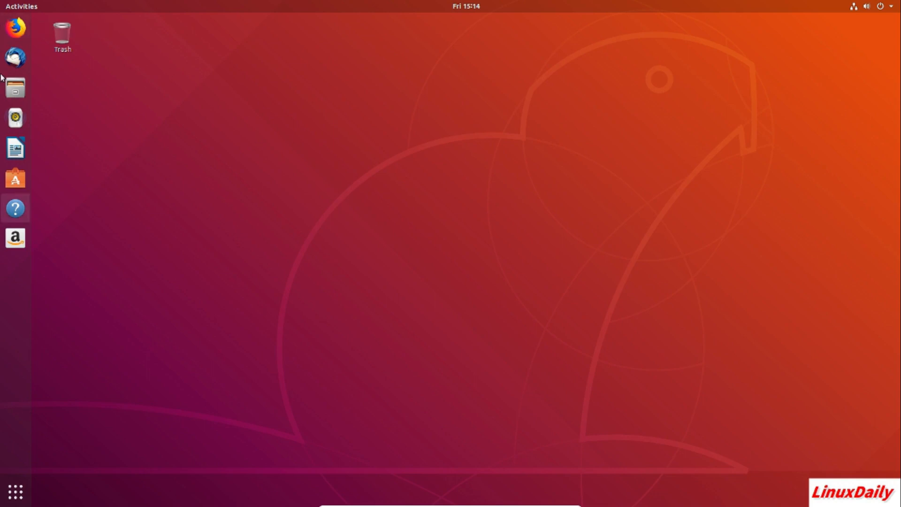
{"action": "mouse_move", "coordinate": [287, 175]}
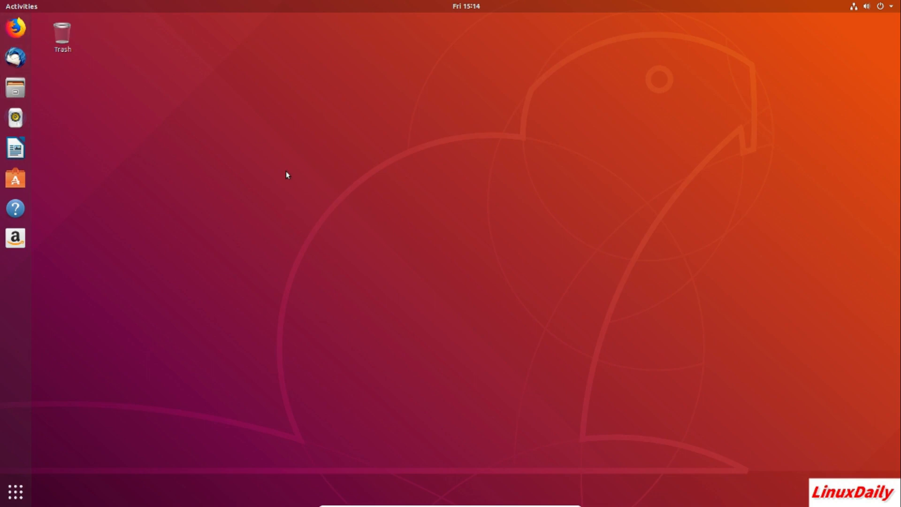
{"action": "mouse_move", "coordinate": [80, 99]}
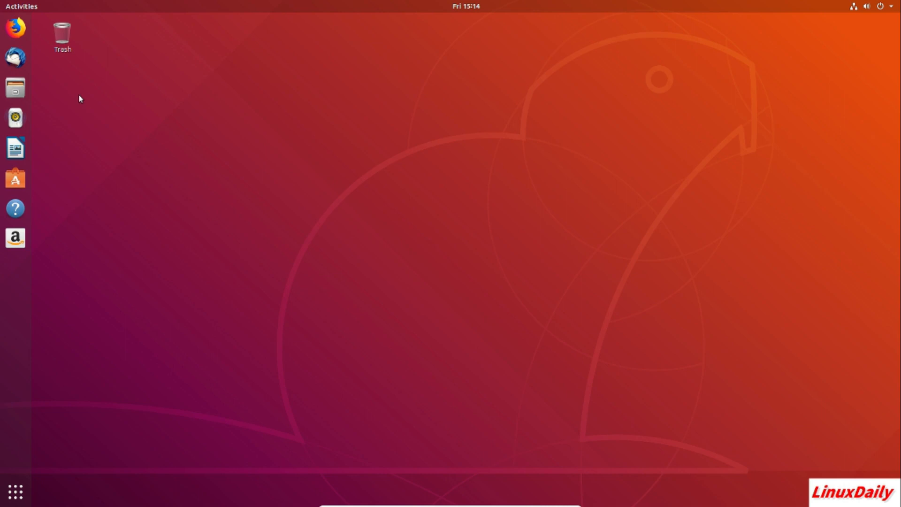
{"action": "mouse_move", "coordinate": [247, 217]}
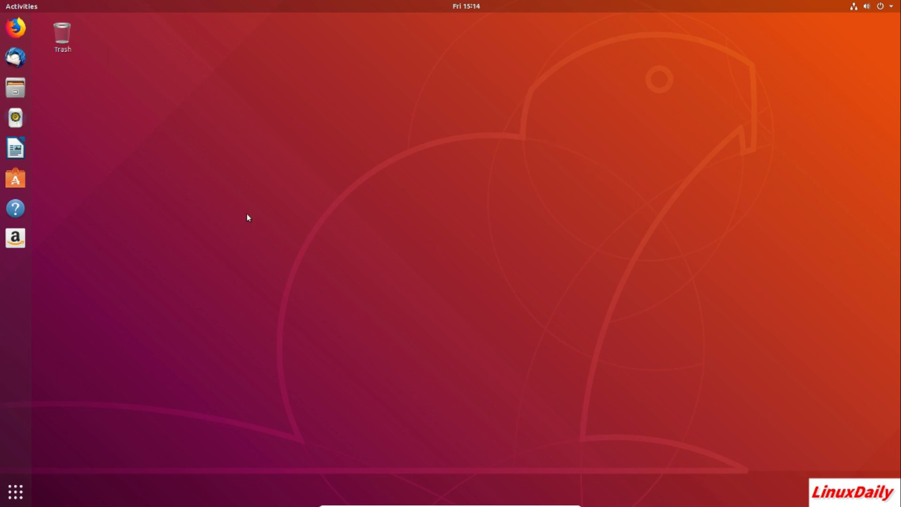
{"action": "mouse_move", "coordinate": [174, 177]}
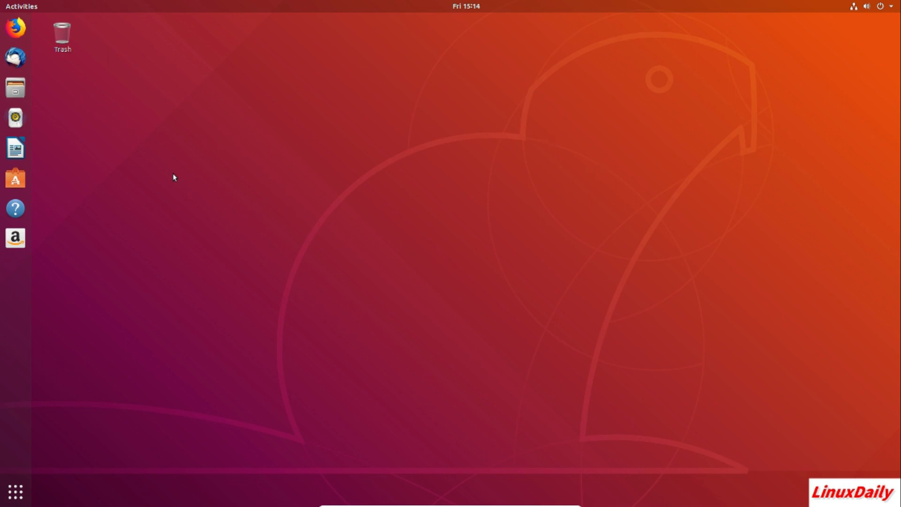
{"action": "mouse_move", "coordinate": [535, 278]}
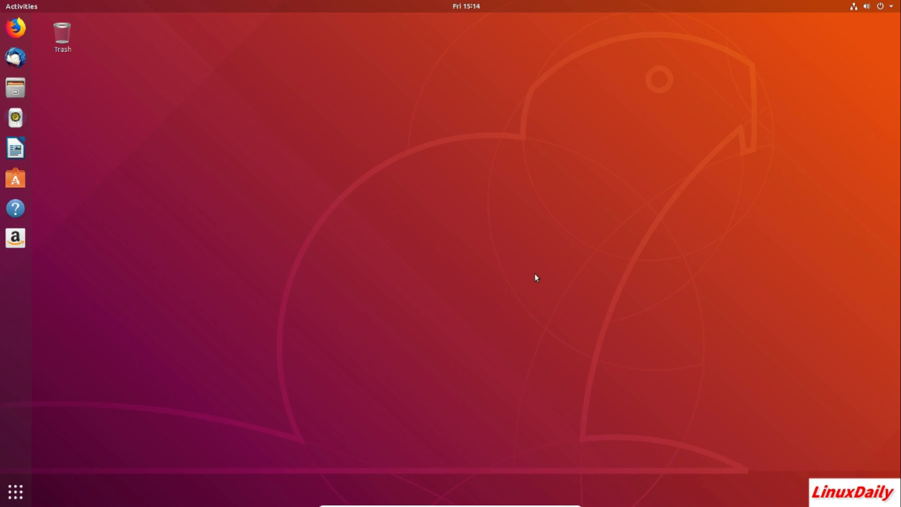
{"action": "mouse_move", "coordinate": [249, 149]}
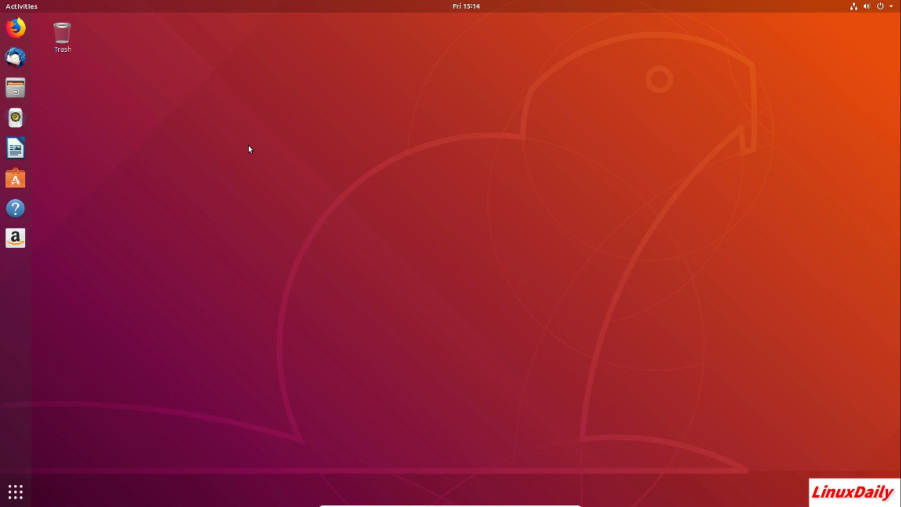
{"action": "mouse_move", "coordinate": [67, 425]}
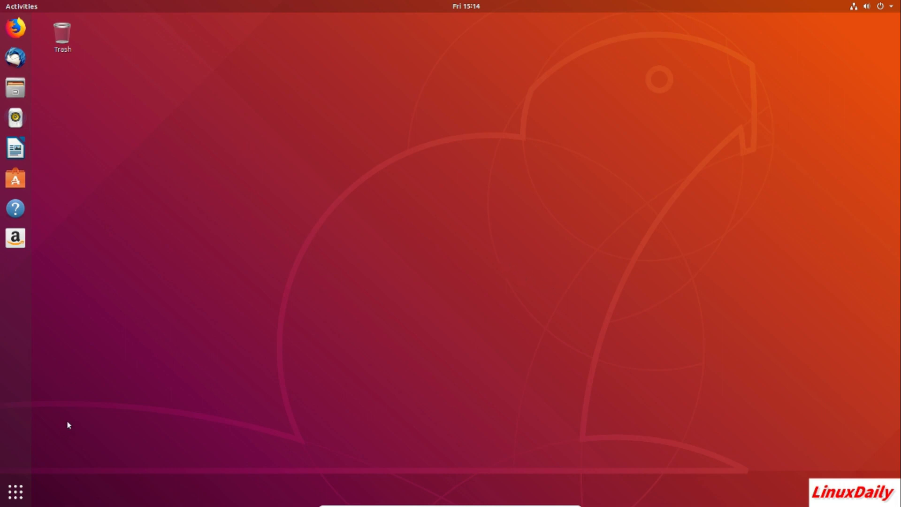
{"action": "left_click", "coordinate": [15, 491]}
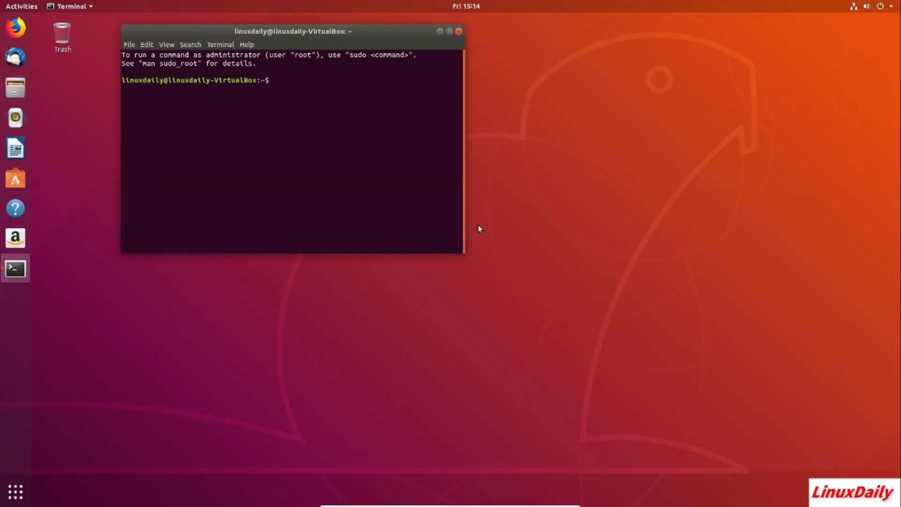
- Run 'sudo apt update' and authenticate with the administrator password
{"action": "type", "text": "sudo apt"}
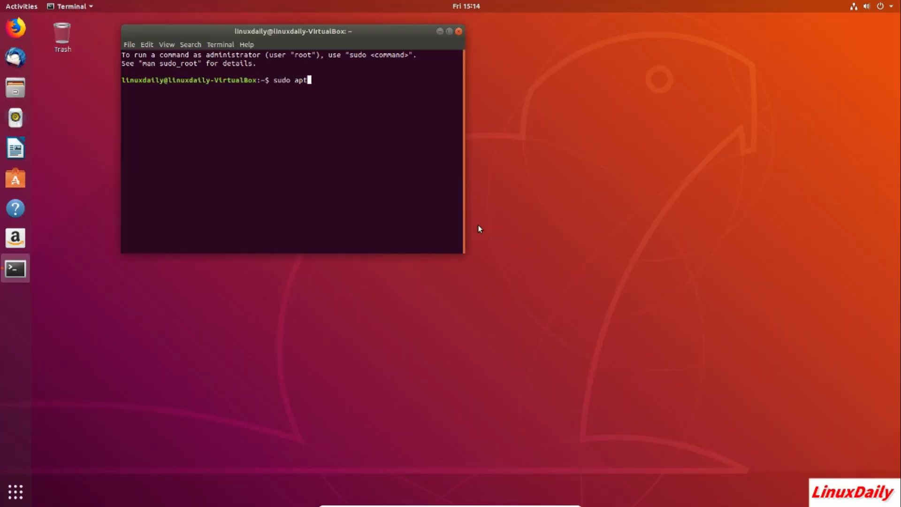
{"action": "key", "text": "Return"}
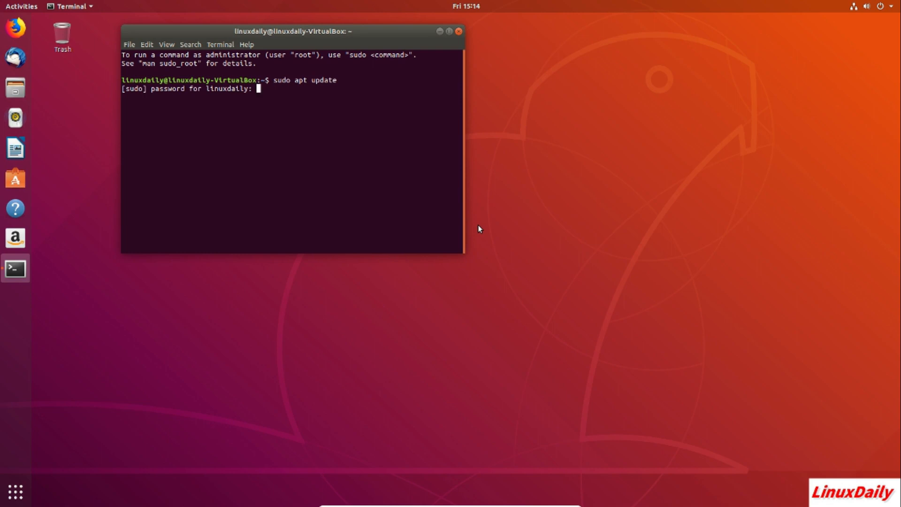
{"action": "key", "text": "Return"}
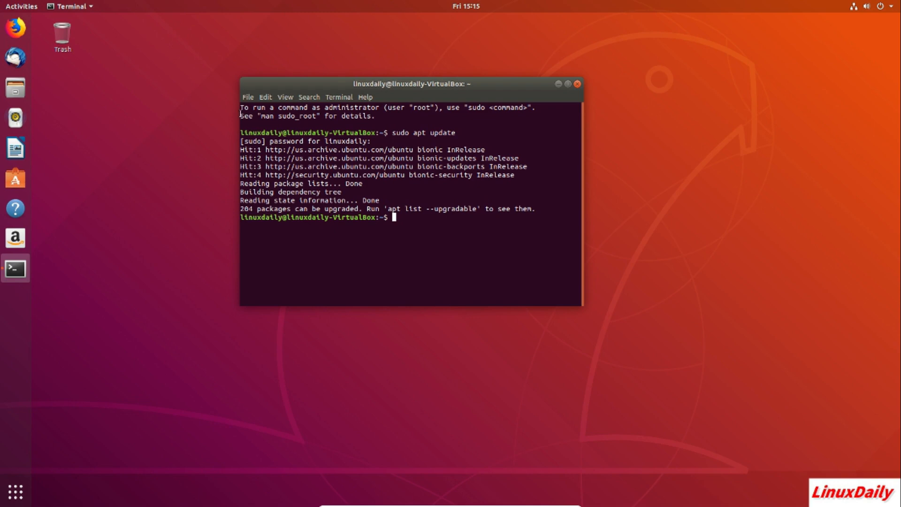
{"action": "mouse_move", "coordinate": [434, 270]}
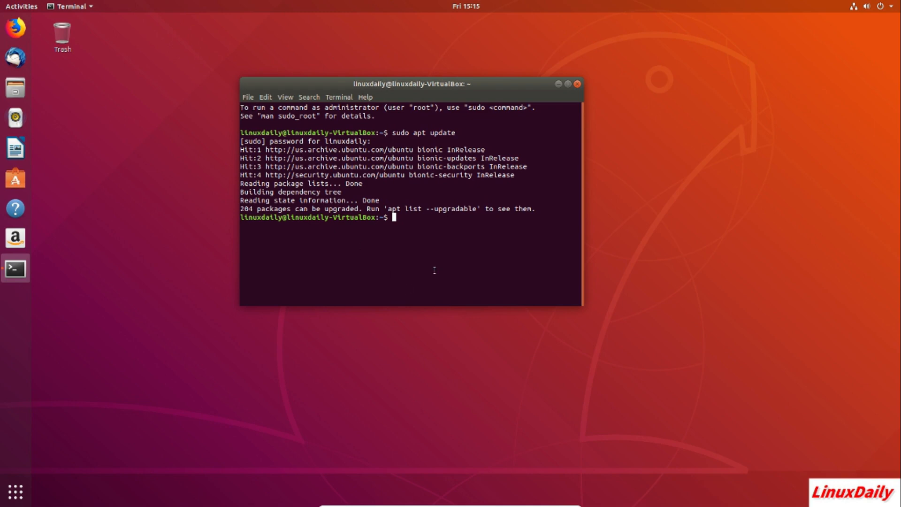
{"action": "mouse_move", "coordinate": [425, 93]}
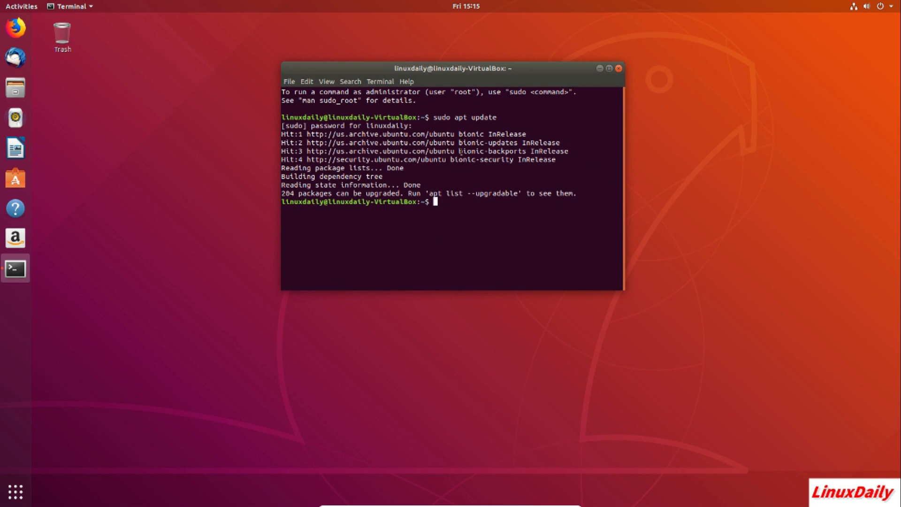
{"action": "mouse_move", "coordinate": [489, 253]}
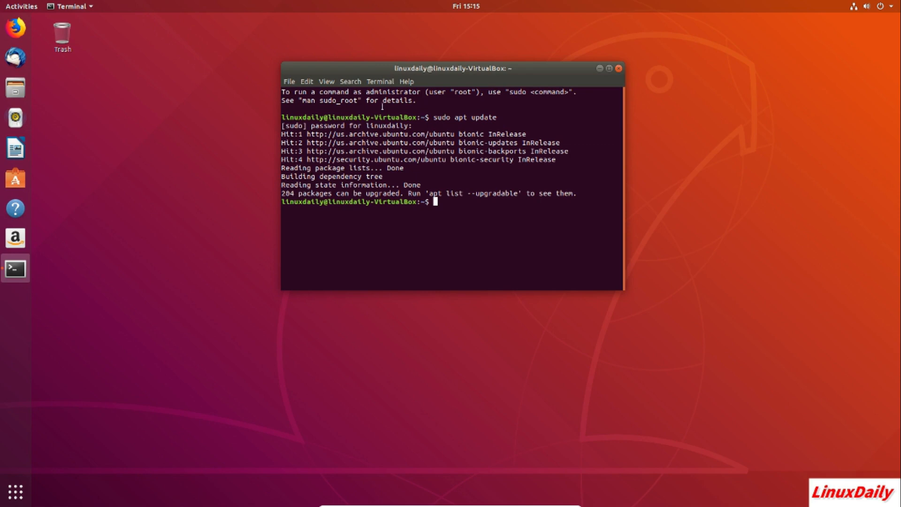
{"action": "mouse_move", "coordinate": [138, 79]}
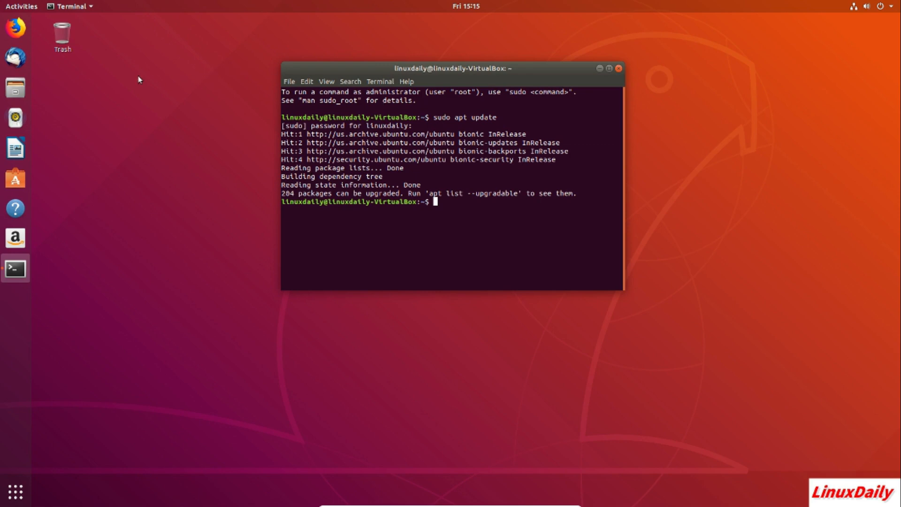
{"action": "mouse_move", "coordinate": [184, 150]}
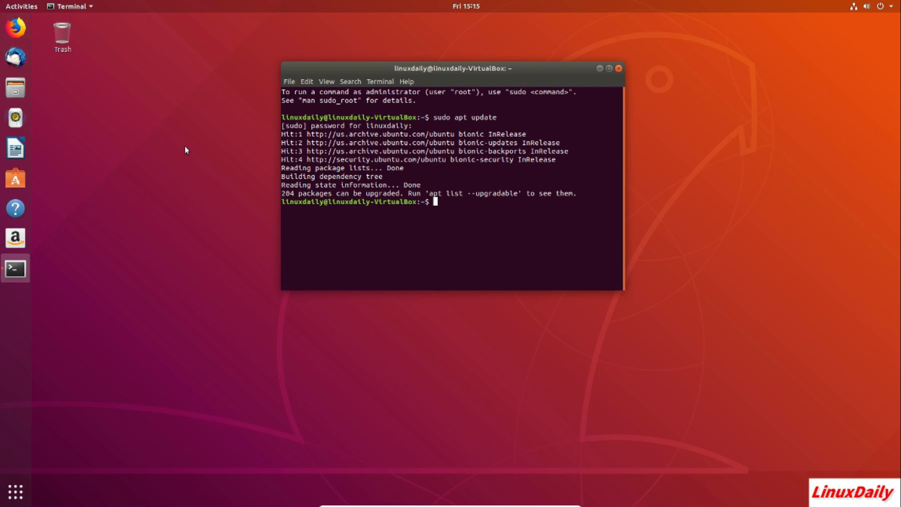
- Open the Show Applications grid and type 's' to search for an app
{"action": "left_click", "coordinate": [15, 492]}
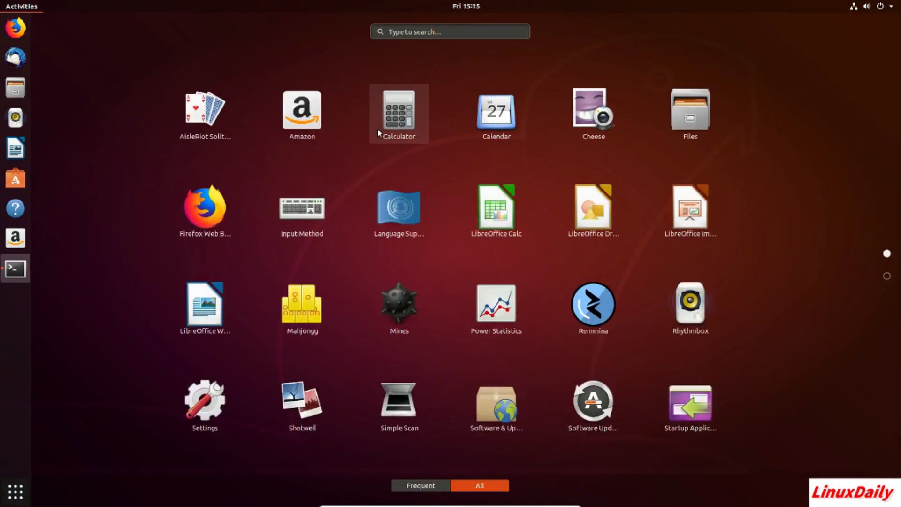
{"action": "mouse_move", "coordinate": [459, 122]}
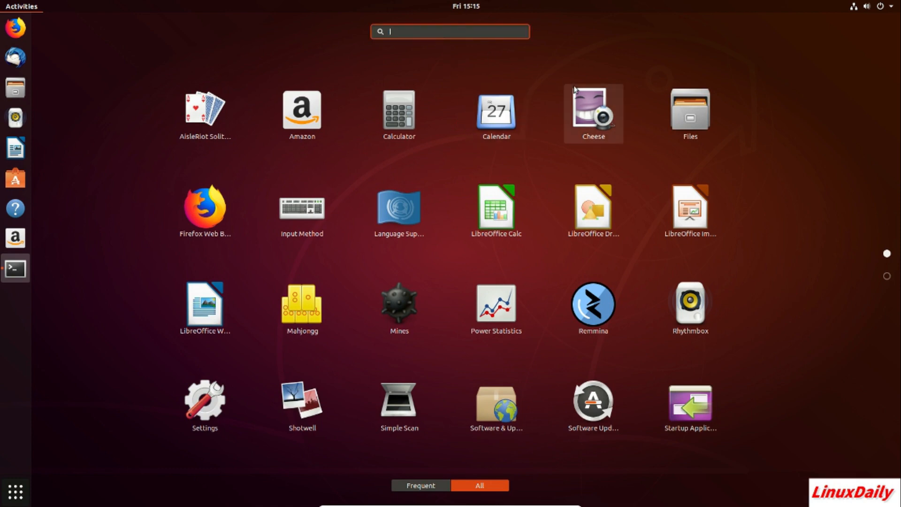
{"action": "mouse_move", "coordinate": [742, 311]}
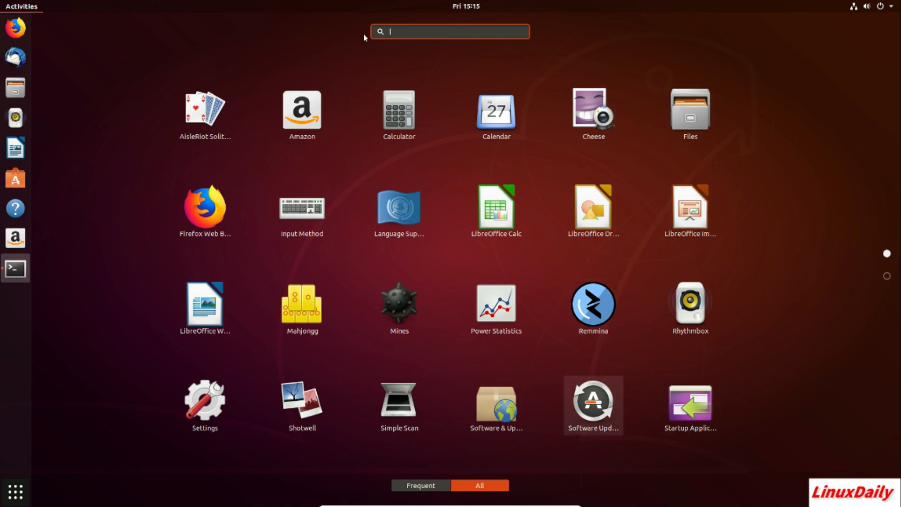
{"action": "type", "text": "s"}
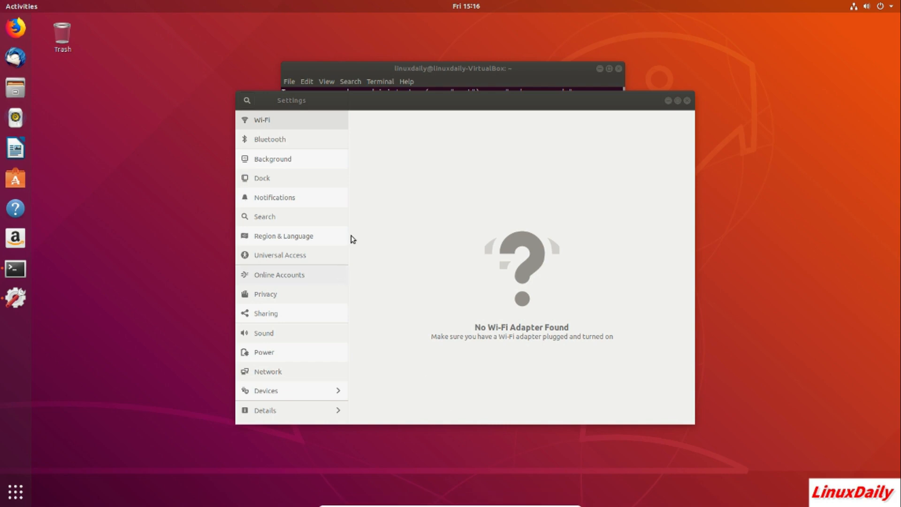
{"action": "mouse_move", "coordinate": [348, 172]}
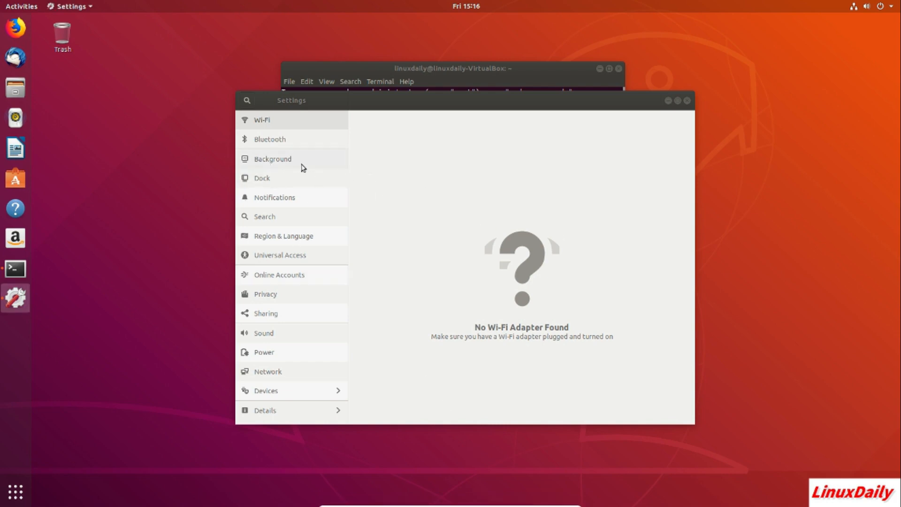
- Apply the city skyline as desktop background, then browse lock screen wallpapers
{"action": "left_click", "coordinate": [272, 159]}
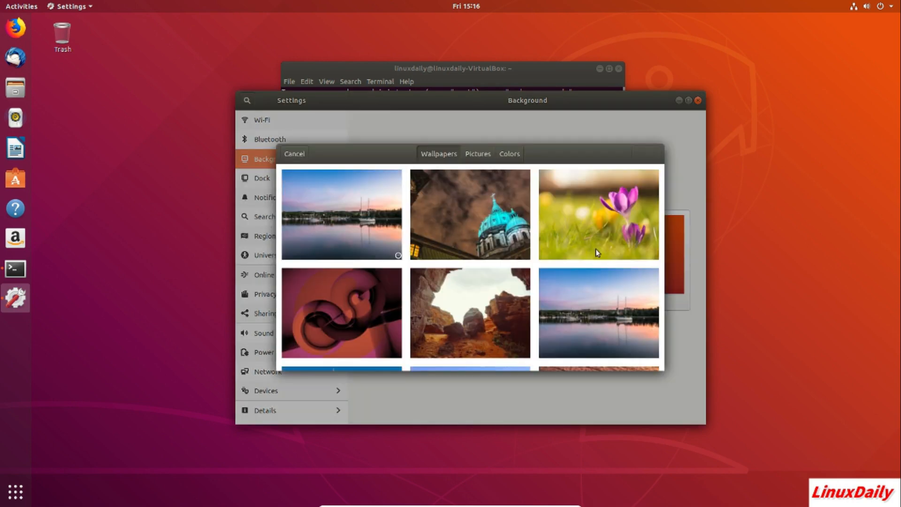
{"action": "scroll", "scroll_direction": "down", "scroll_amount": 3}
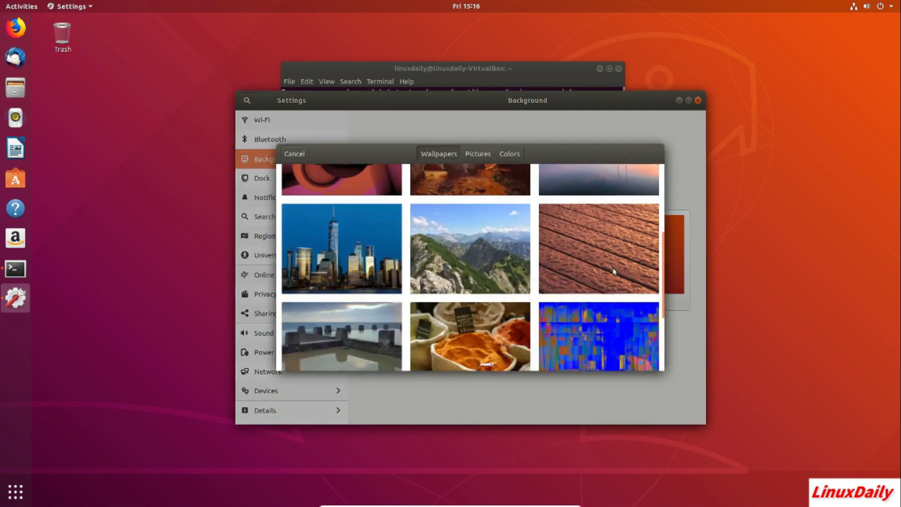
{"action": "scroll", "scroll_direction": "down", "scroll_amount": 3}
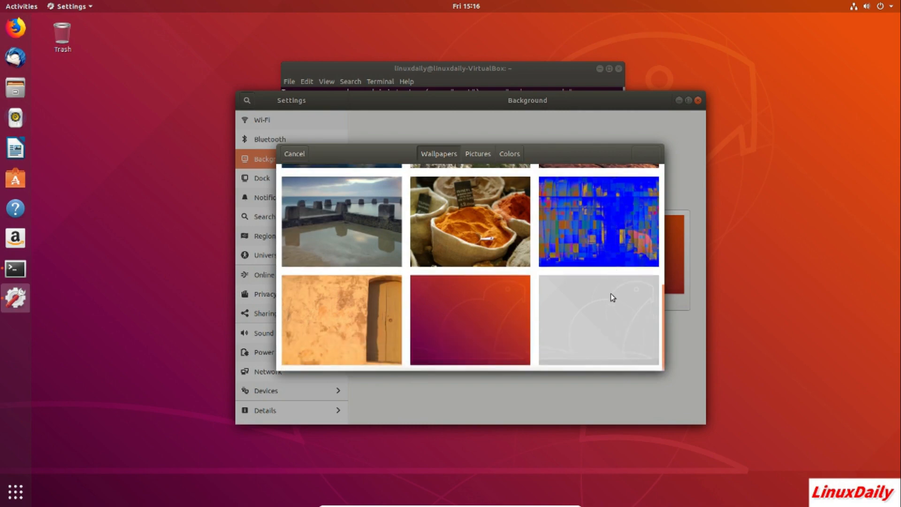
{"action": "scroll", "scroll_direction": "up", "scroll_amount": 3}
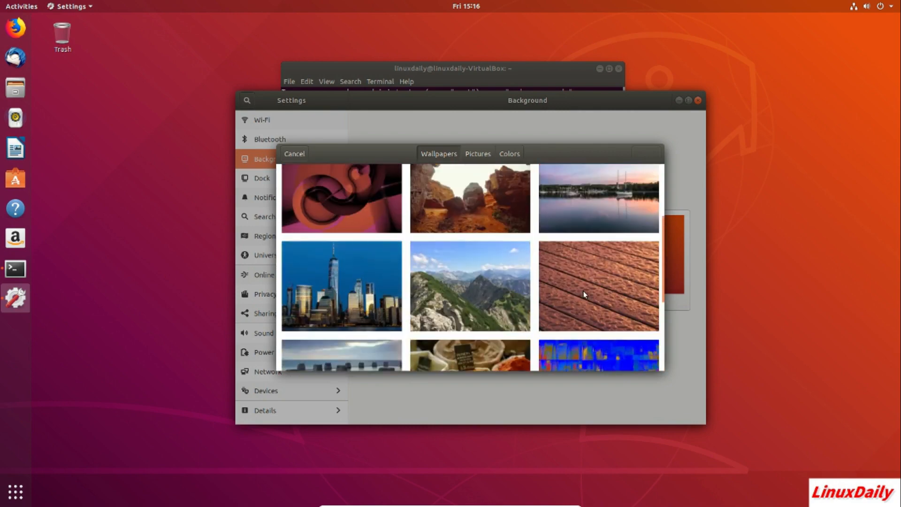
{"action": "left_click", "coordinate": [341, 286]}
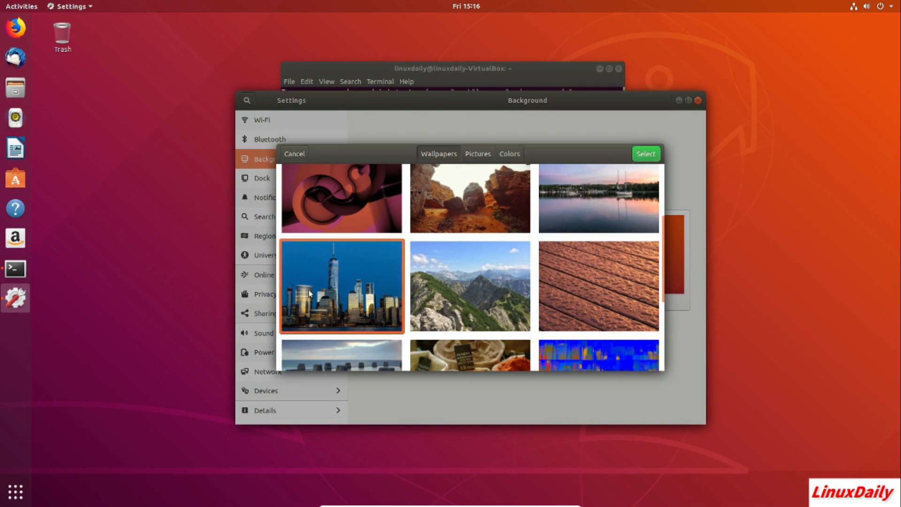
{"action": "left_click", "coordinate": [645, 154]}
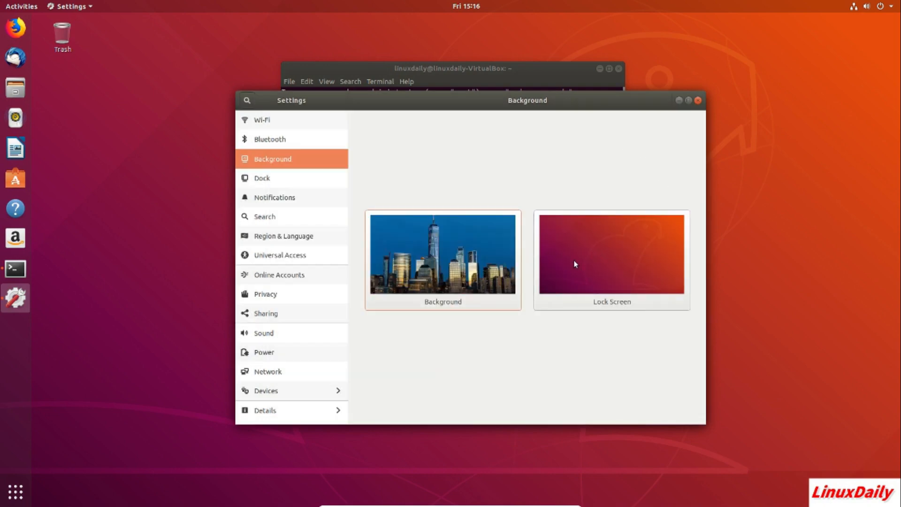
{"action": "left_click", "coordinate": [442, 253]}
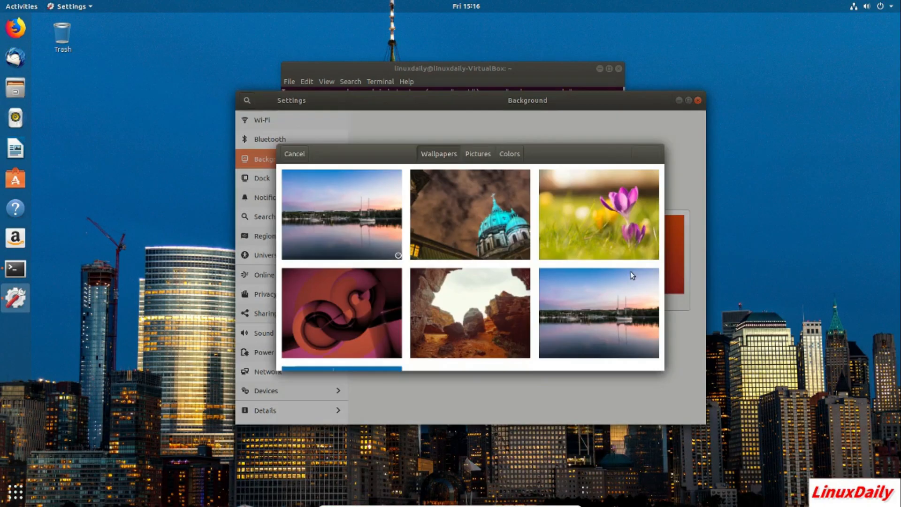
{"action": "scroll", "scroll_direction": "down", "scroll_amount": 3}
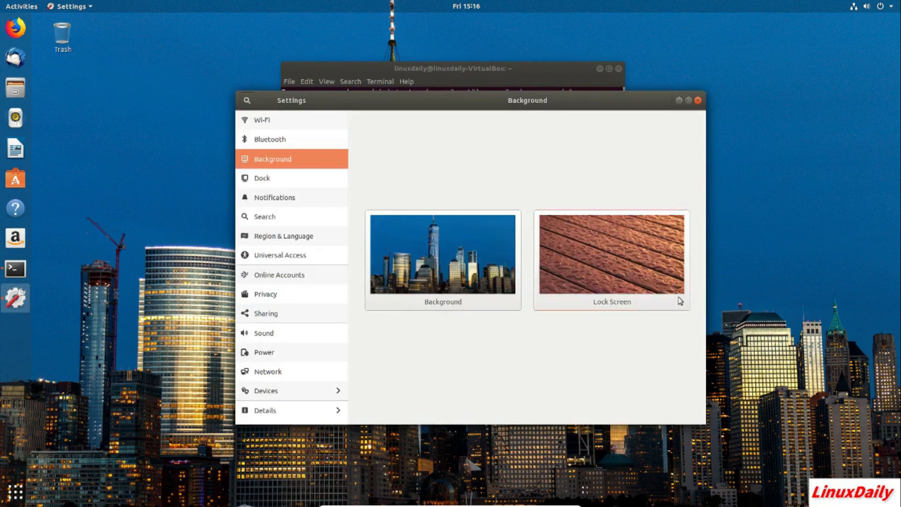
{"action": "mouse_move", "coordinate": [374, 169]}
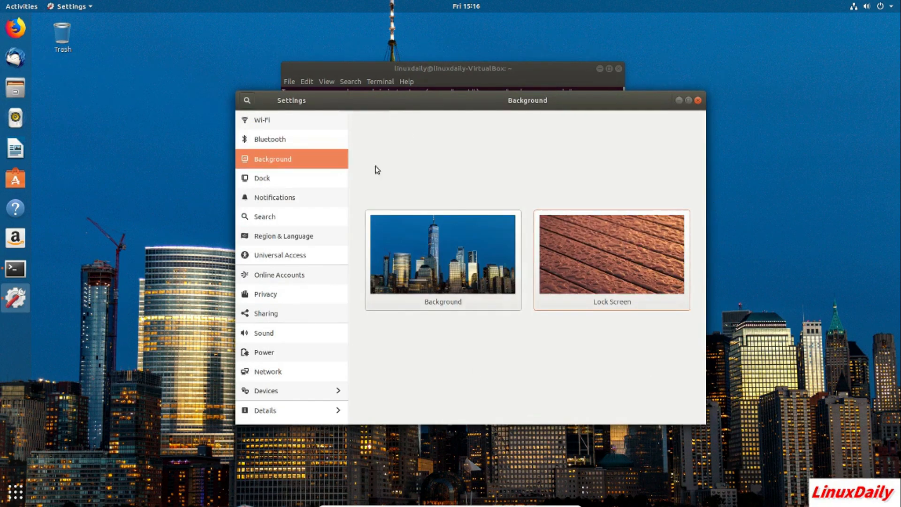
- In Dock settings, move the dock to Bottom, then set it back to Left
{"action": "left_click", "coordinate": [261, 178]}
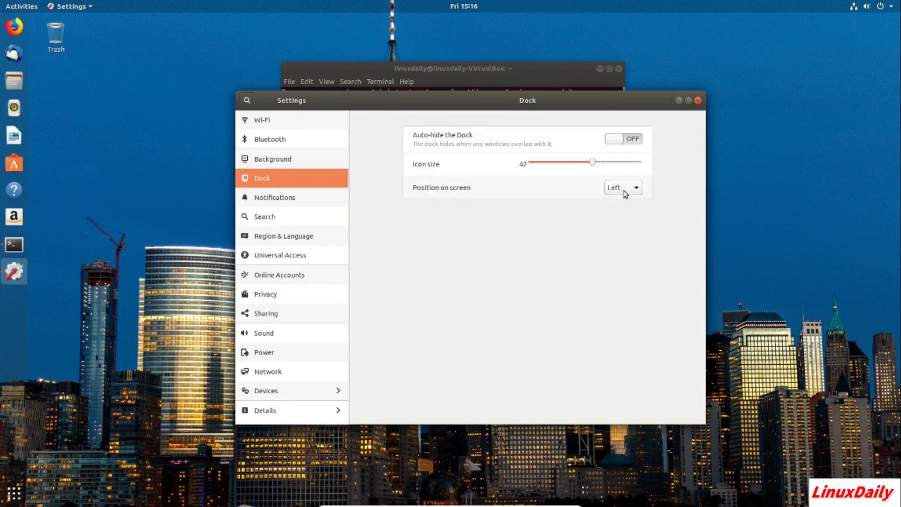
{"action": "left_click", "coordinate": [622, 188]}
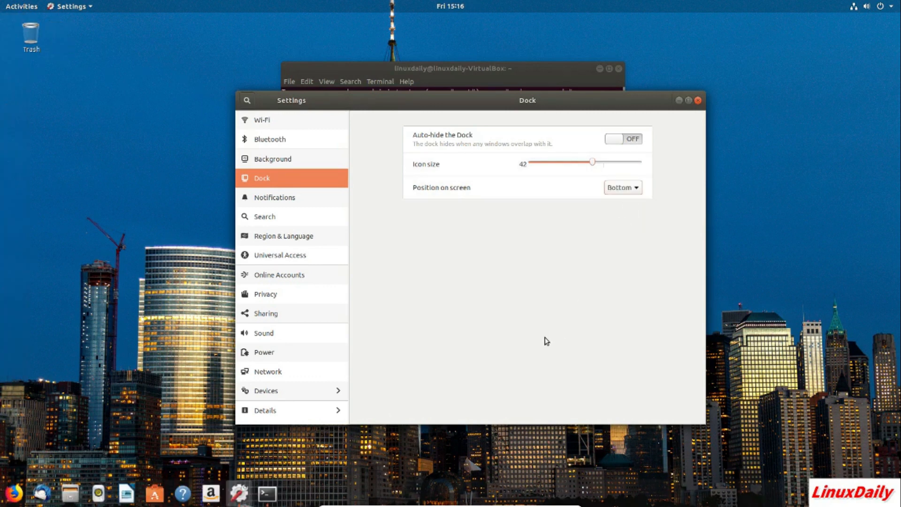
{"action": "left_click", "coordinate": [621, 186]}
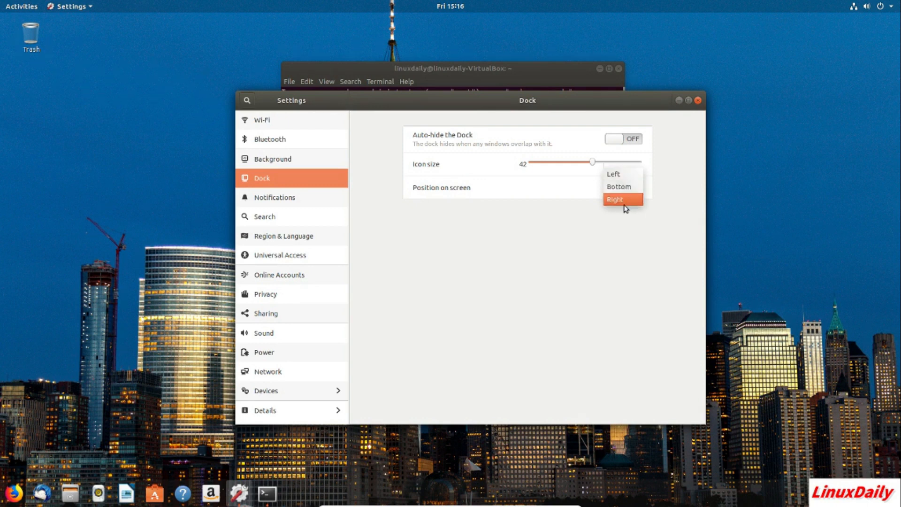
{"action": "mouse_move", "coordinate": [624, 205]}
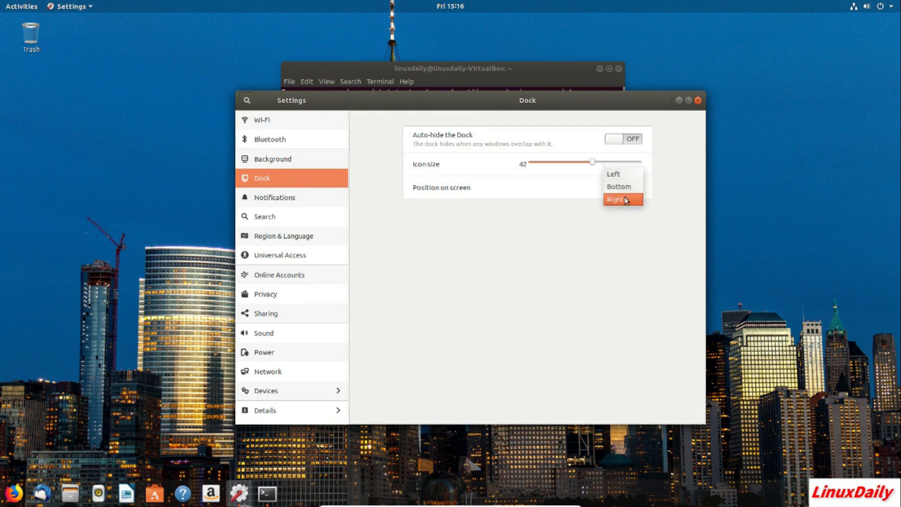
{"action": "mouse_move", "coordinate": [622, 186]}
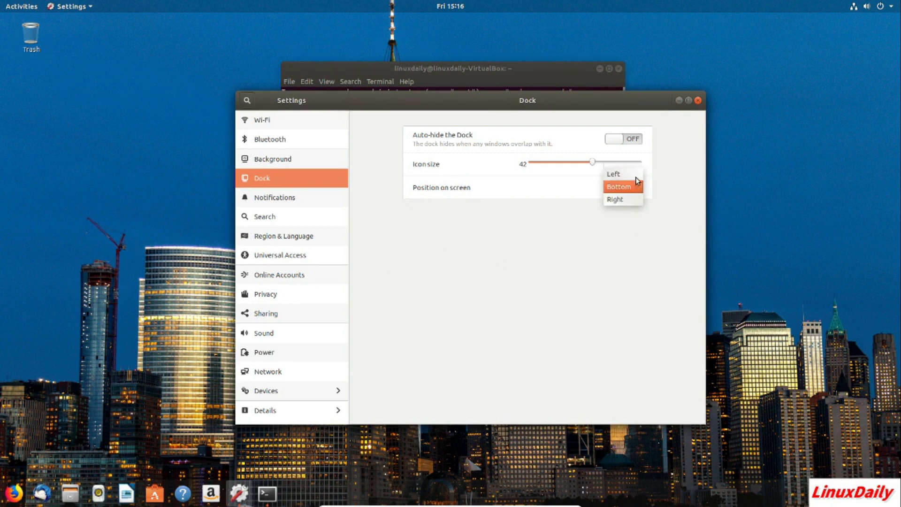
{"action": "left_click", "coordinate": [612, 174]}
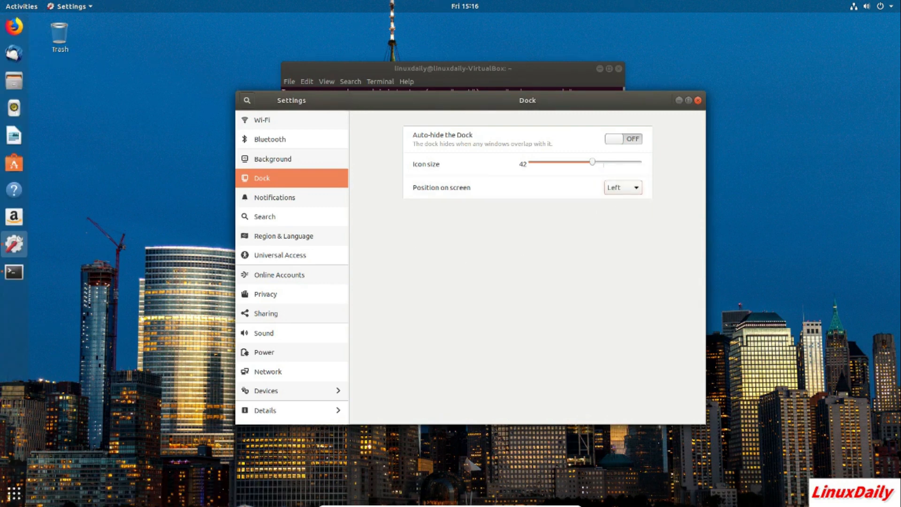
{"action": "mouse_move", "coordinate": [418, 150]}
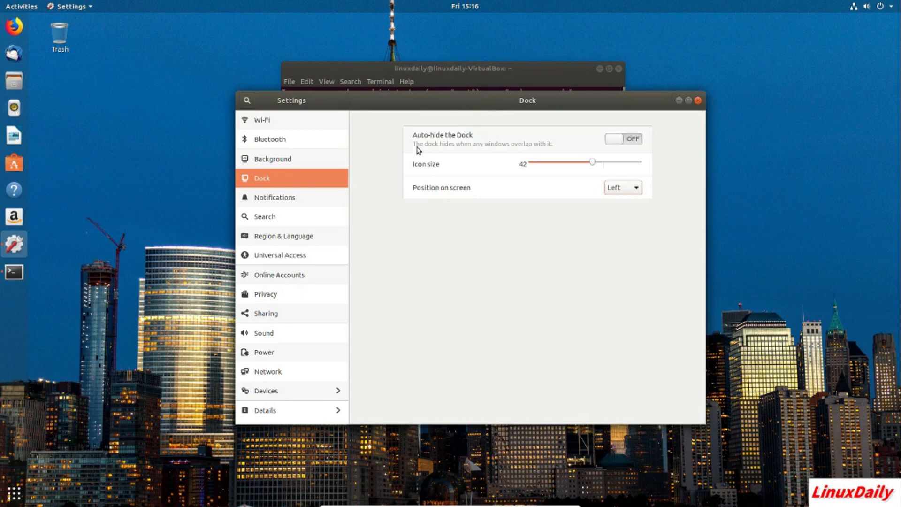
{"action": "mouse_move", "coordinate": [325, 279]}
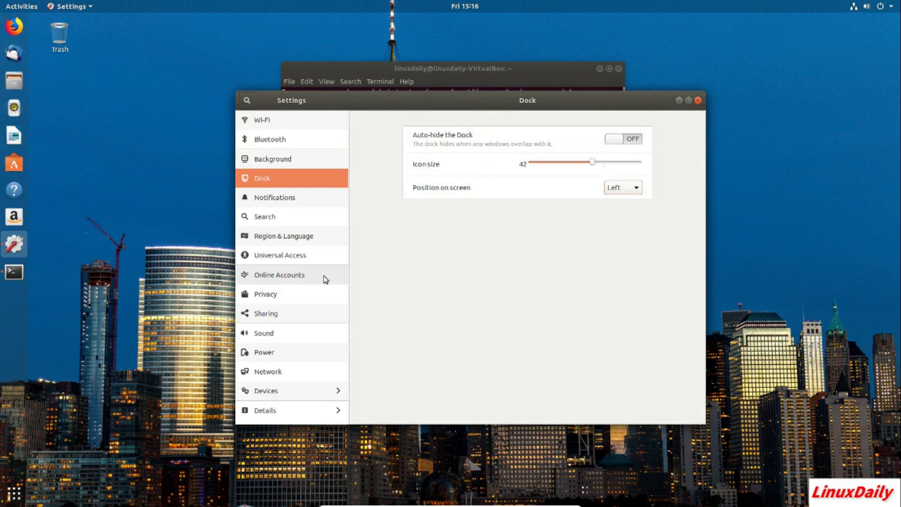
{"action": "mouse_move", "coordinate": [302, 173]}
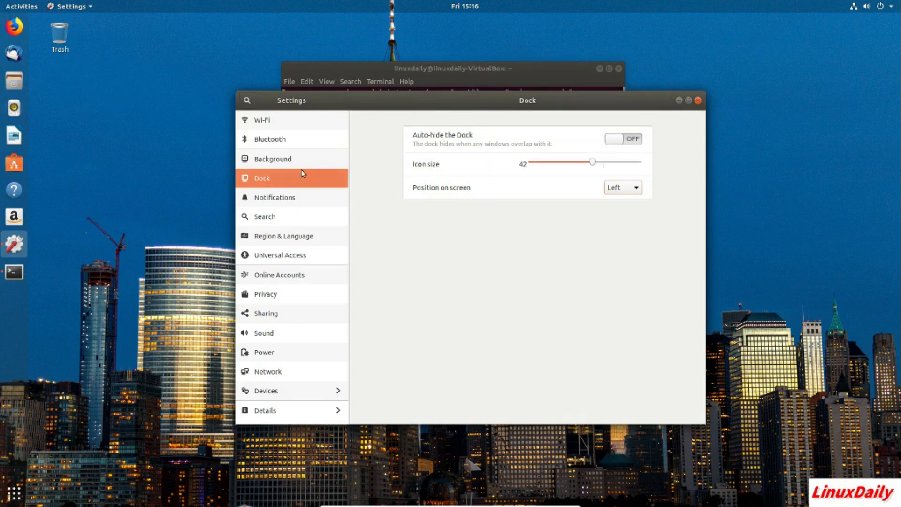
{"action": "mouse_move", "coordinate": [422, 249]}
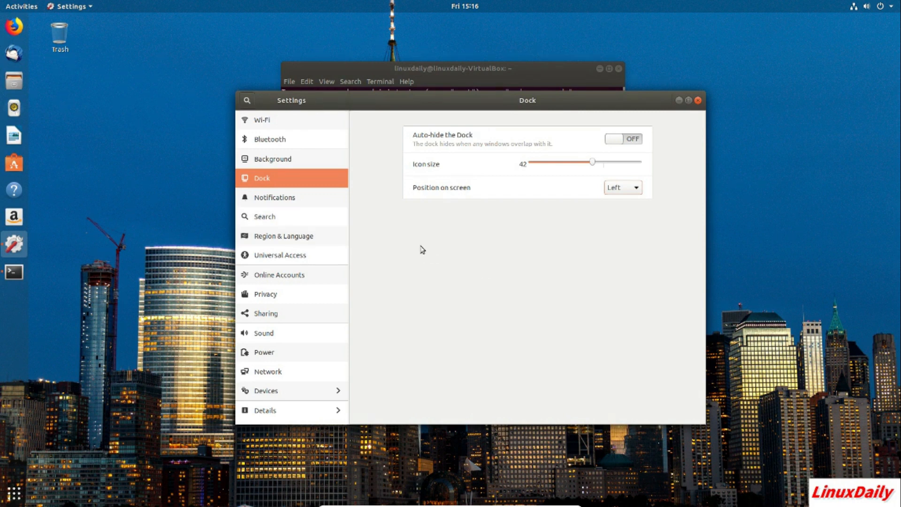
- Visit the Notifications and Background pages, then close Settings and the Terminal window
{"action": "left_click", "coordinate": [274, 197]}
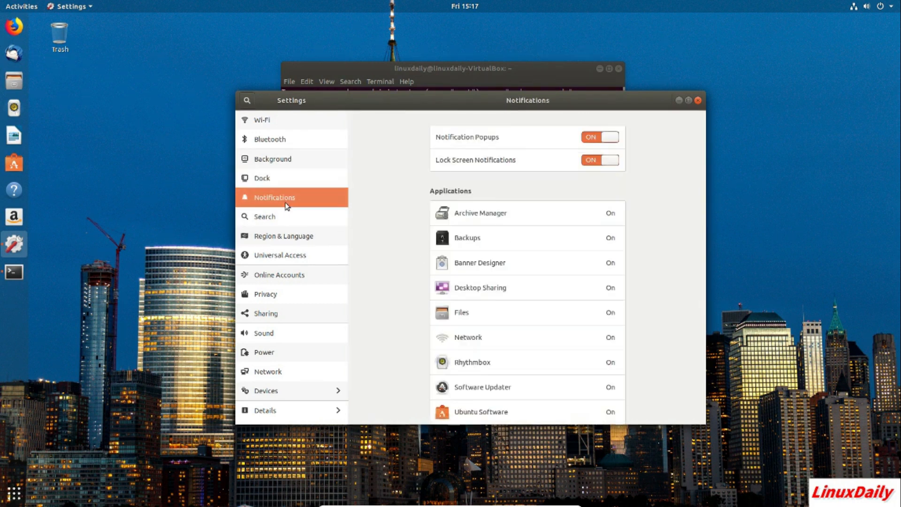
{"action": "mouse_move", "coordinate": [336, 270]}
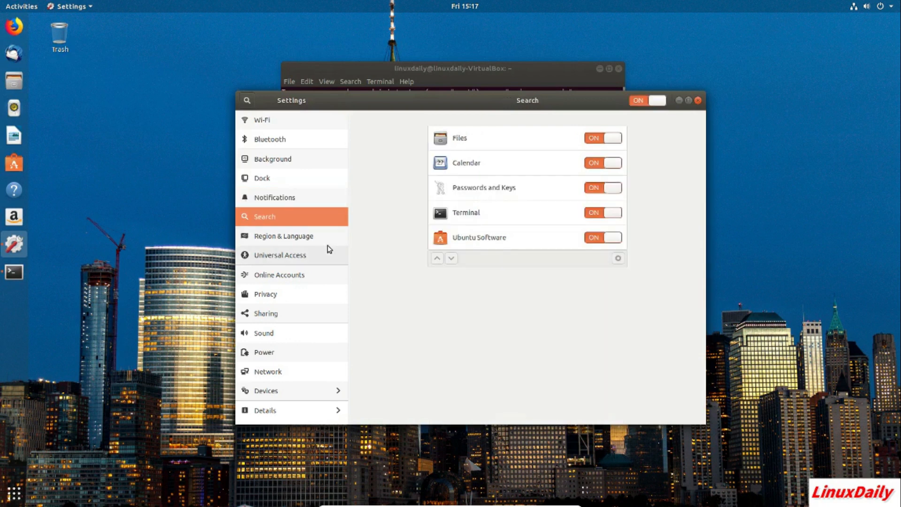
{"action": "mouse_move", "coordinate": [371, 179]}
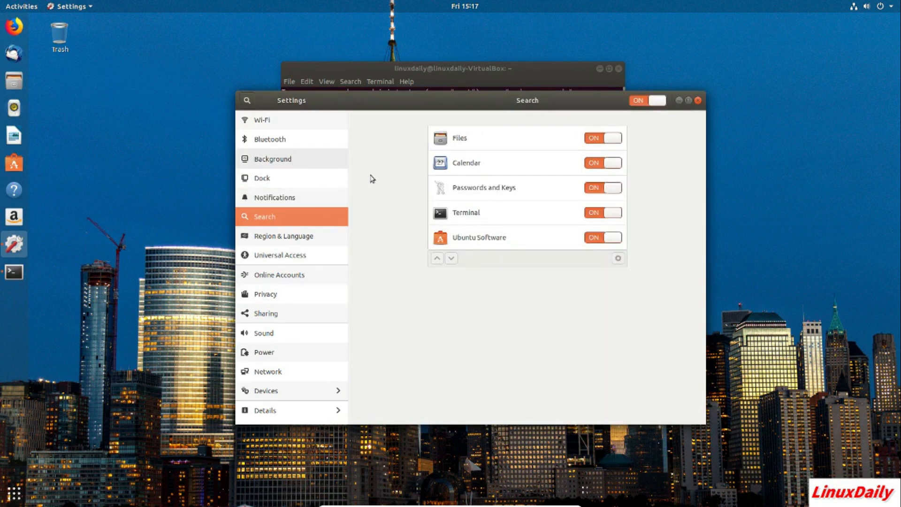
{"action": "left_click", "coordinate": [272, 159]}
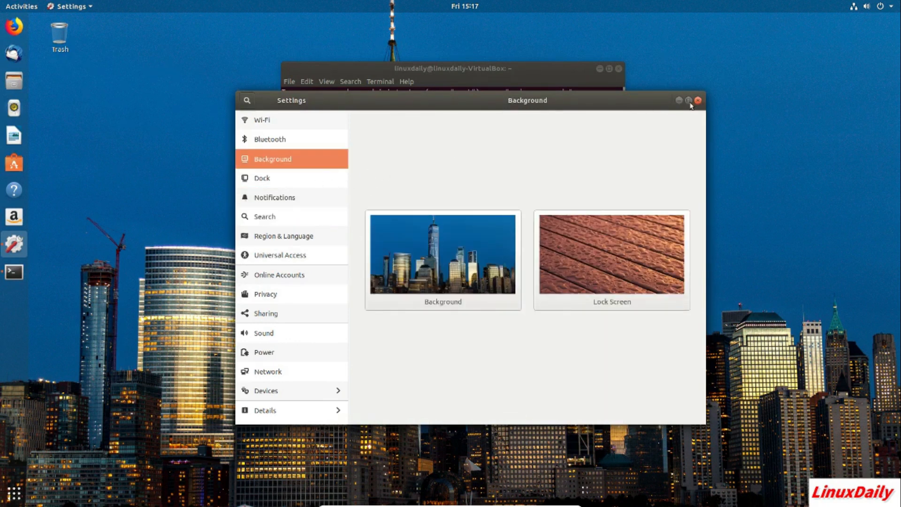
{"action": "left_click", "coordinate": [698, 100]}
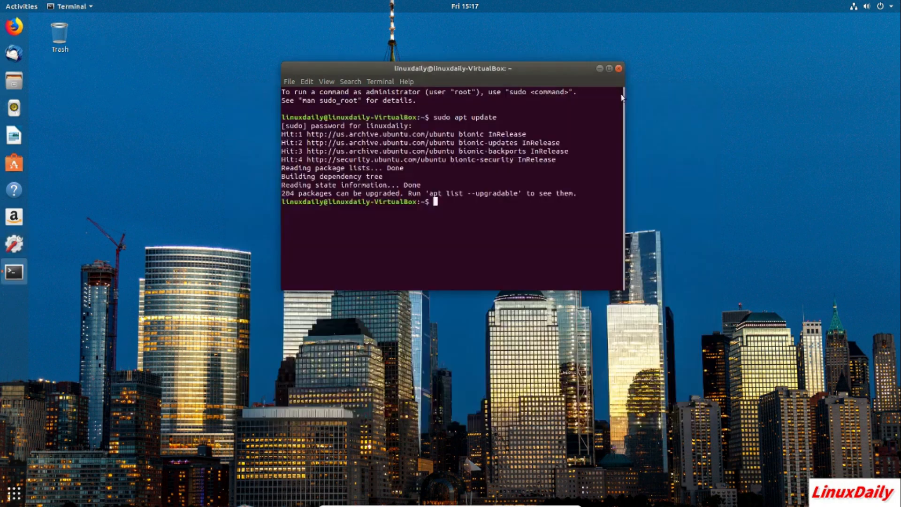
{"action": "left_click", "coordinate": [619, 69]}
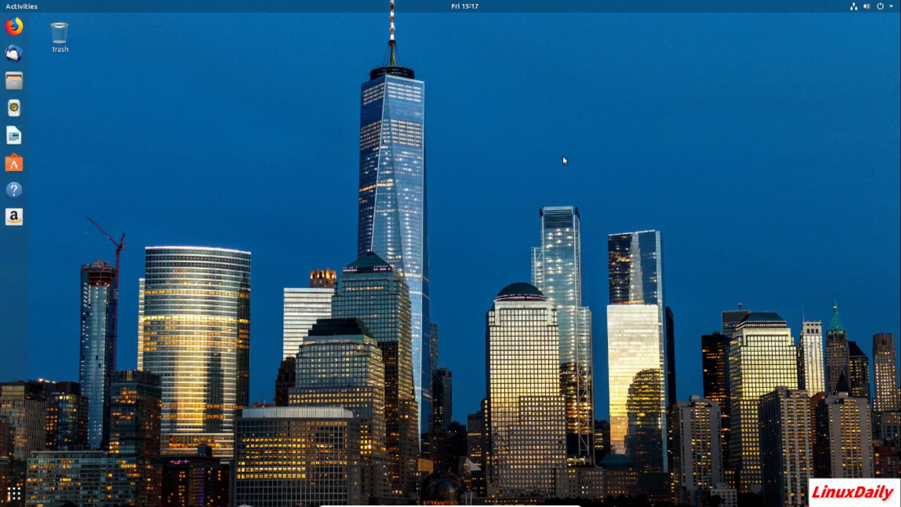
{"action": "mouse_move", "coordinate": [447, 323]}
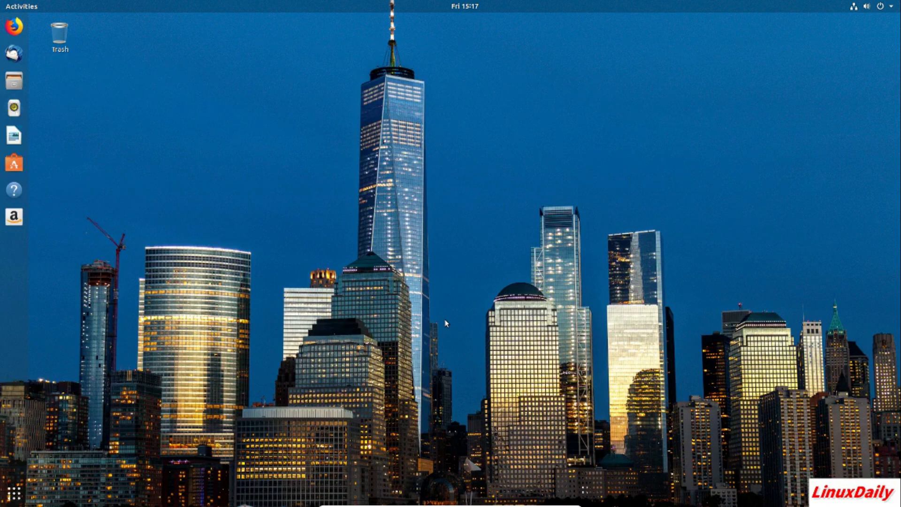
{"action": "mouse_move", "coordinate": [322, 336]}
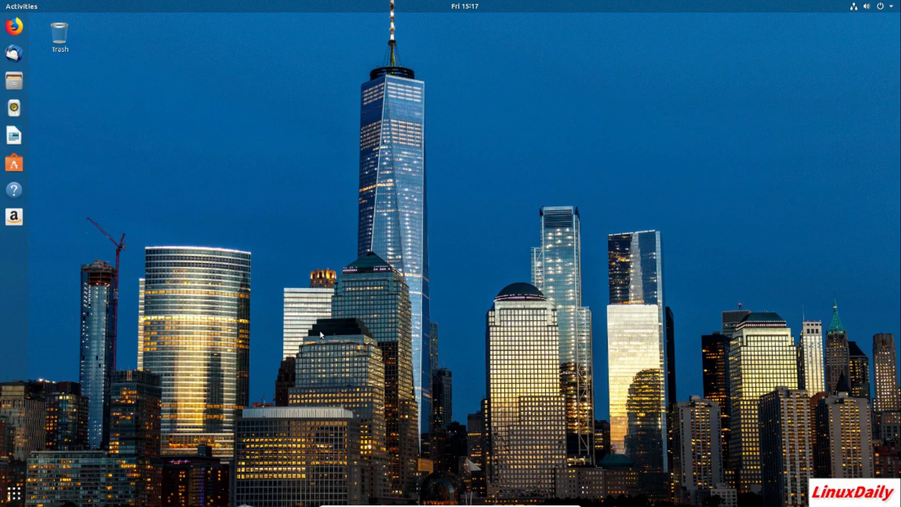
{"action": "mouse_move", "coordinate": [258, 353]}
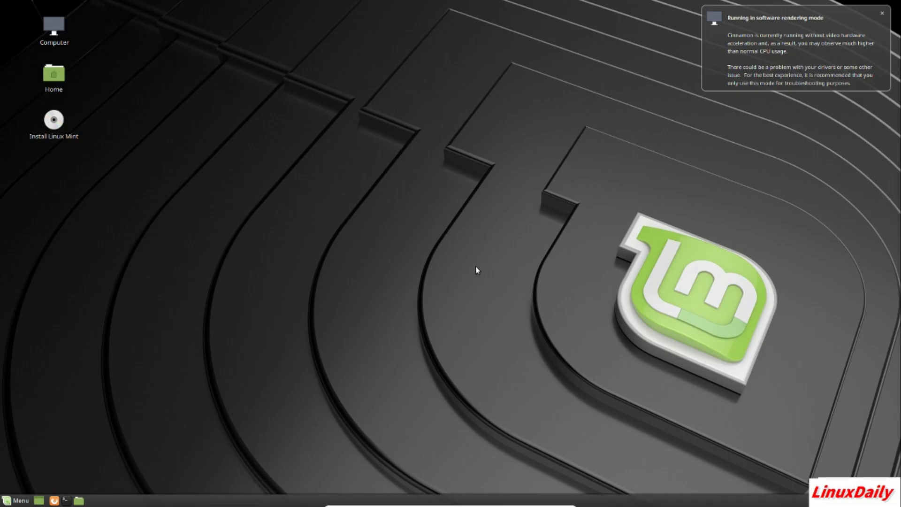
{"action": "mouse_move", "coordinate": [886, 17]}
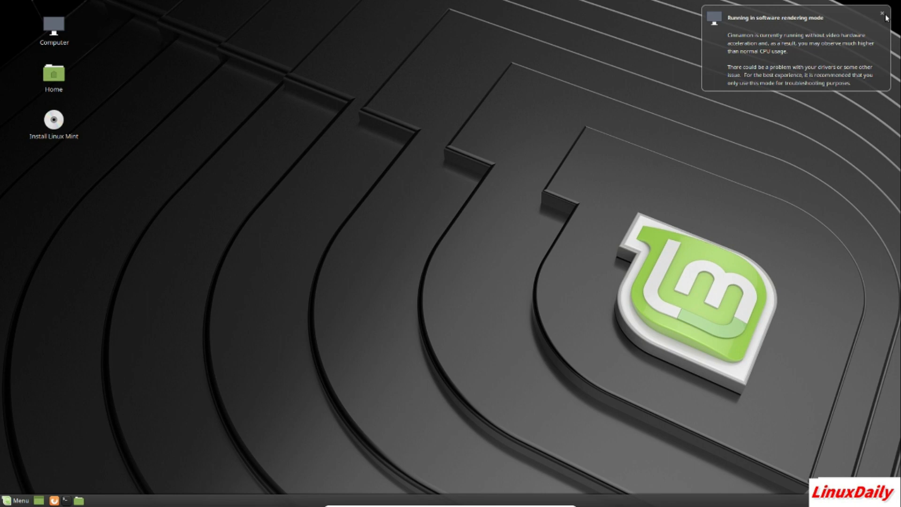
{"action": "mouse_move", "coordinate": [550, 160]}
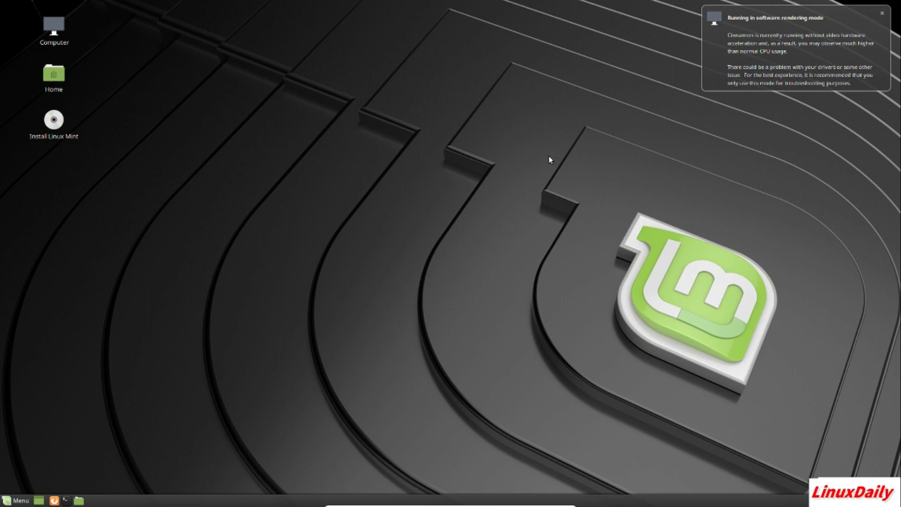
{"action": "mouse_move", "coordinate": [8, 498]}
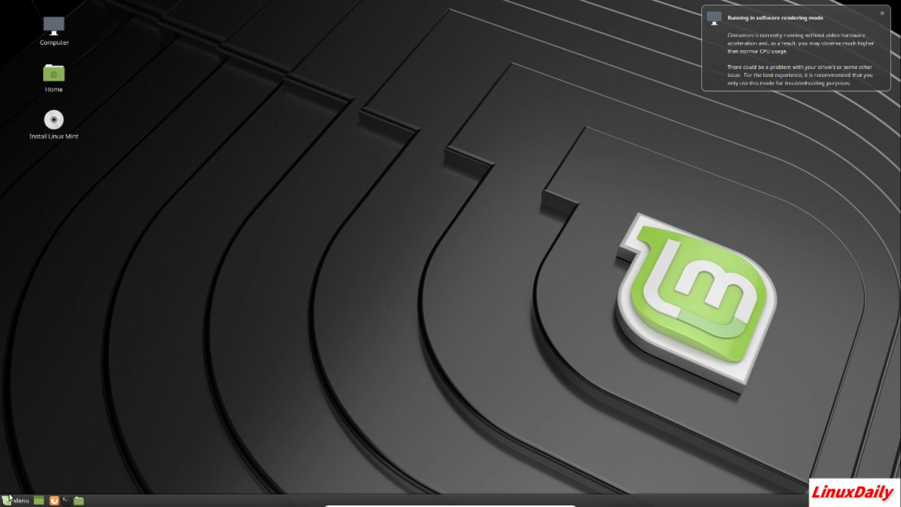
- Launch System Settings from the Mint menu's favourites sidebar
{"action": "left_click", "coordinate": [15, 498]}
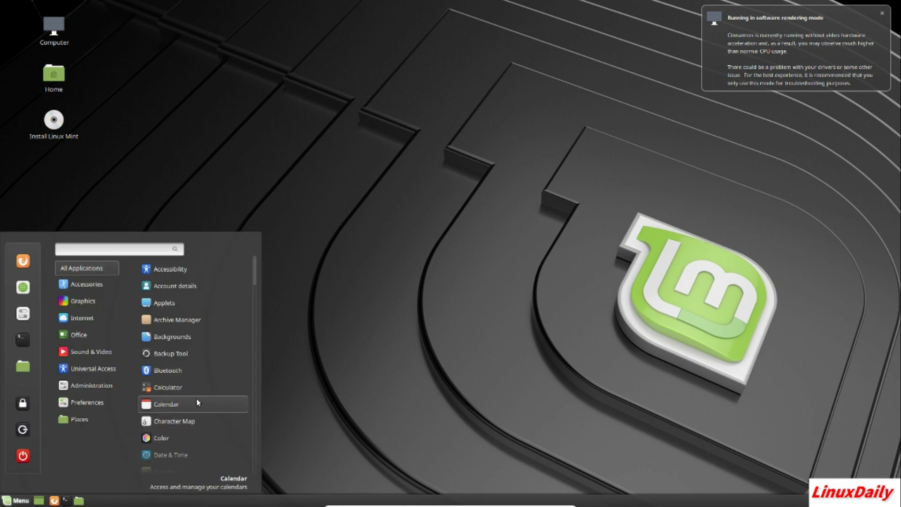
{"action": "mouse_move", "coordinate": [334, 193]}
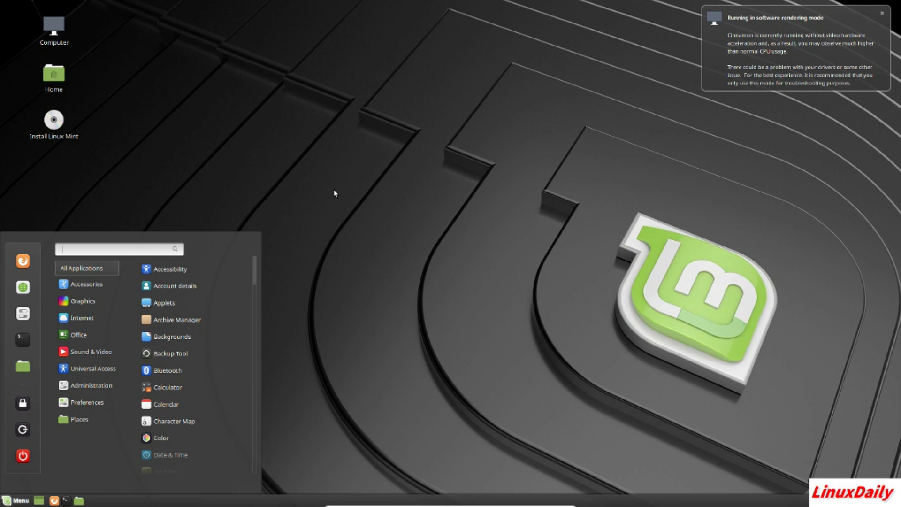
{"action": "mouse_move", "coordinate": [23, 314]}
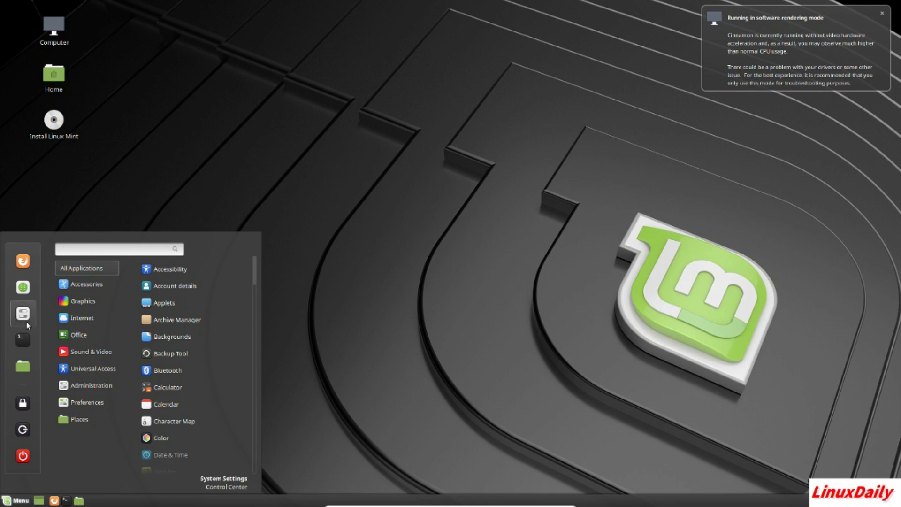
{"action": "left_click", "coordinate": [223, 482]}
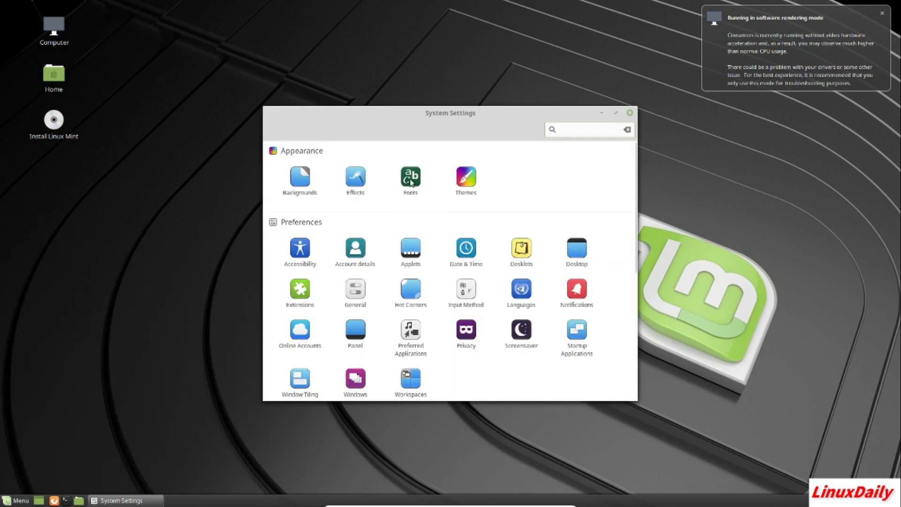
- Set 'The Process' from the Tara collection as wallpaper and close Backgrounds
{"action": "left_click", "coordinate": [299, 177]}
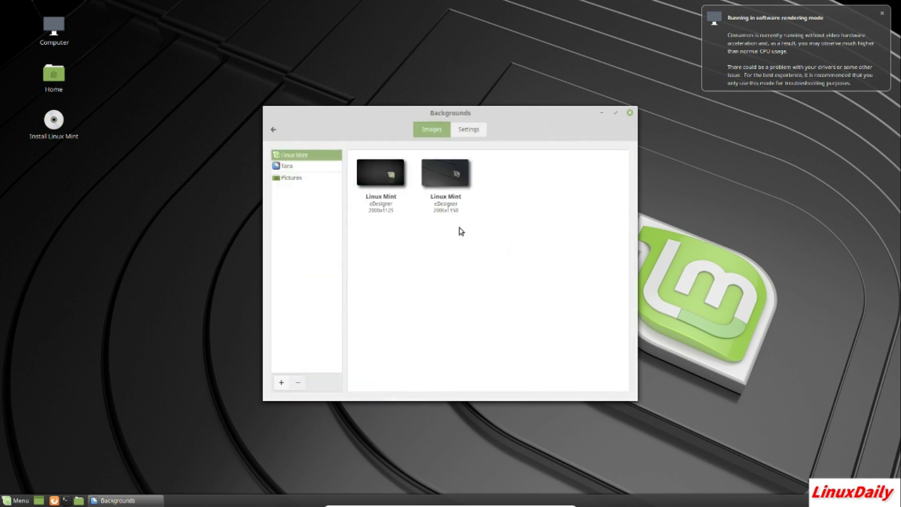
{"action": "left_click", "coordinate": [287, 166]}
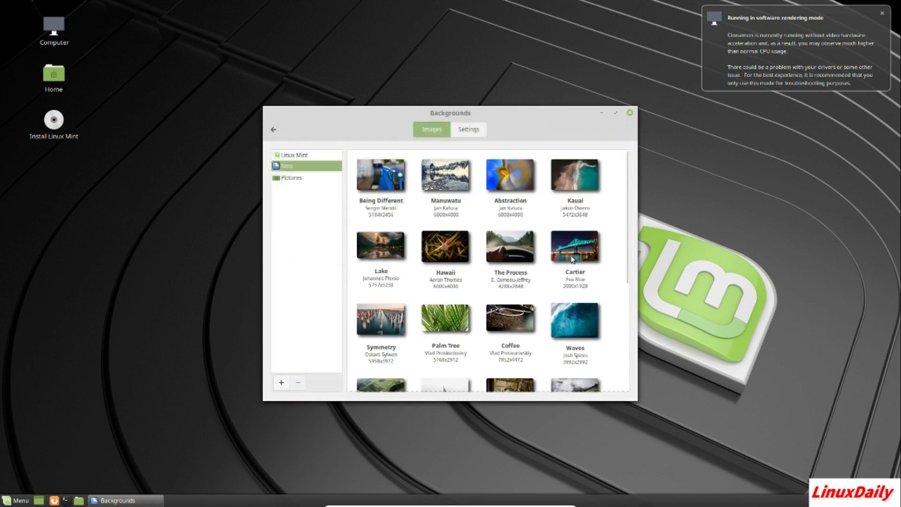
{"action": "mouse_move", "coordinate": [526, 248]}
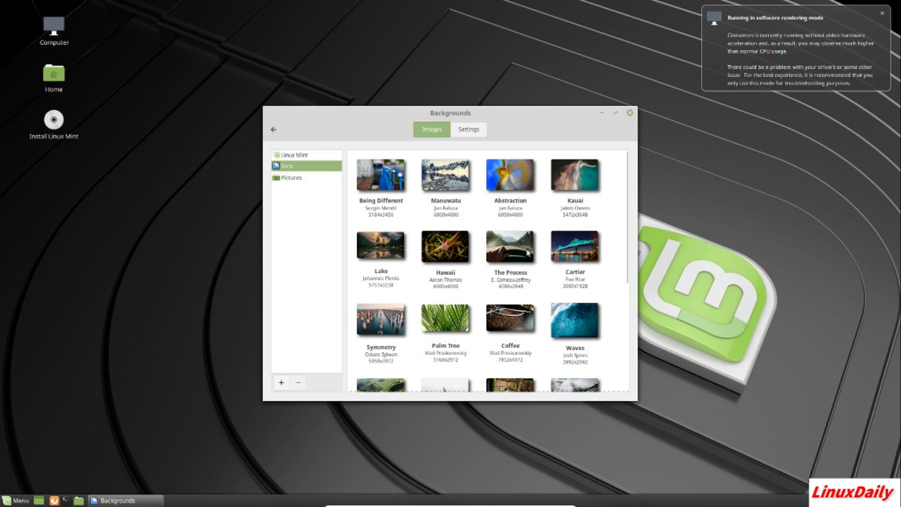
{"action": "left_click", "coordinate": [509, 245]}
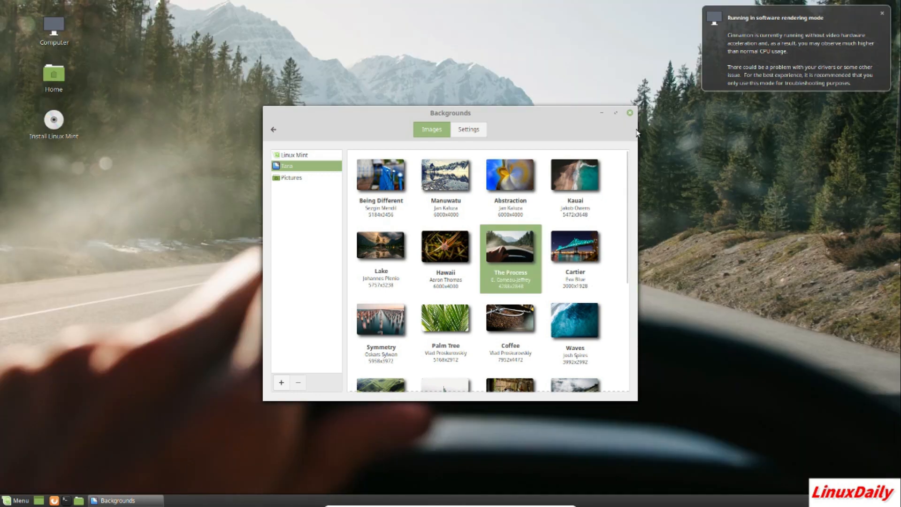
{"action": "left_click", "coordinate": [630, 112]}
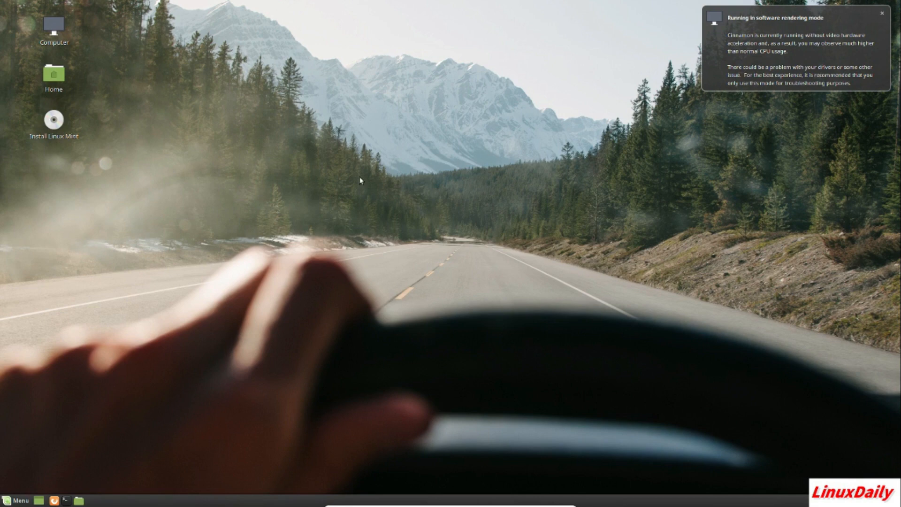
{"action": "mouse_move", "coordinate": [174, 314]}
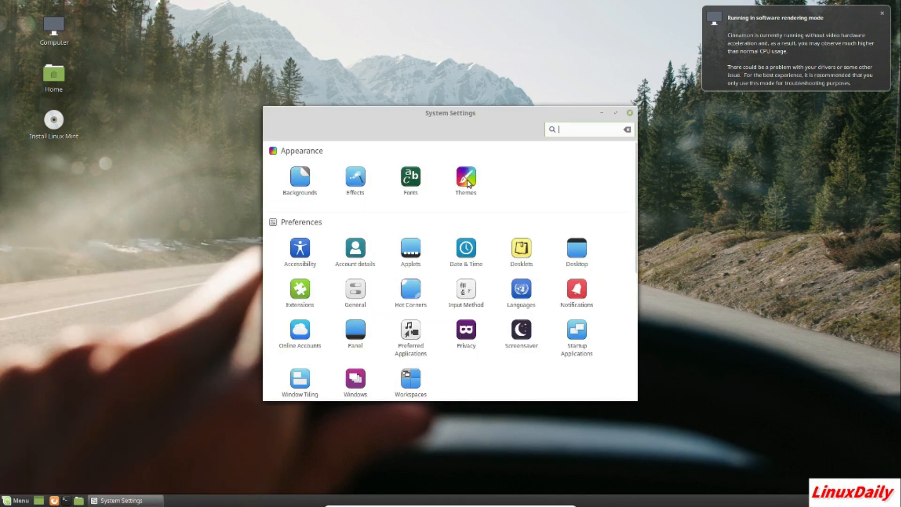
- Choose Mint-X borders, Mint-X-Blue icons and controls, and DMZ-Black pointer in Themes, then close
{"action": "left_click", "coordinate": [465, 179]}
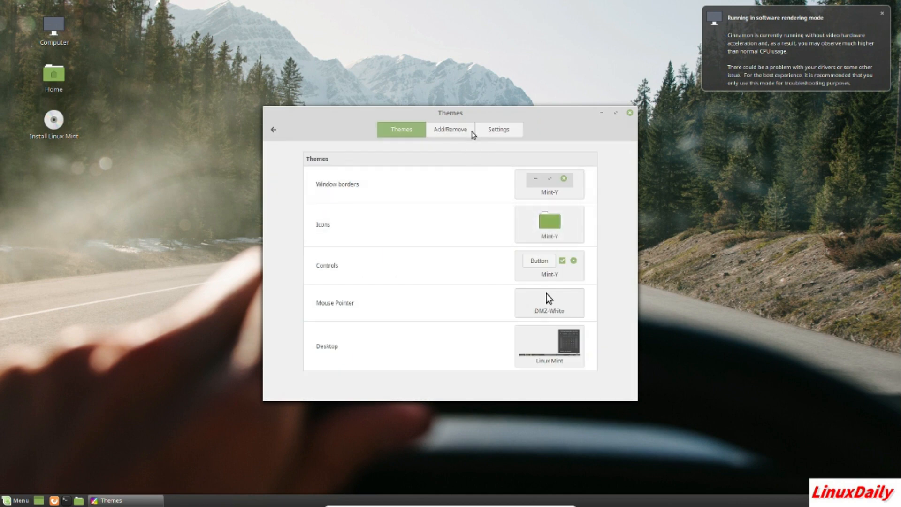
{"action": "left_click", "coordinate": [548, 178]}
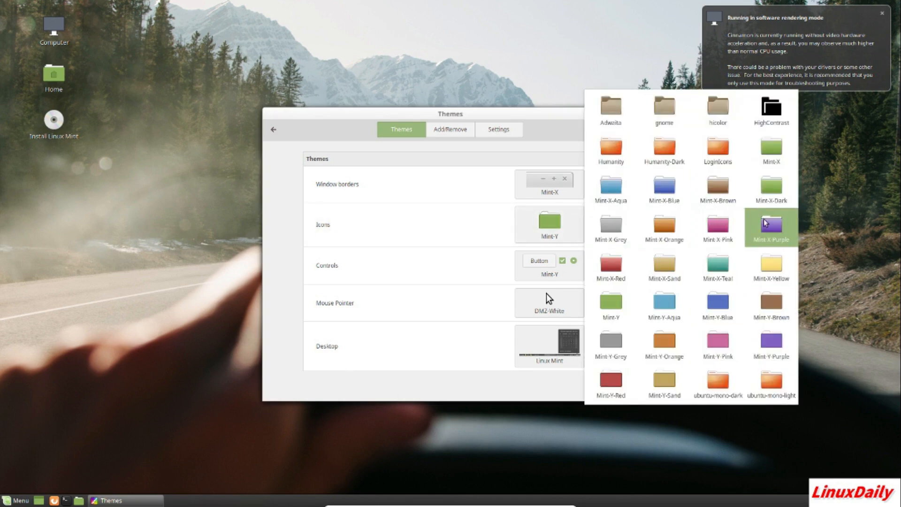
{"action": "left_click", "coordinate": [665, 188]}
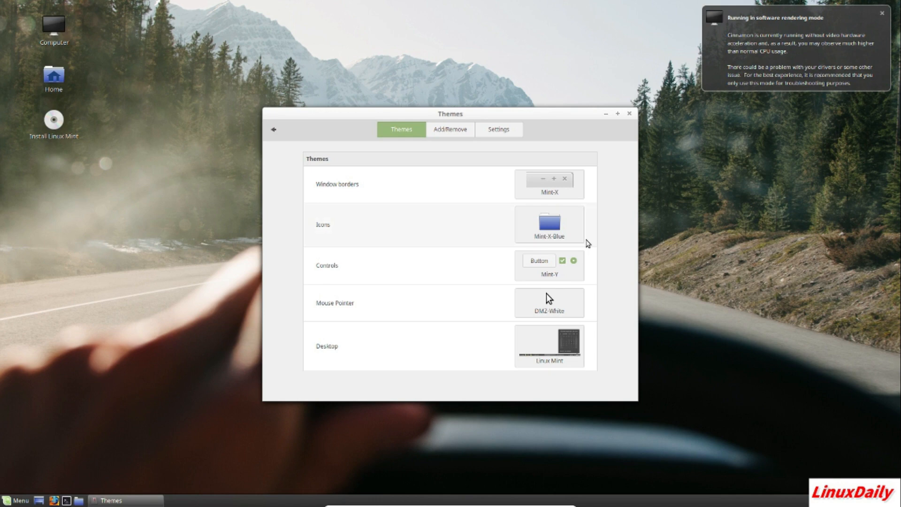
{"action": "left_click", "coordinate": [548, 260]}
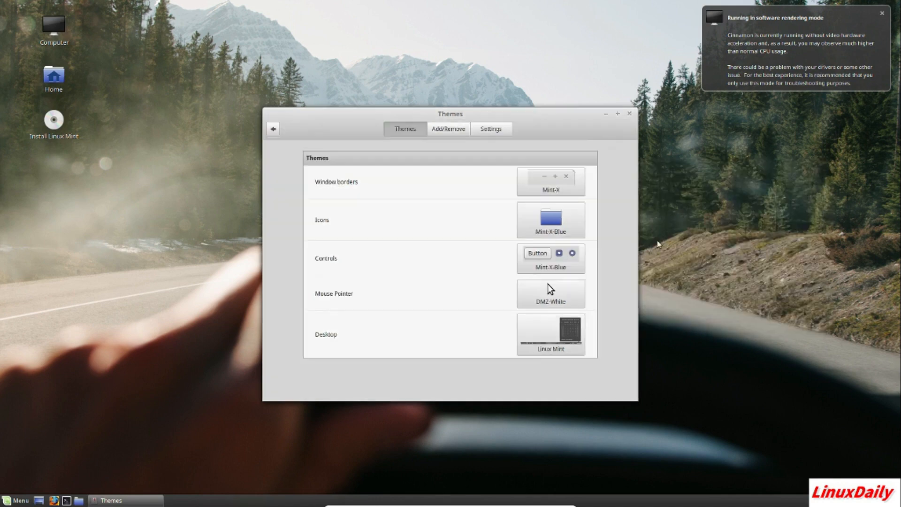
{"action": "left_click", "coordinate": [549, 293]}
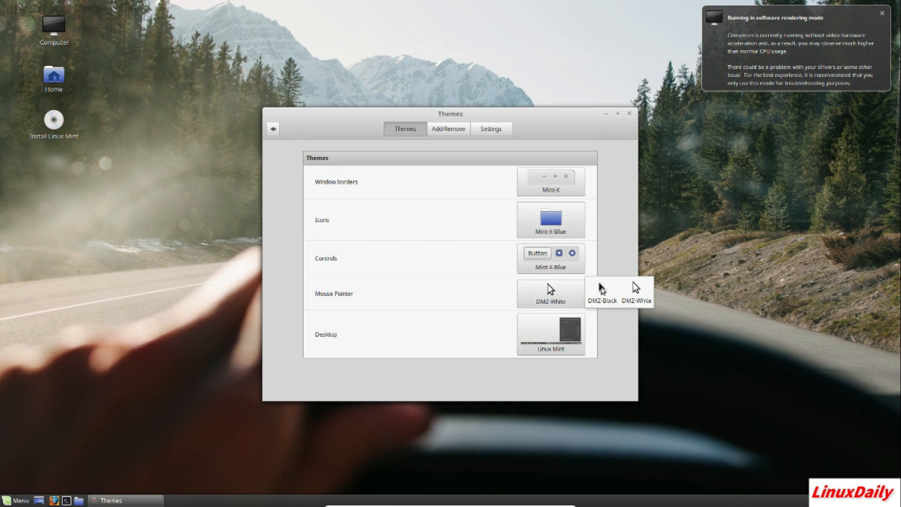
{"action": "left_click", "coordinate": [603, 292]}
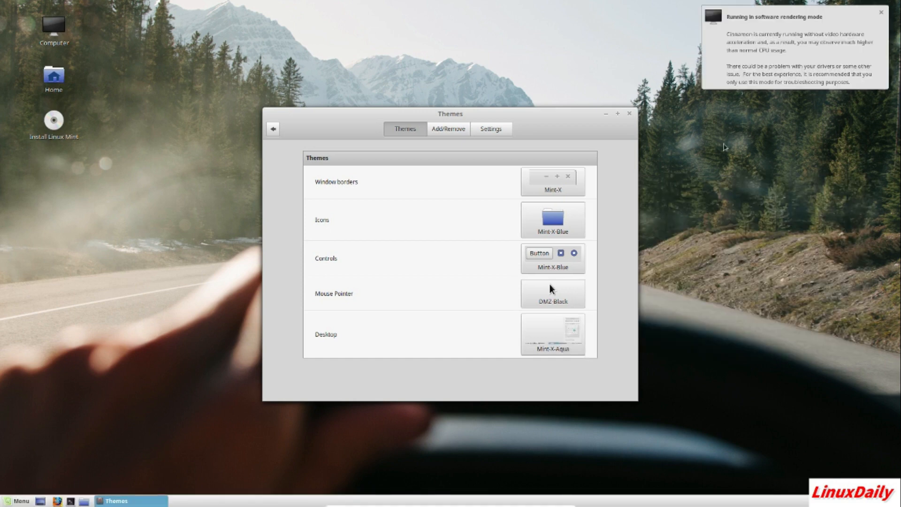
{"action": "left_click", "coordinate": [628, 112]}
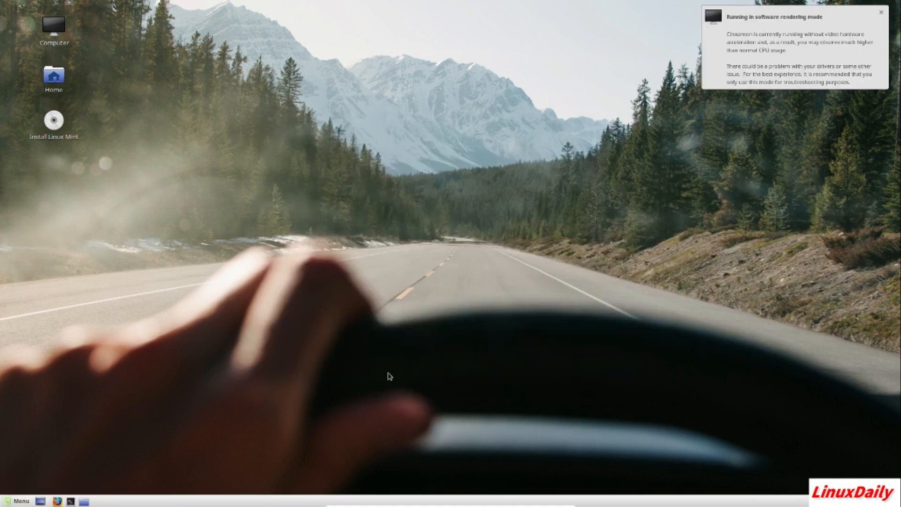
- Reopen System Settings' Themes page and go to its downloadable themes section
{"action": "left_click", "coordinate": [17, 501]}
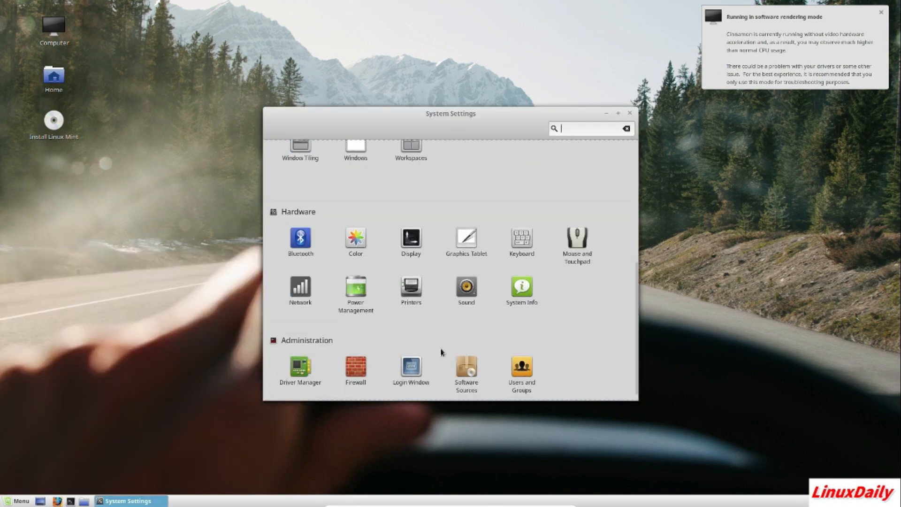
{"action": "scroll", "scroll_direction": "up", "scroll_amount": 3}
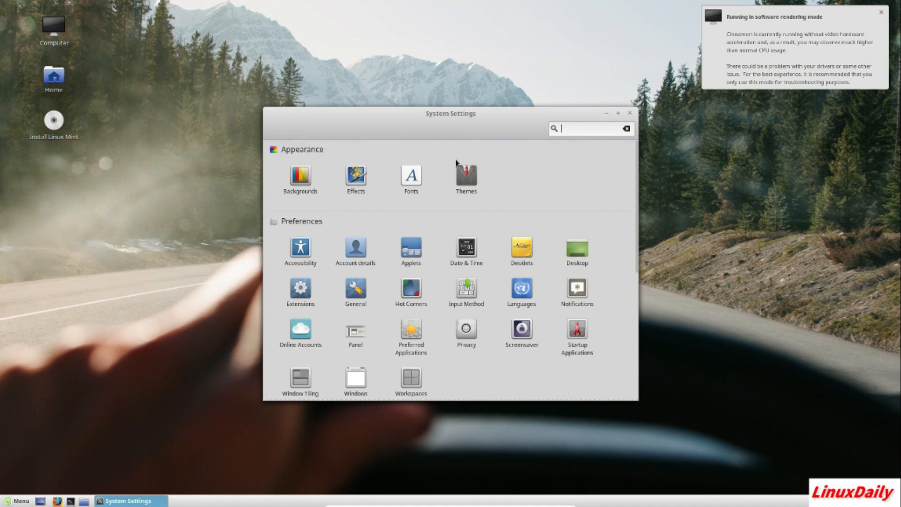
{"action": "left_click", "coordinate": [465, 175]}
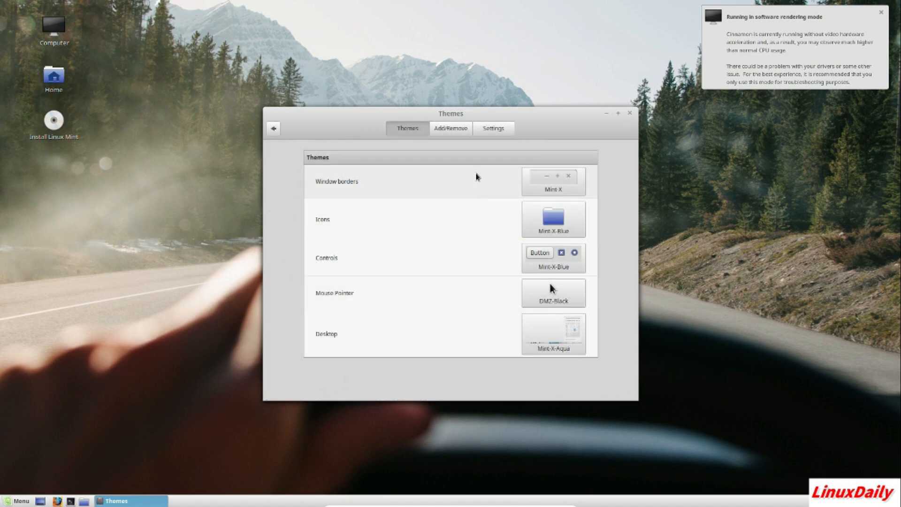
{"action": "left_click", "coordinate": [450, 128]}
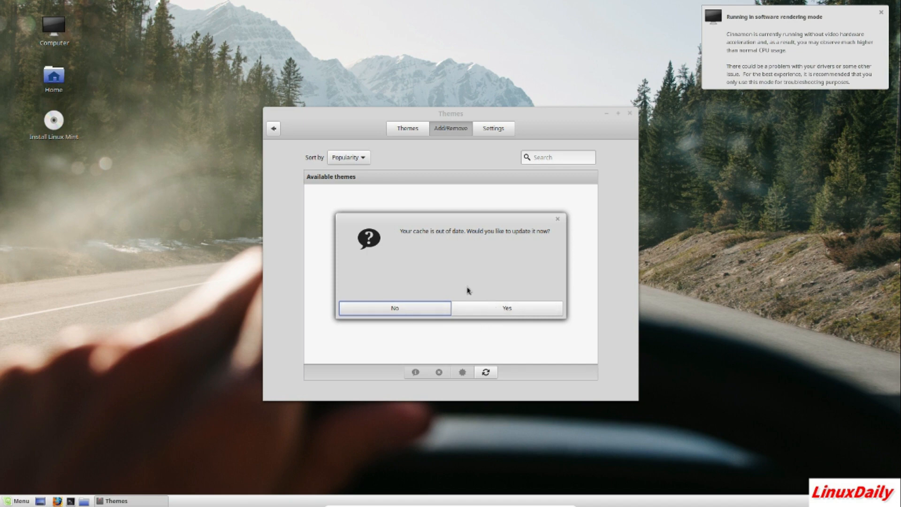
- Update the theme cache, browse the downloadable themes like Adara and Graphite-Zero, then close Themes
{"action": "left_click", "coordinate": [505, 307]}
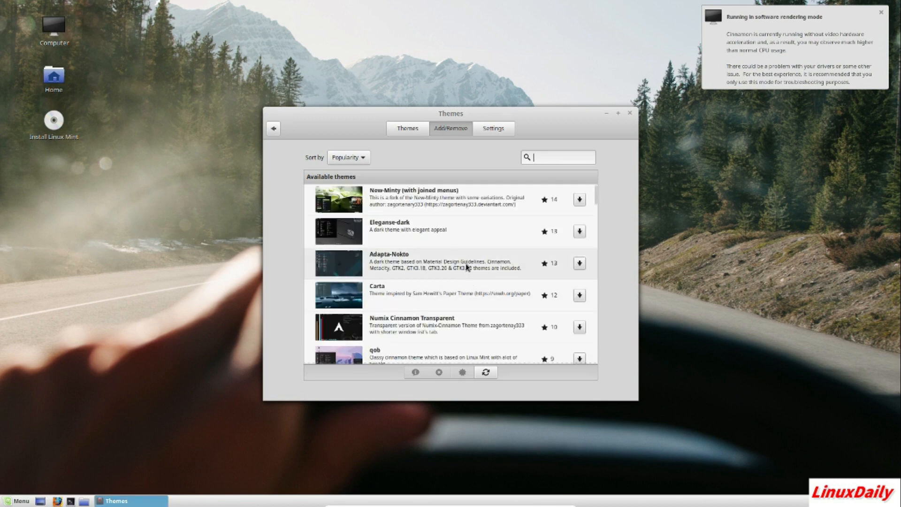
{"action": "mouse_move", "coordinate": [456, 287]}
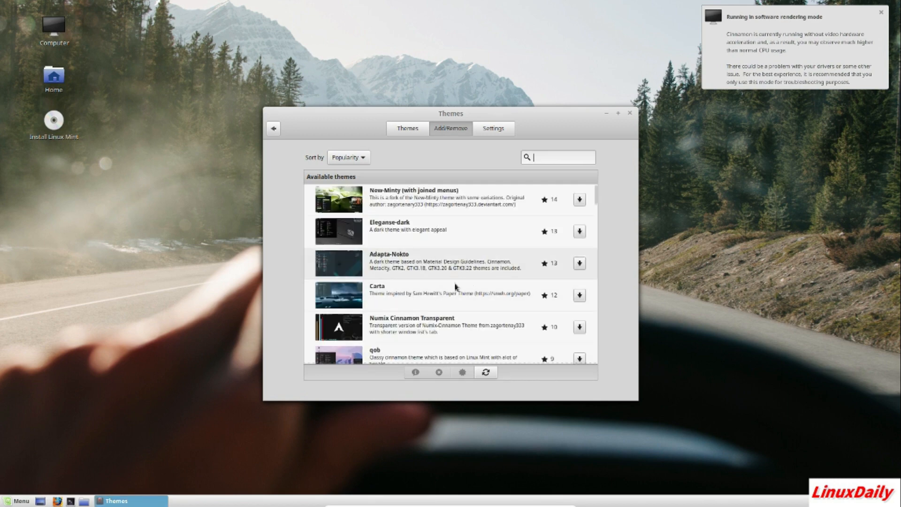
{"action": "mouse_move", "coordinate": [448, 334]}
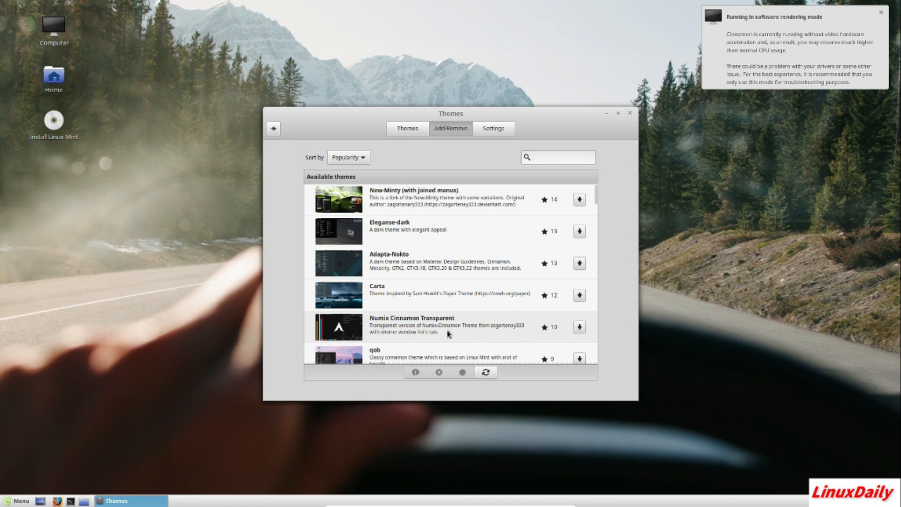
{"action": "scroll", "scroll_direction": "down", "scroll_amount": 3}
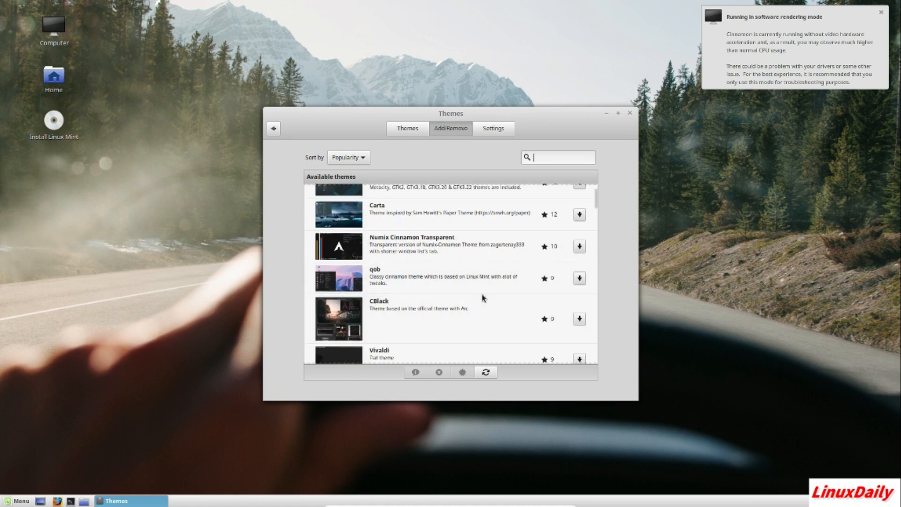
{"action": "scroll", "scroll_direction": "down", "scroll_amount": 3}
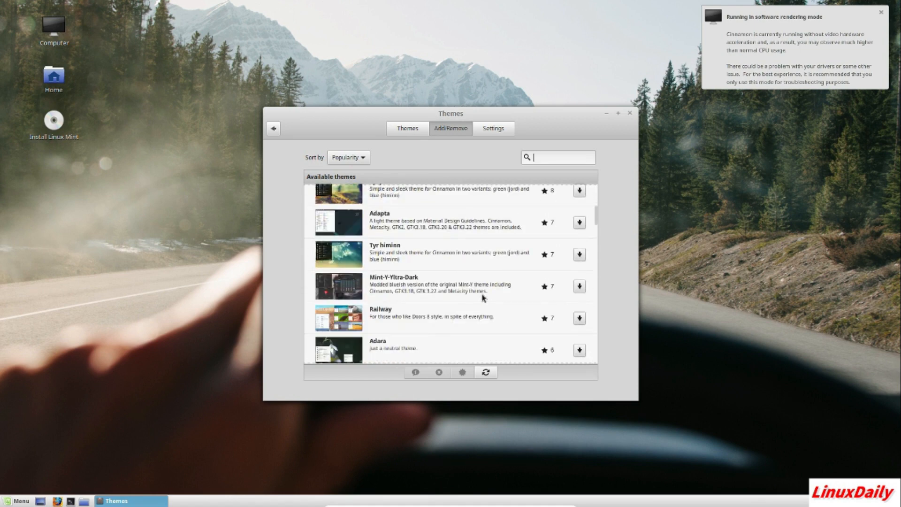
{"action": "scroll", "scroll_direction": "down", "scroll_amount": 3}
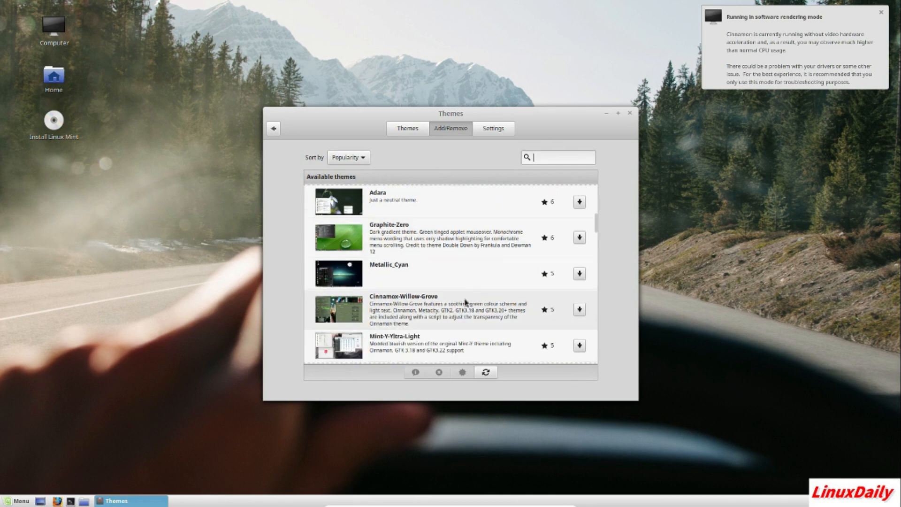
{"action": "mouse_move", "coordinate": [630, 115]}
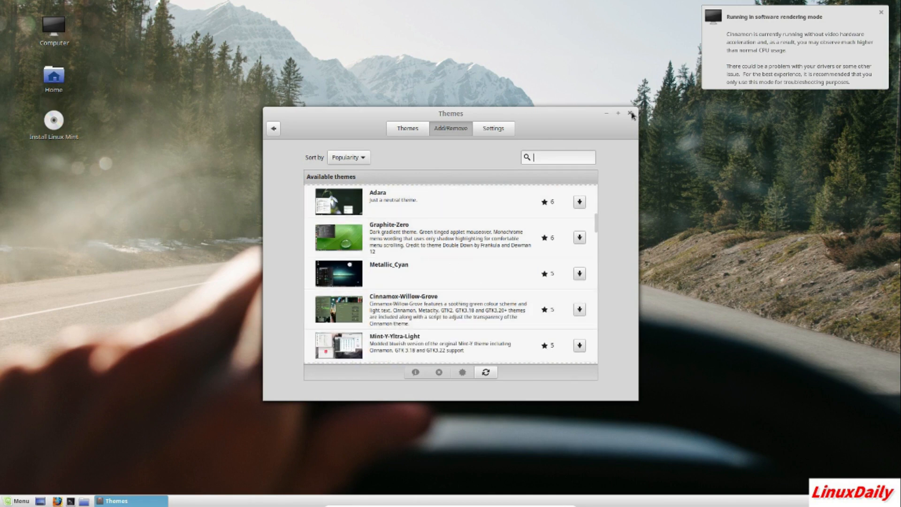
{"action": "left_click", "coordinate": [632, 113]}
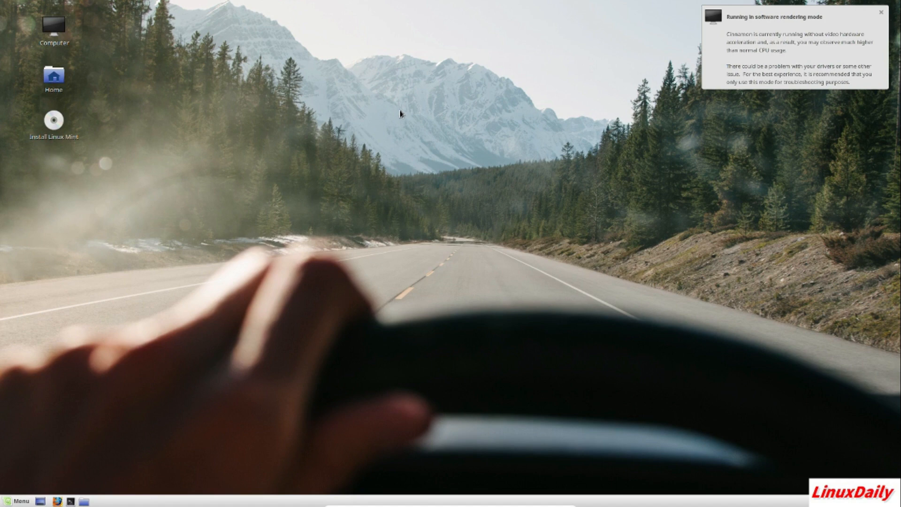
{"action": "mouse_move", "coordinate": [717, 35]}
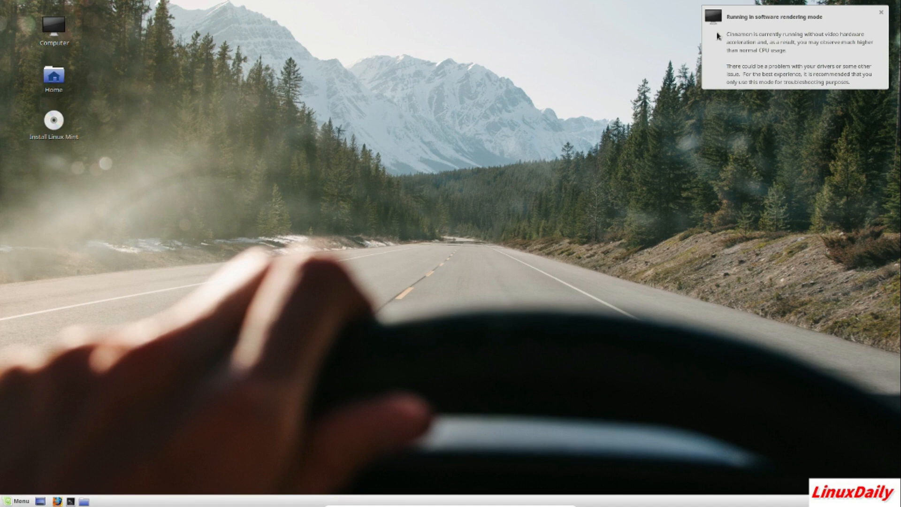
- Dismiss the software rendering notice, then open and close a terminal
{"action": "left_click", "coordinate": [879, 12]}
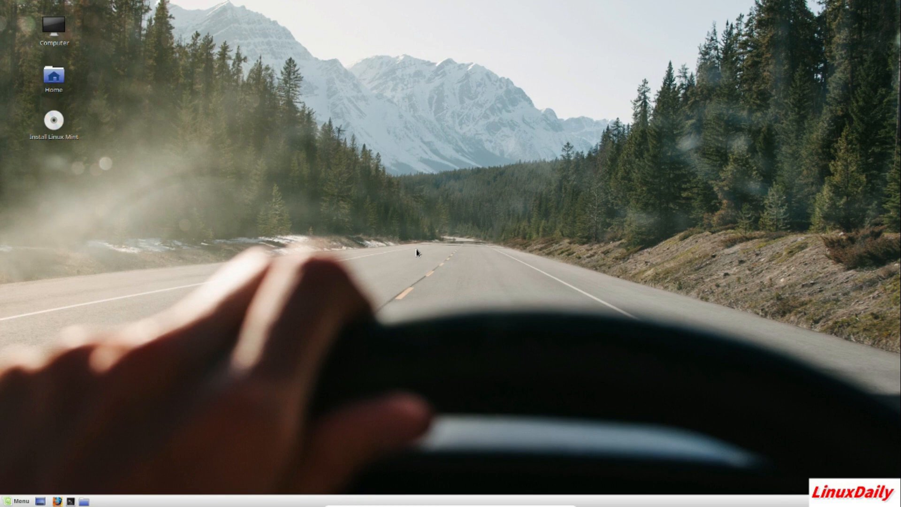
{"action": "mouse_move", "coordinate": [163, 318]}
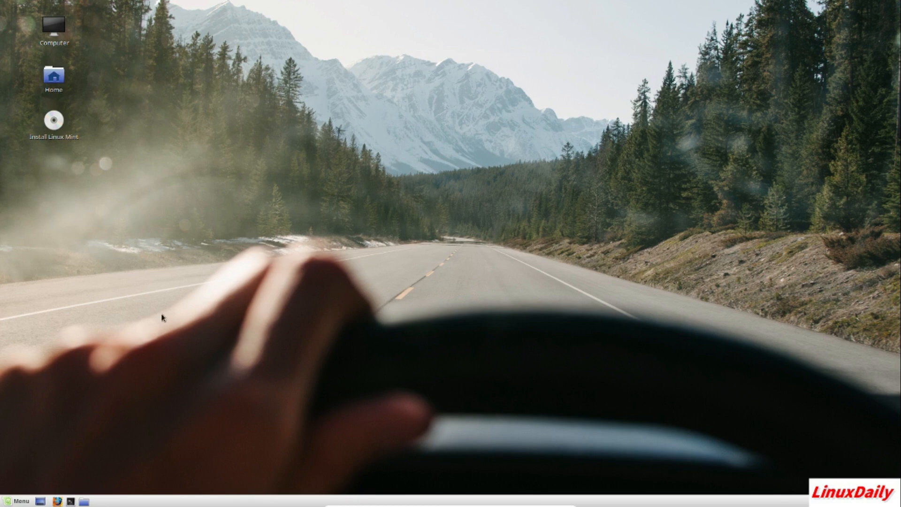
{"action": "mouse_move", "coordinate": [105, 344]}
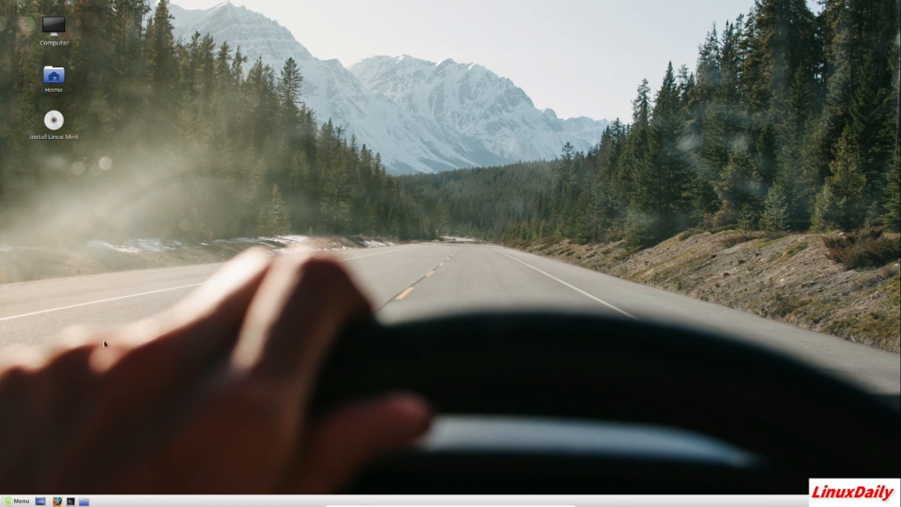
{"action": "left_click", "coordinate": [18, 500]}
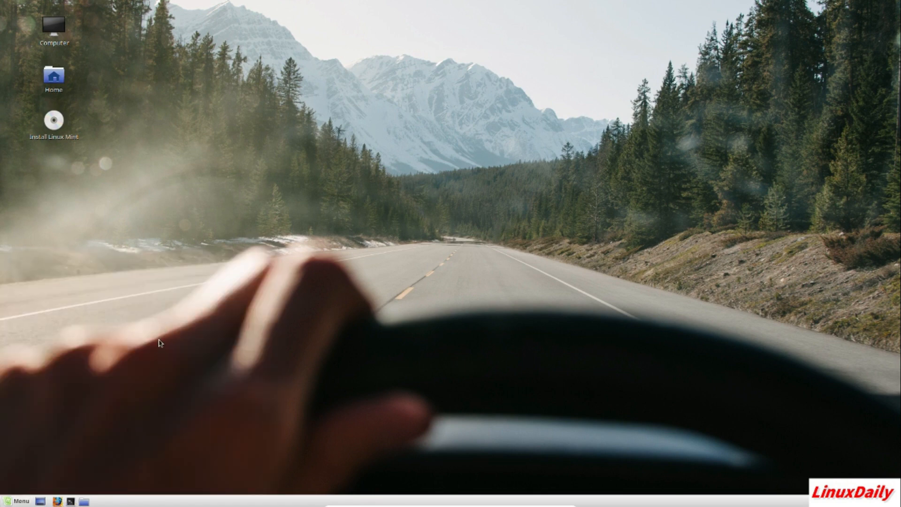
{"action": "mouse_move", "coordinate": [226, 343]}
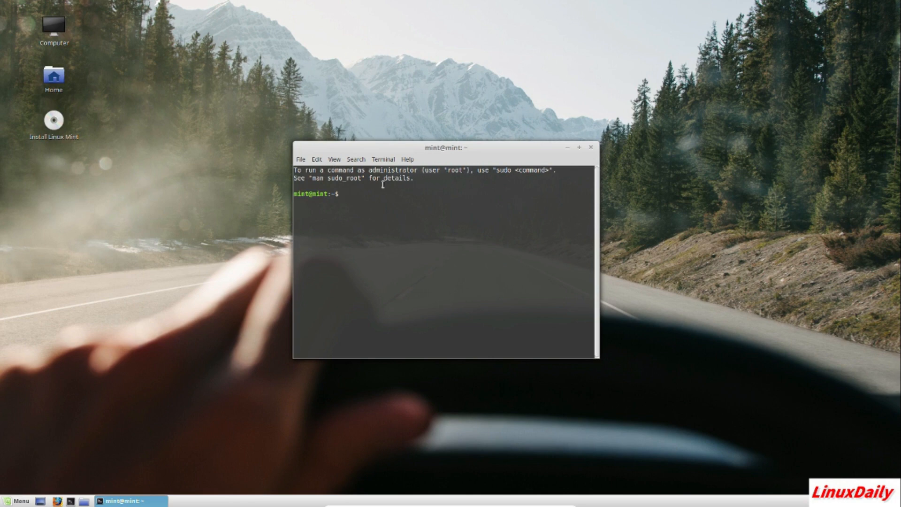
{"action": "left_click", "coordinate": [591, 147]}
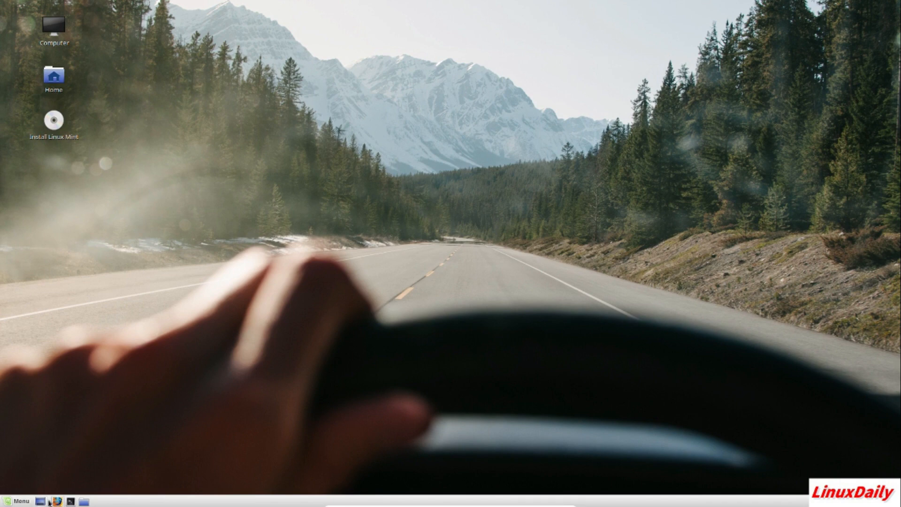
{"action": "mouse_move", "coordinate": [200, 302]}
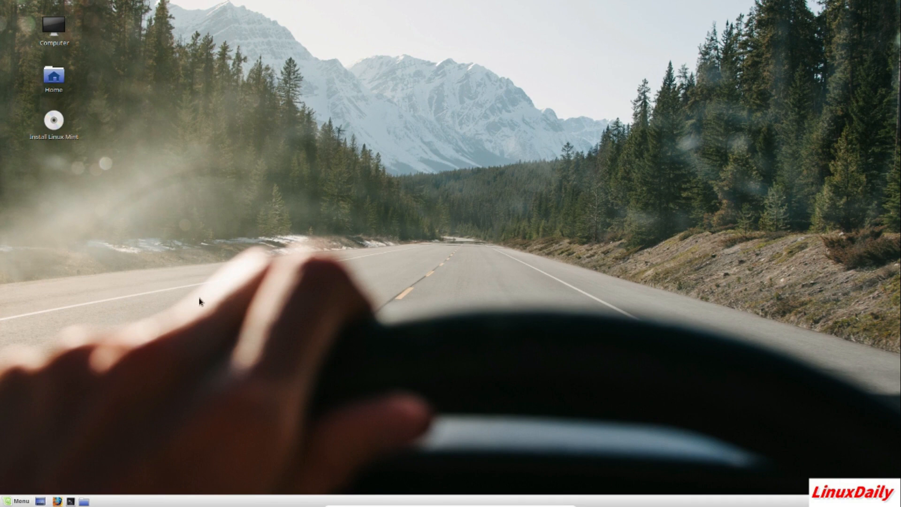
{"action": "mouse_move", "coordinate": [681, 225]}
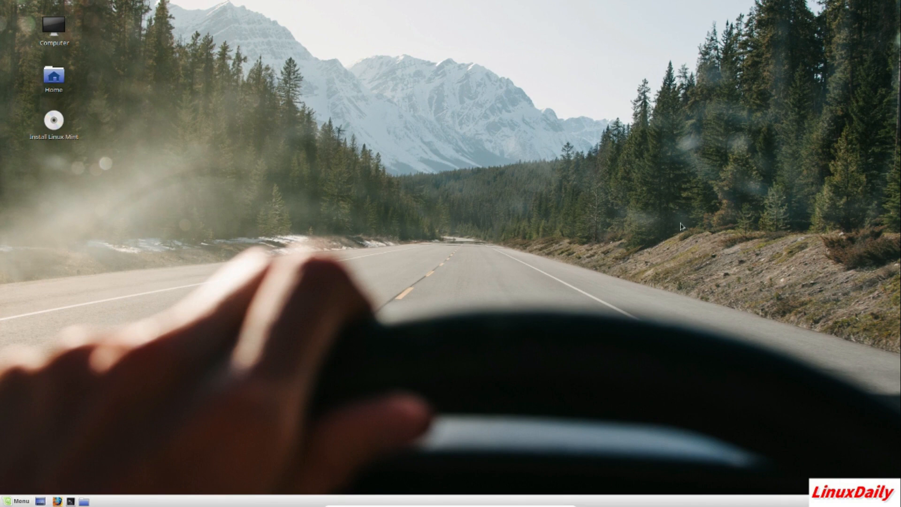
{"action": "mouse_move", "coordinate": [789, 136]}
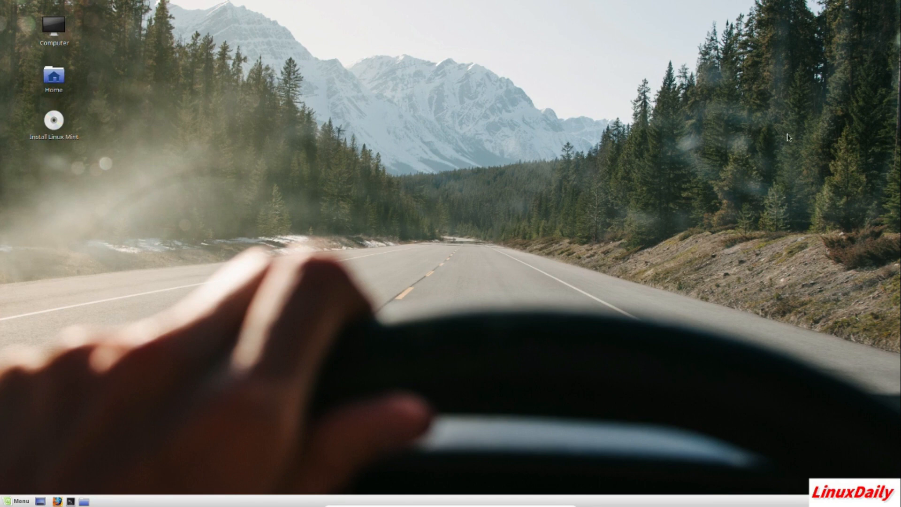
{"action": "mouse_move", "coordinate": [397, 84]}
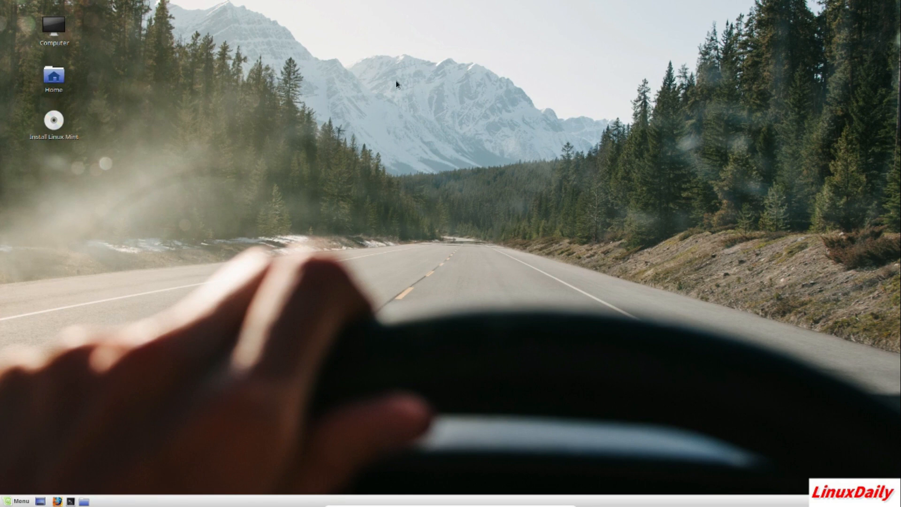
{"action": "mouse_move", "coordinate": [346, 93]}
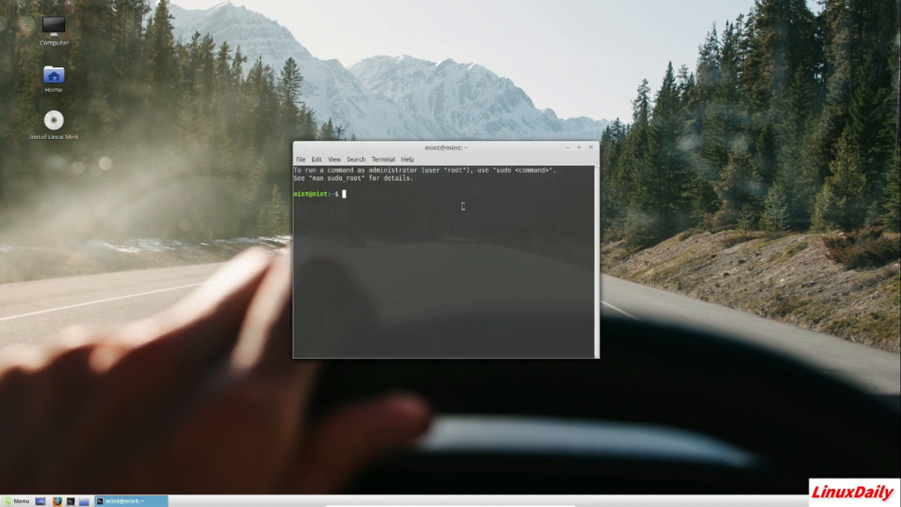
- Run the mistyped 'sudo apt add' command and start retyping 'sudo apt'
{"action": "type", "text": "sudo apt add p"}
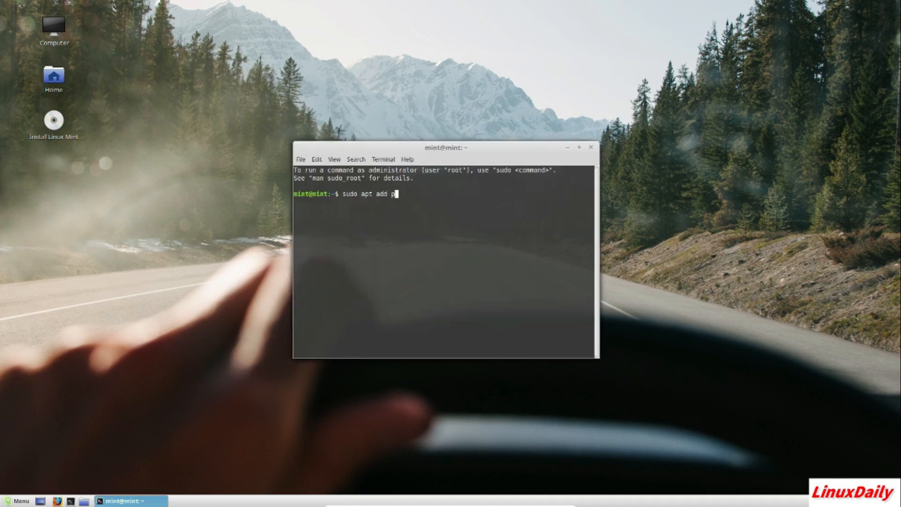
{"action": "key", "text": "BackSpace"}
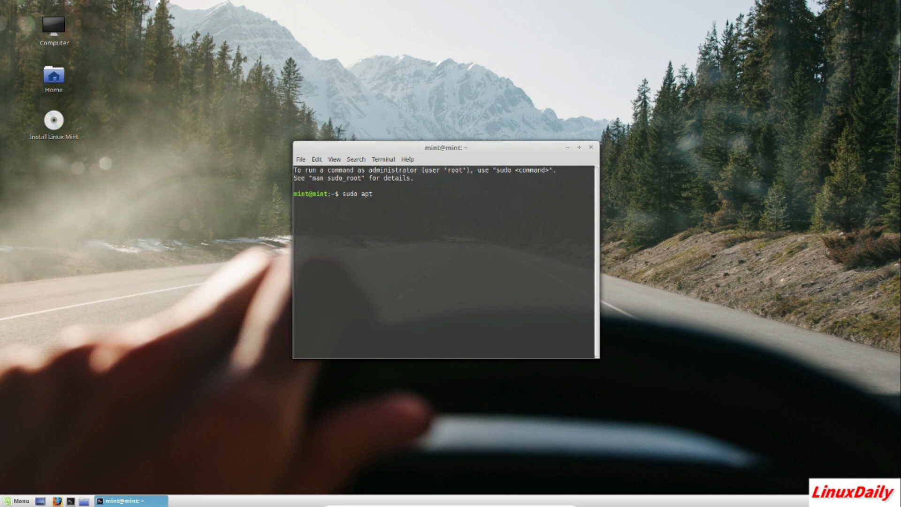
{"action": "key", "text": "Return"}
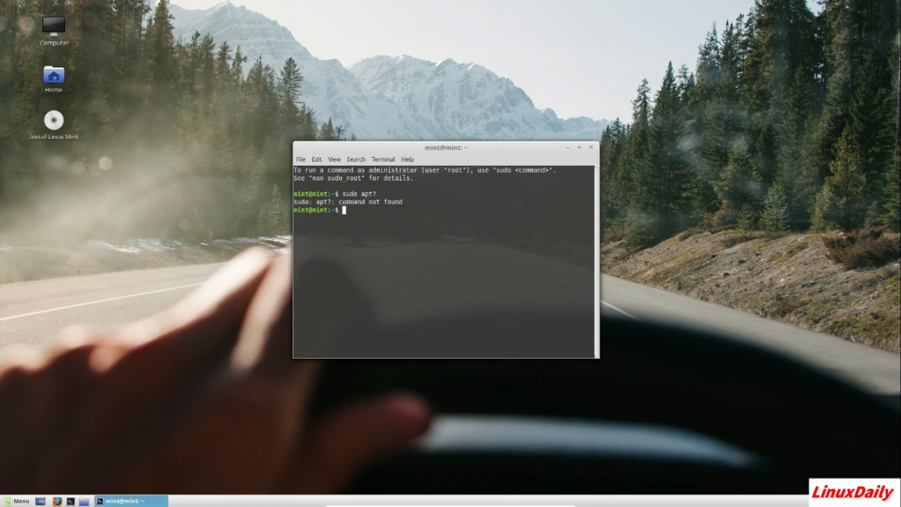
{"action": "type", "text": "sudo apt"}
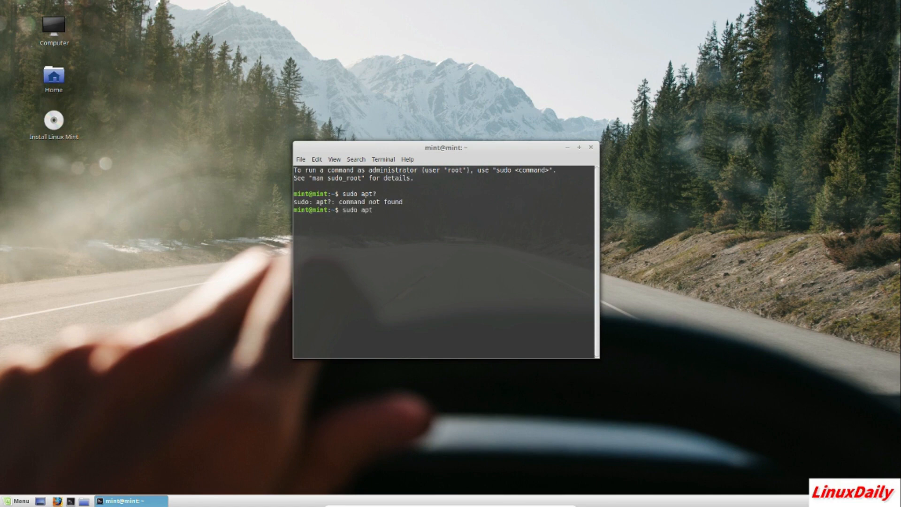
- Search the Menu for 'reposit', dismiss the Menu, and close the terminal
{"action": "left_click", "coordinate": [17, 500]}
{"action": "type", "text": "rep"}
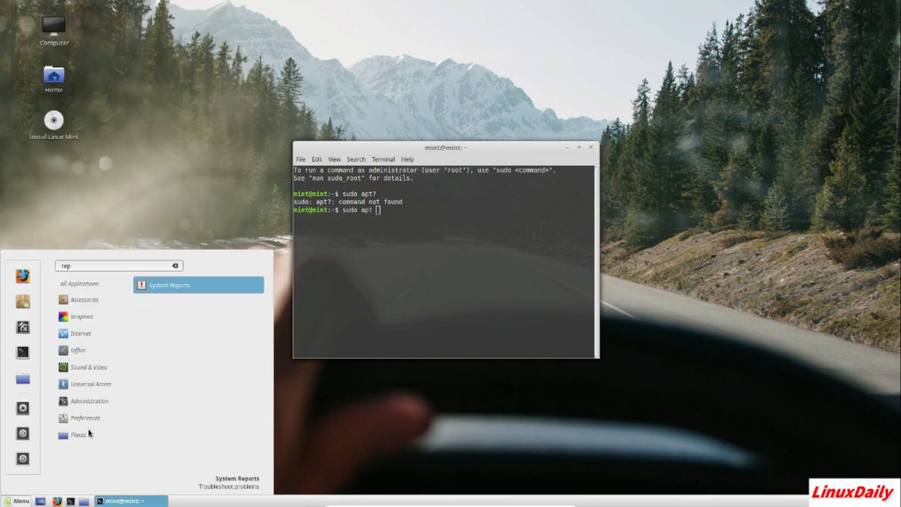
{"action": "type", "text": "osit"}
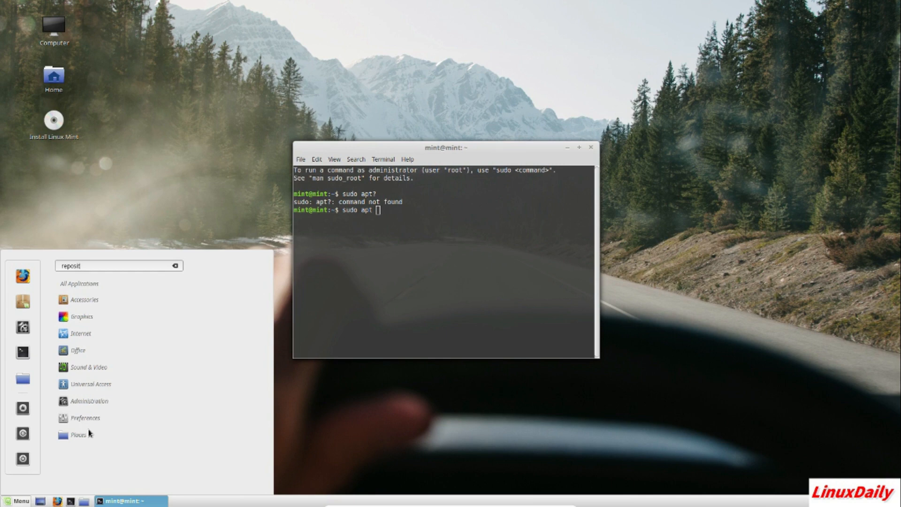
{"action": "mouse_move", "coordinate": [159, 158]}
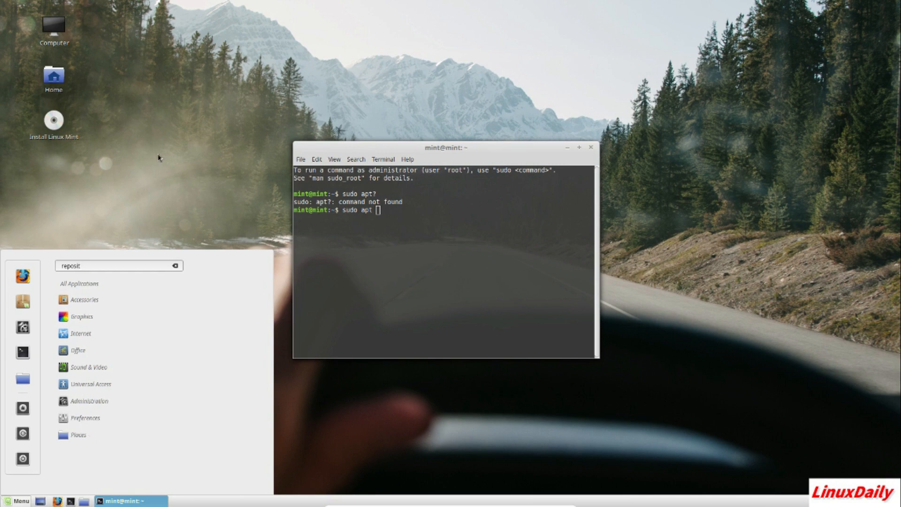
{"action": "left_click", "coordinate": [442, 226]}
{"action": "type", "text": "-add-repository"}
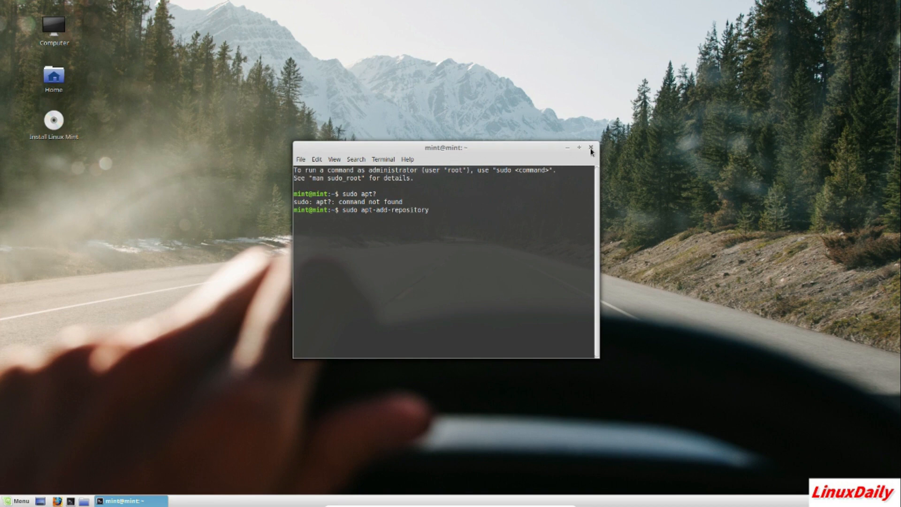
{"action": "left_click", "coordinate": [590, 147]}
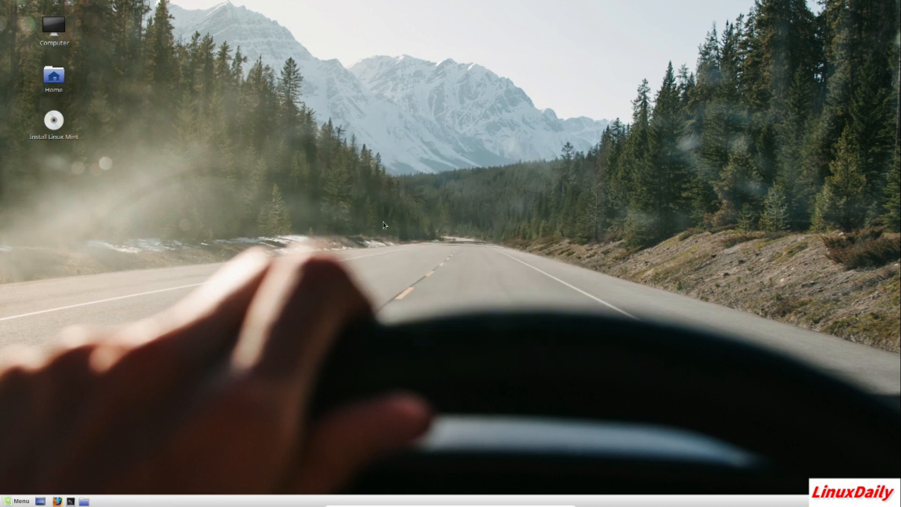
{"action": "mouse_move", "coordinate": [184, 198]}
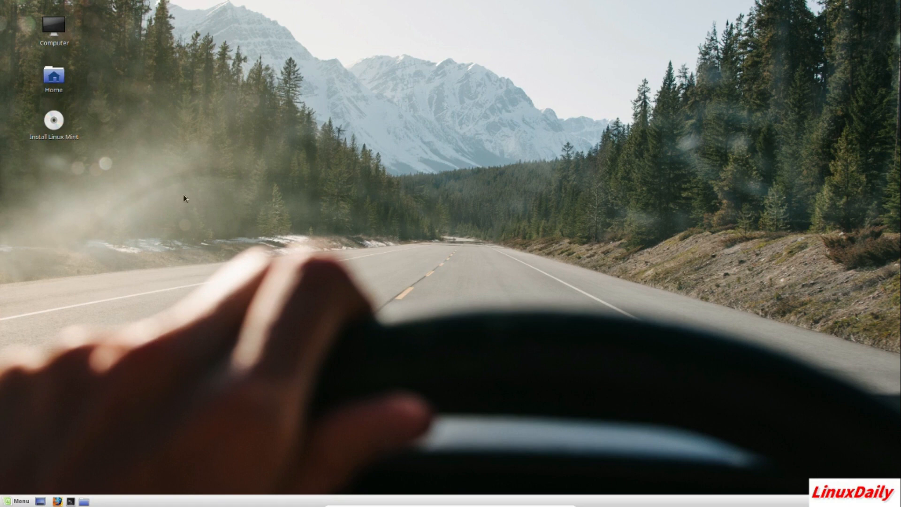
{"action": "mouse_move", "coordinate": [382, 181]}
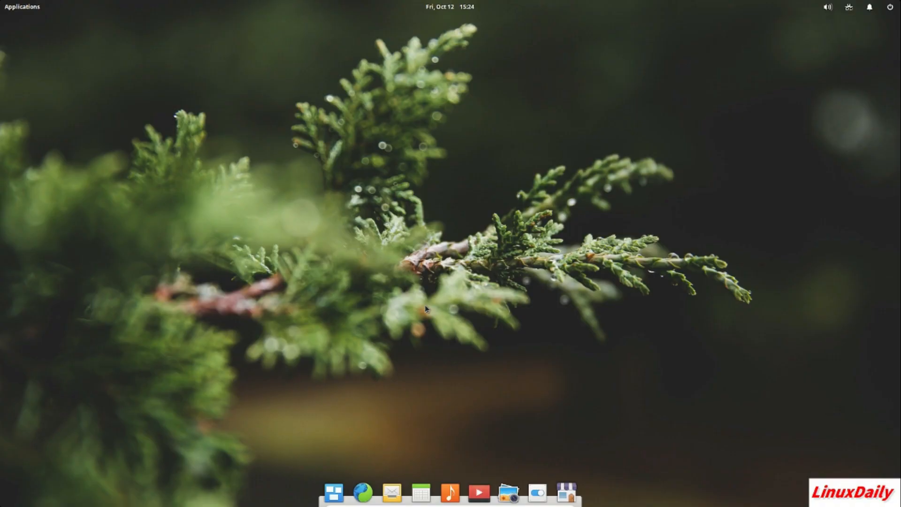
{"action": "mouse_move", "coordinate": [473, 246]}
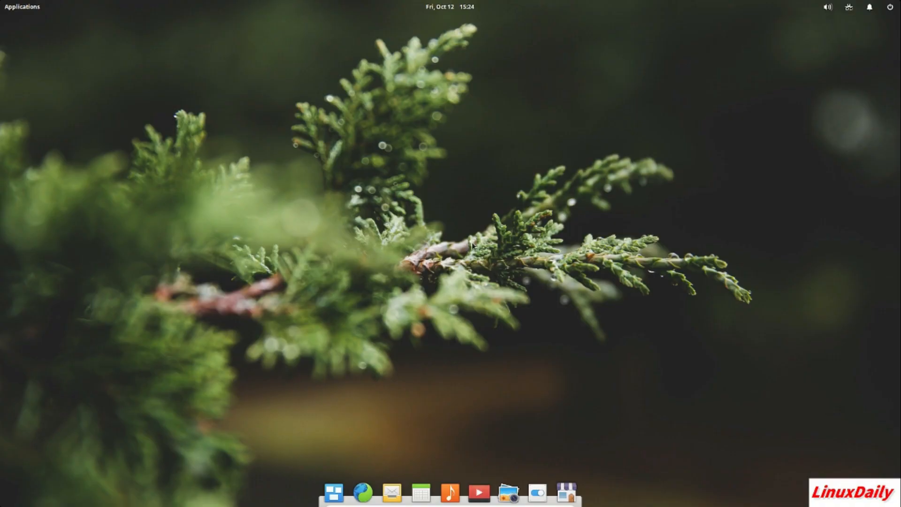
{"action": "mouse_move", "coordinate": [470, 226]}
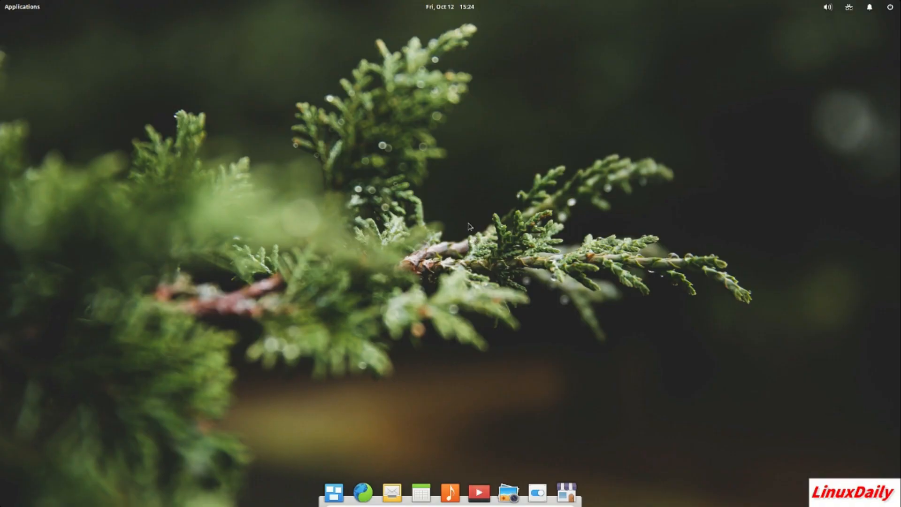
- Run 'sudo apt-add-repository' with the password, see command not found, and close the terminal
{"action": "left_click", "coordinate": [23, 6]}
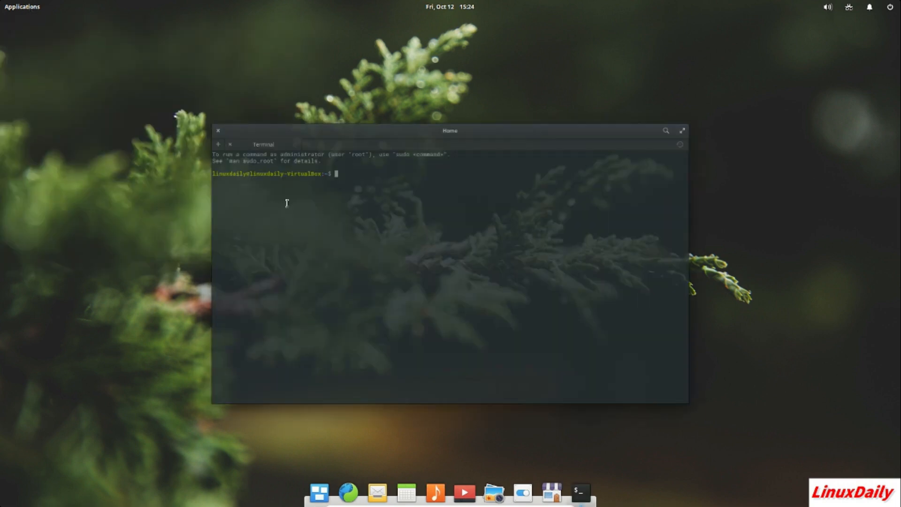
{"action": "type", "text": "sudo"}
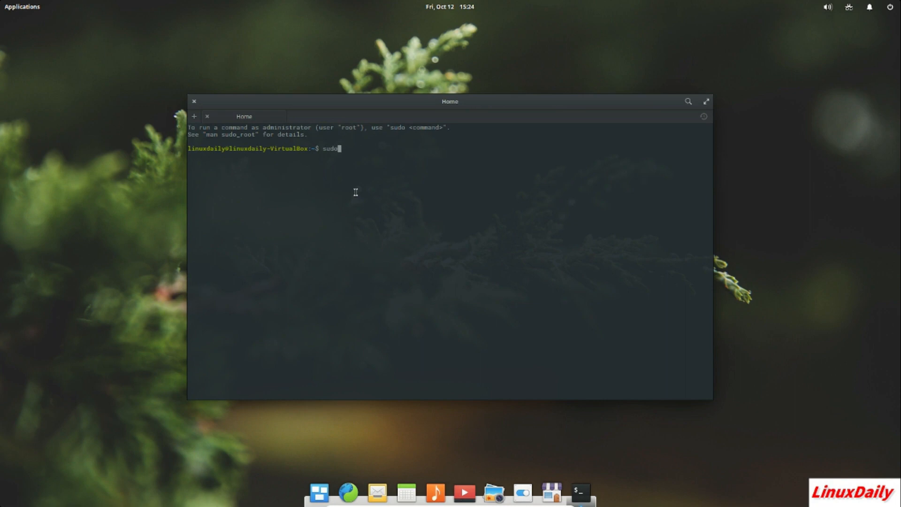
{"action": "type", "text": "apt-add"}
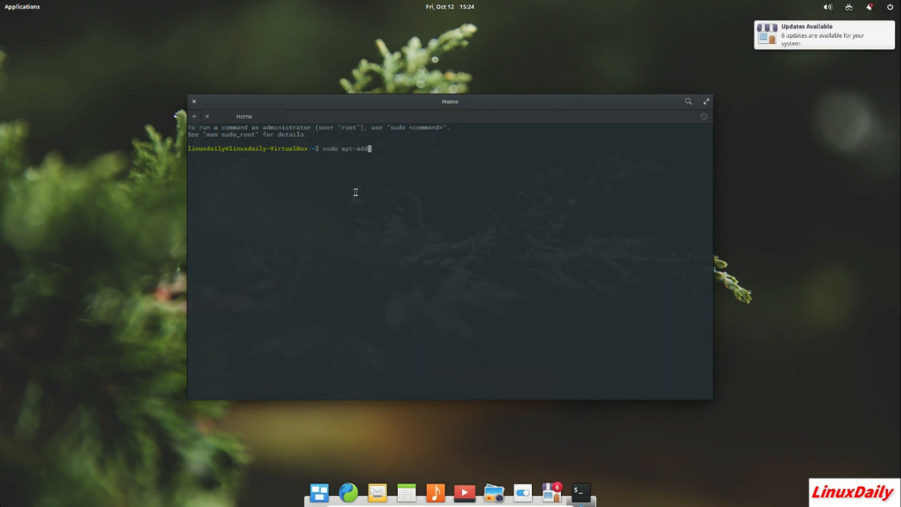
{"action": "type", "text": "-reposit"}
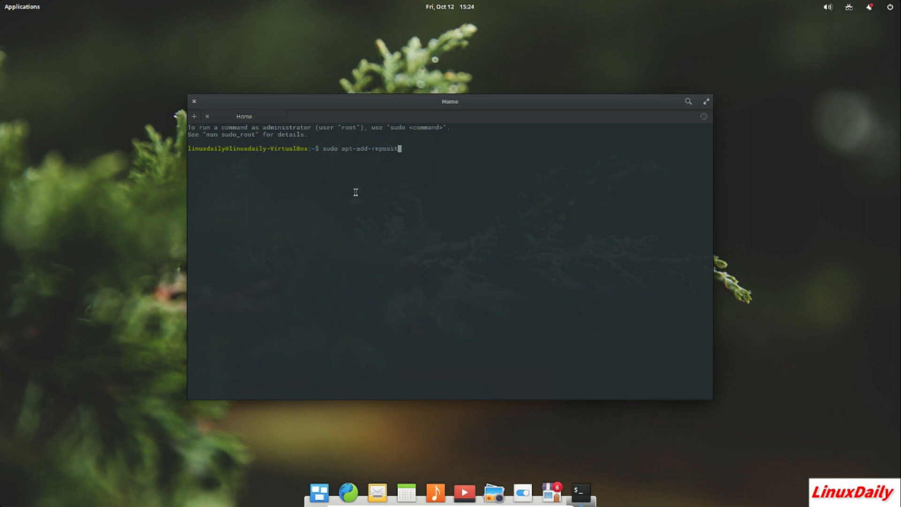
{"action": "key", "text": "Return"}
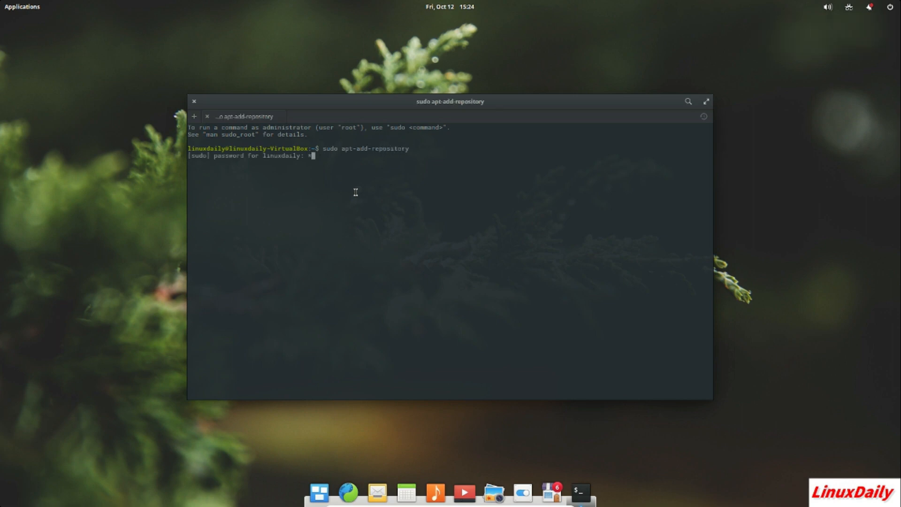
{"action": "key", "text": "Return"}
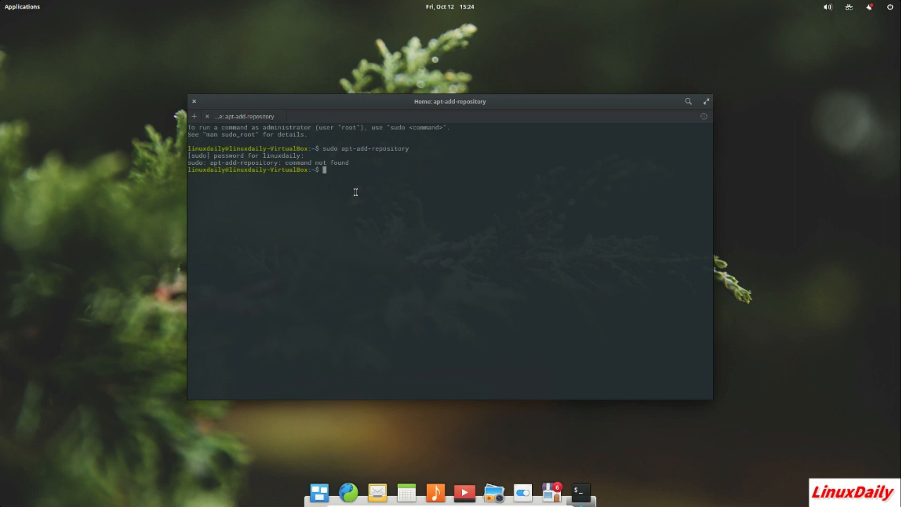
{"action": "double_click", "coordinate": [229, 163]}
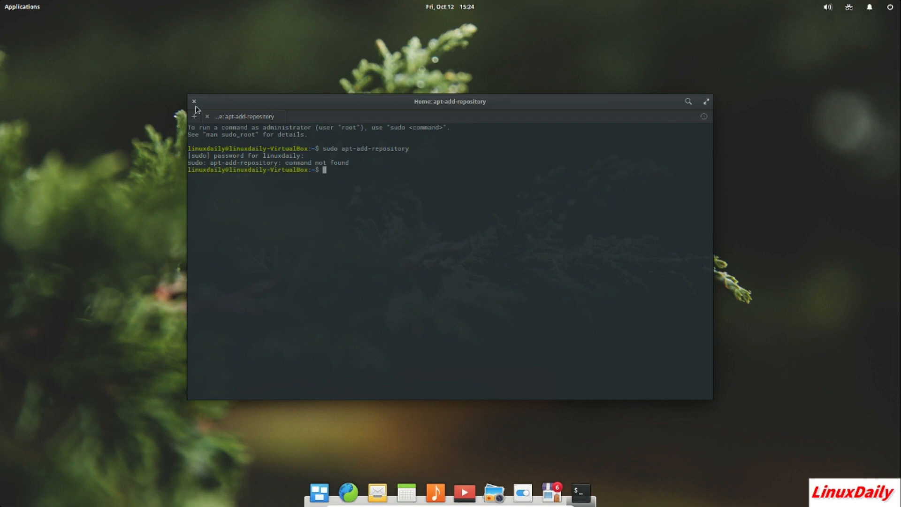
{"action": "left_click", "coordinate": [194, 101]}
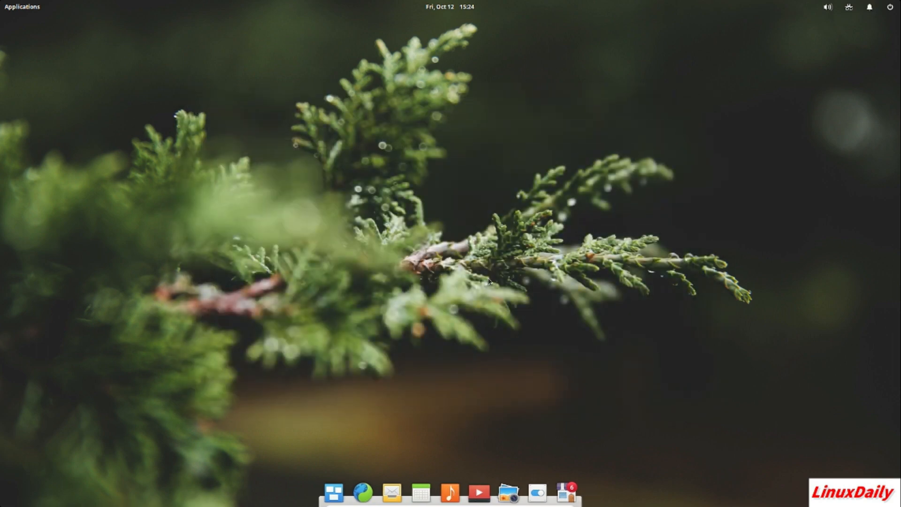
{"action": "mouse_move", "coordinate": [641, 287]}
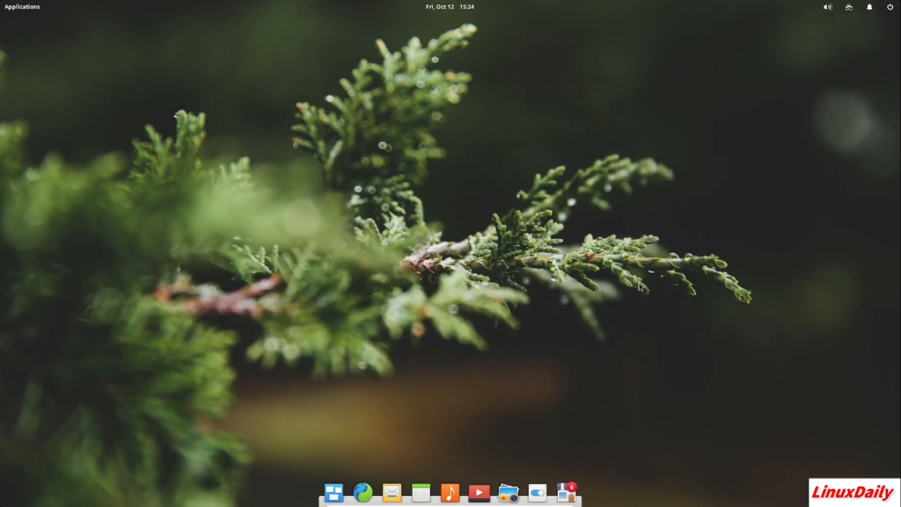
{"action": "mouse_move", "coordinate": [519, 271]}
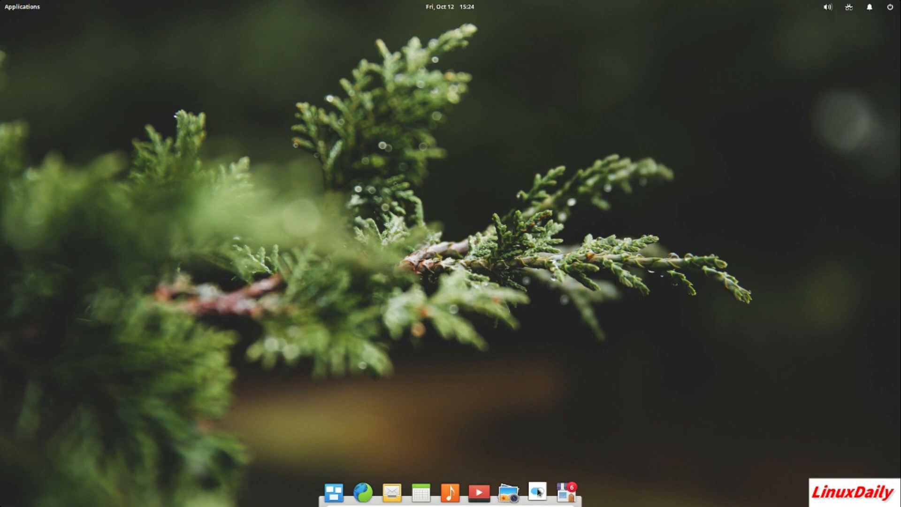
{"action": "left_click", "coordinate": [537, 491]}
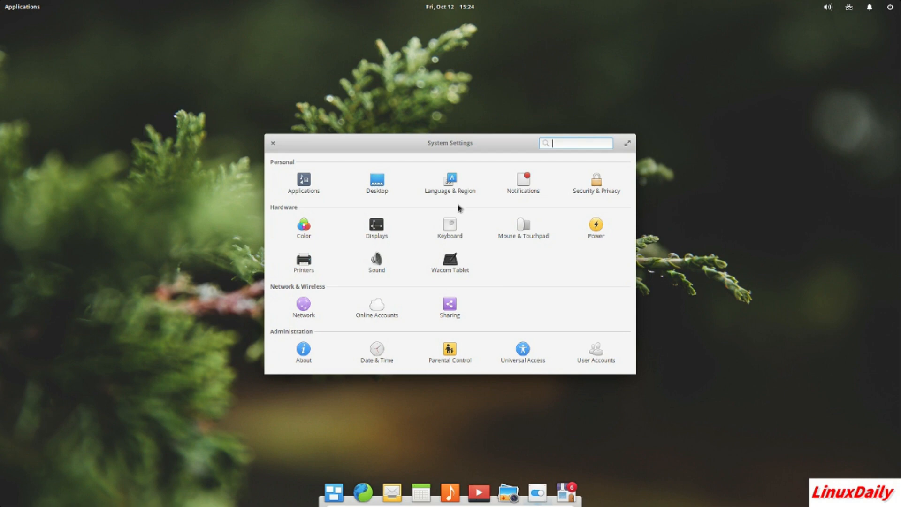
{"action": "mouse_move", "coordinate": [474, 271]}
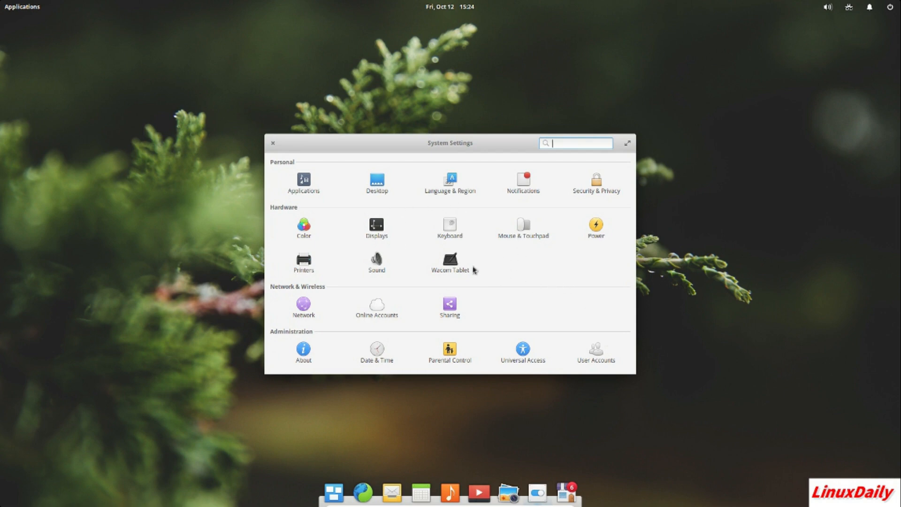
{"action": "mouse_move", "coordinate": [684, 265]}
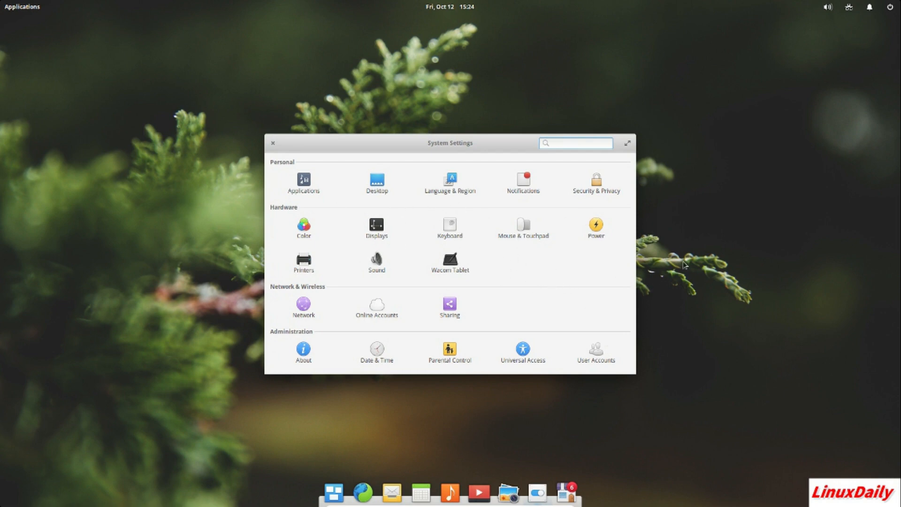
{"action": "left_click", "coordinate": [574, 143]}
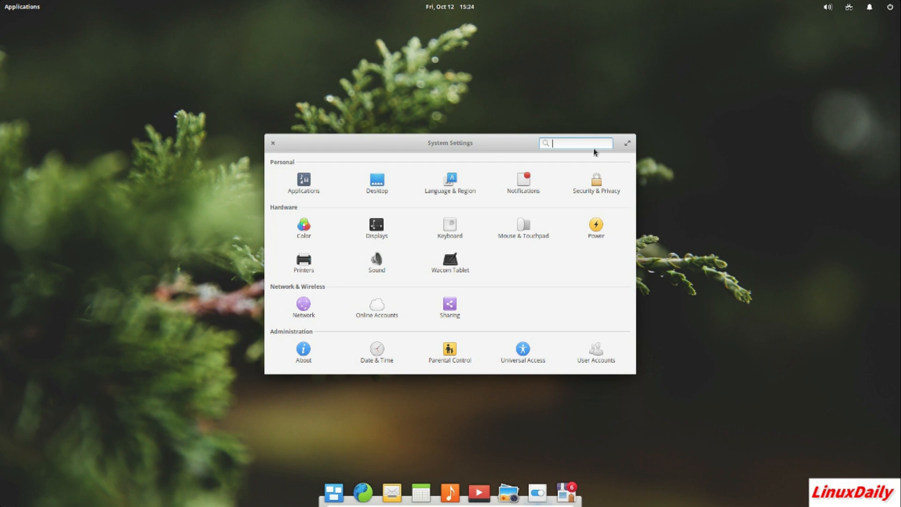
{"action": "mouse_move", "coordinate": [627, 156]}
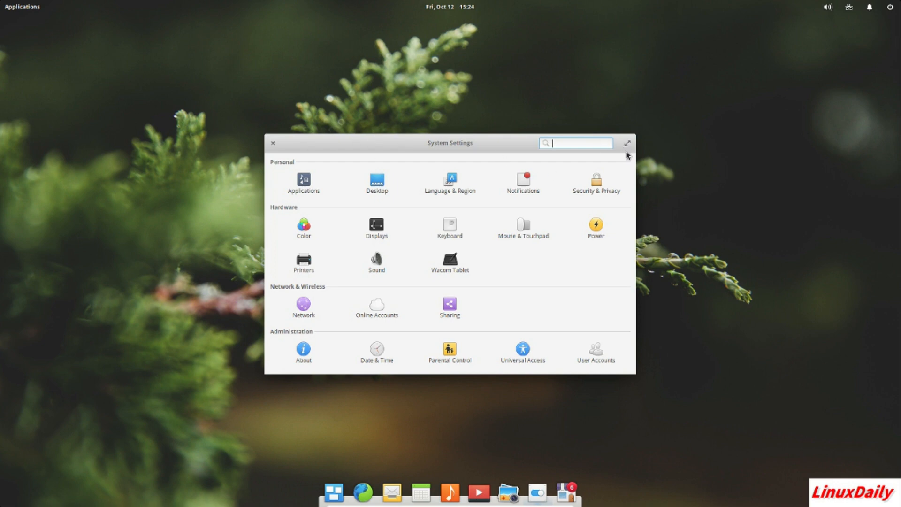
{"action": "mouse_move", "coordinate": [327, 156]}
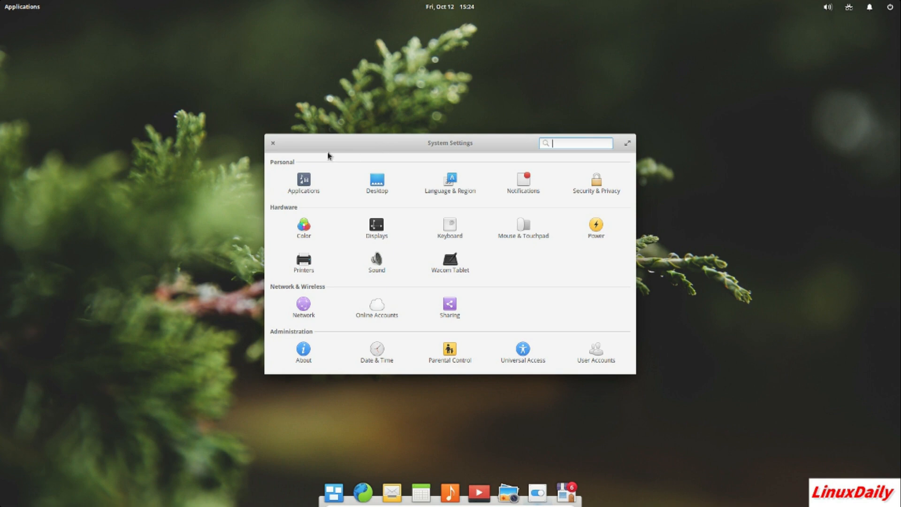
{"action": "left_click", "coordinate": [273, 143]}
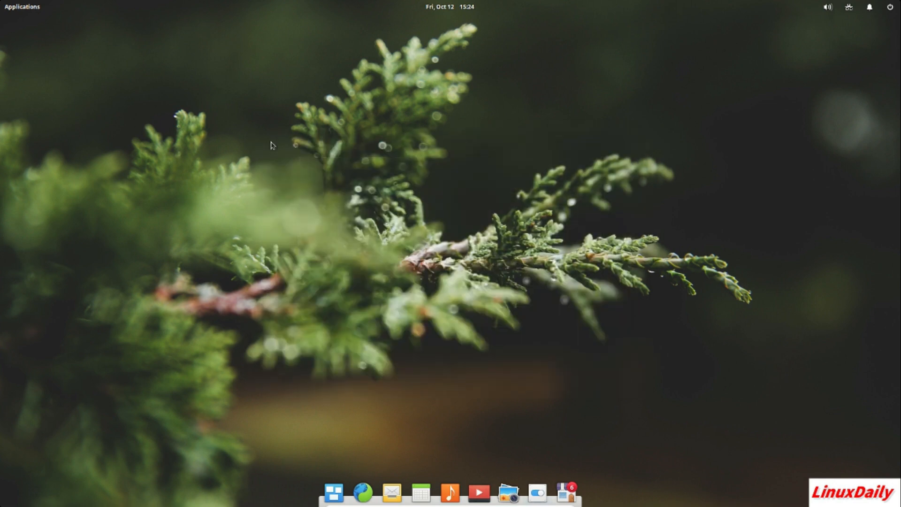
{"action": "mouse_move", "coordinate": [881, 199]}
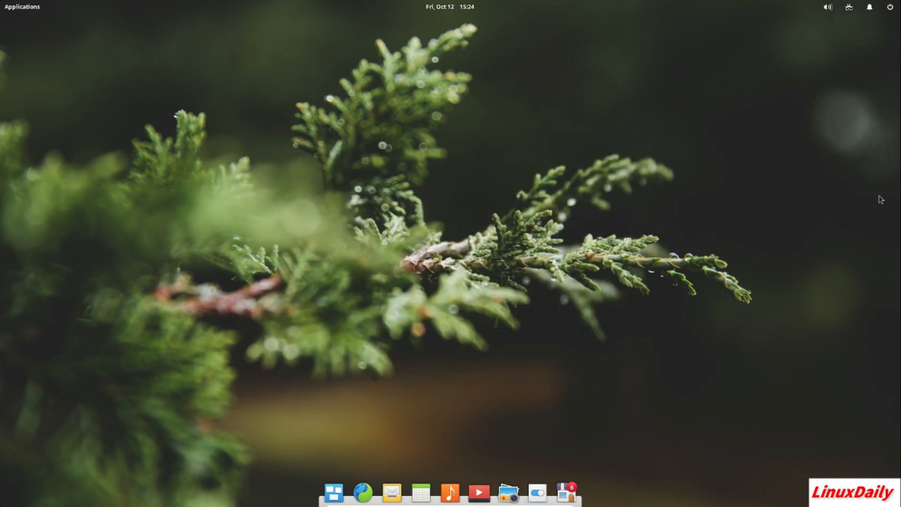
{"action": "mouse_move", "coordinate": [325, 68]}
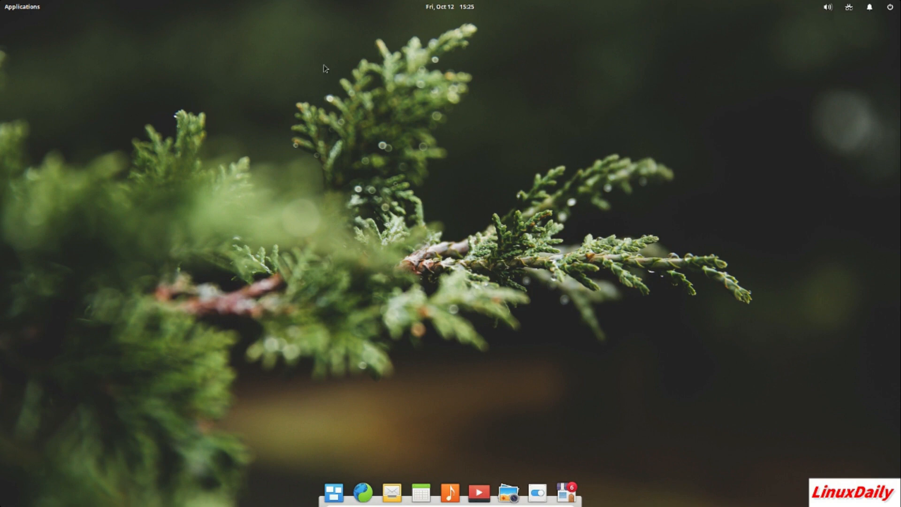
{"action": "mouse_move", "coordinate": [248, 24]}
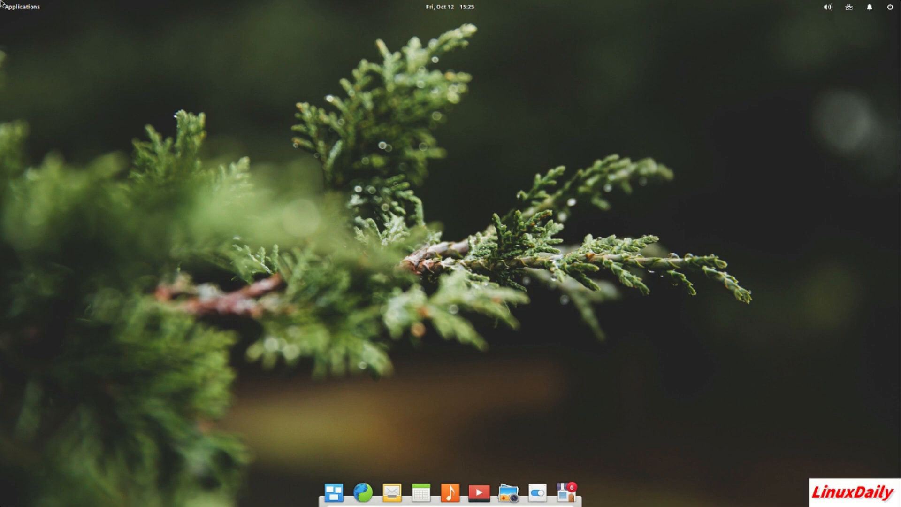
{"action": "left_click", "coordinate": [23, 6]}
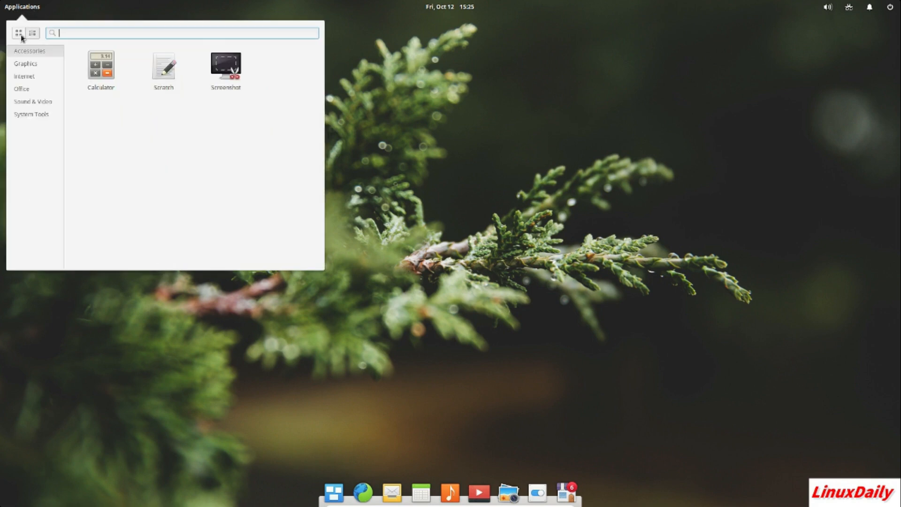
{"action": "left_click", "coordinate": [32, 32]}
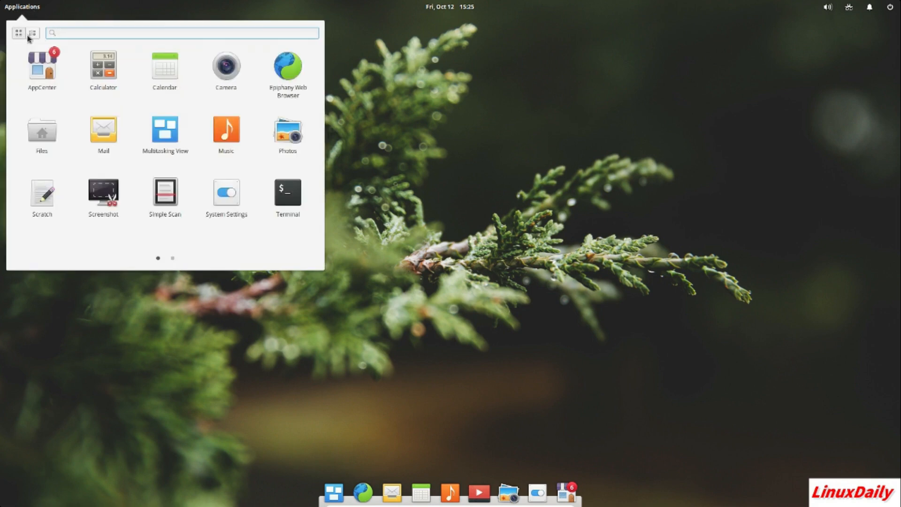
{"action": "left_click", "coordinate": [382, 133]}
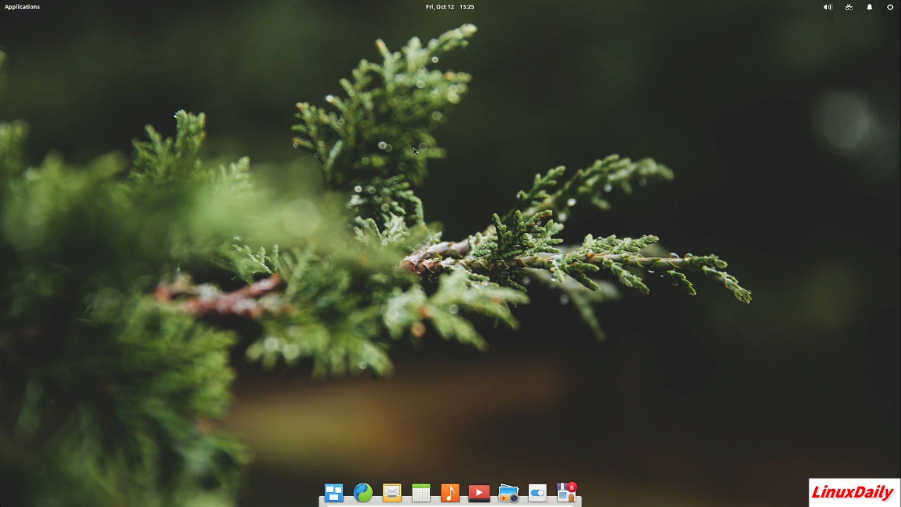
{"action": "mouse_move", "coordinate": [525, 249]}
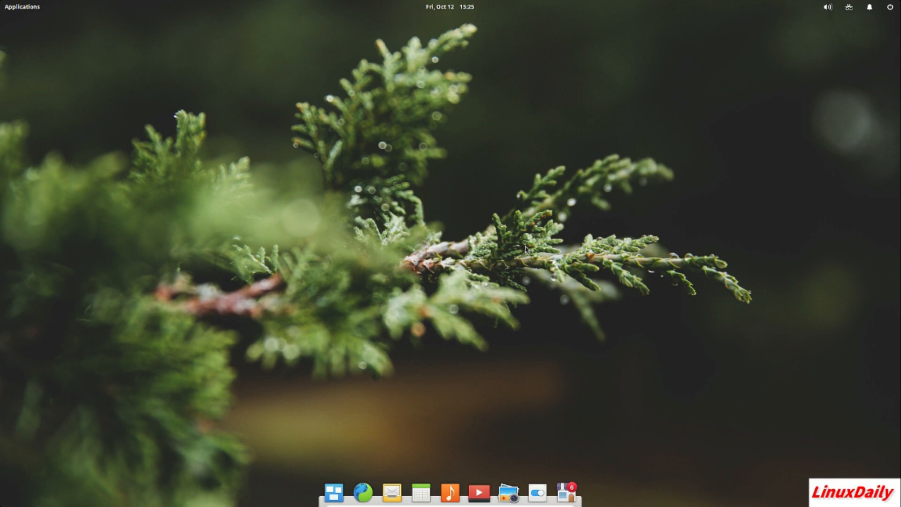
{"action": "mouse_move", "coordinate": [348, 244]}
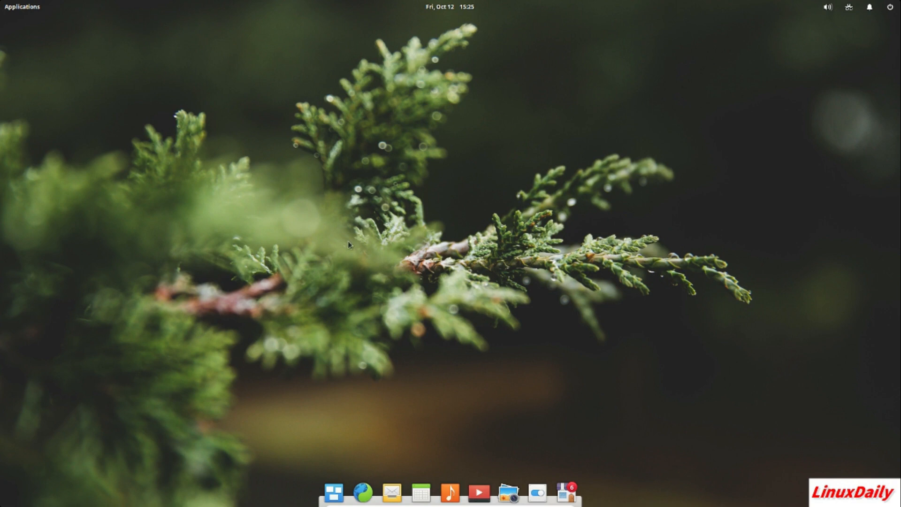
{"action": "mouse_move", "coordinate": [513, 281]}
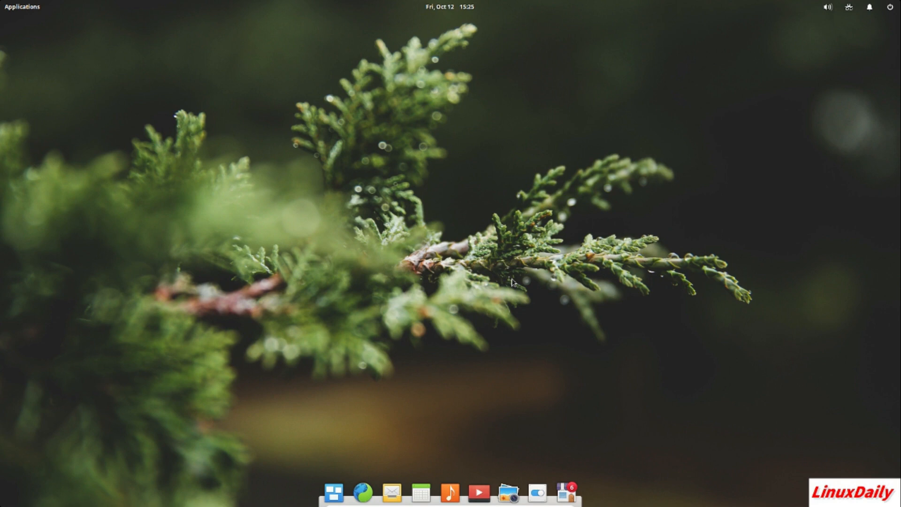
{"action": "mouse_move", "coordinate": [553, 281]}
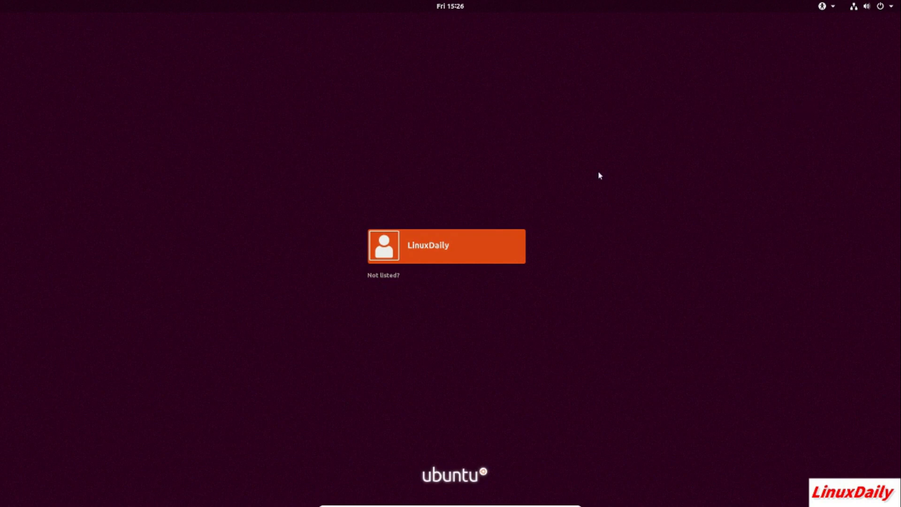
- Select the LinuxDaily user tile to log in
{"action": "left_click", "coordinate": [445, 245]}
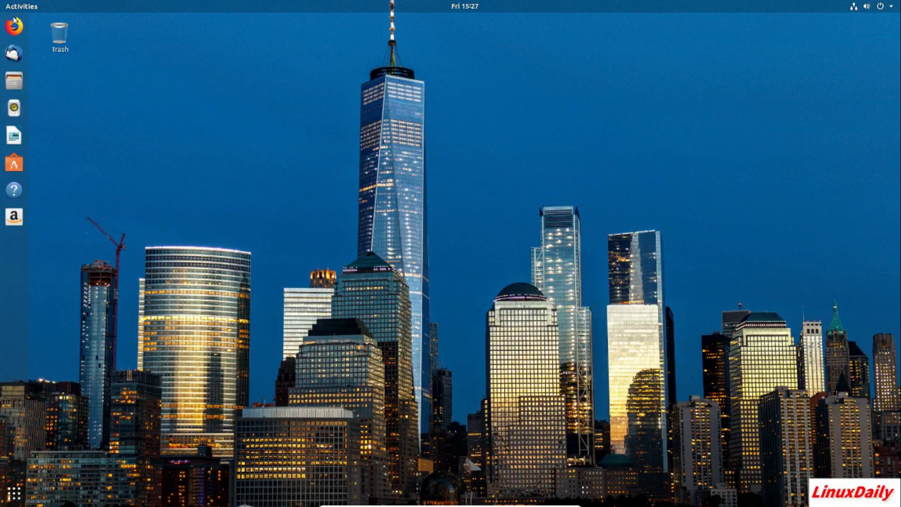
- Launch Firefox from the dock to reach its Welcome page
{"action": "left_click", "coordinate": [12, 28]}
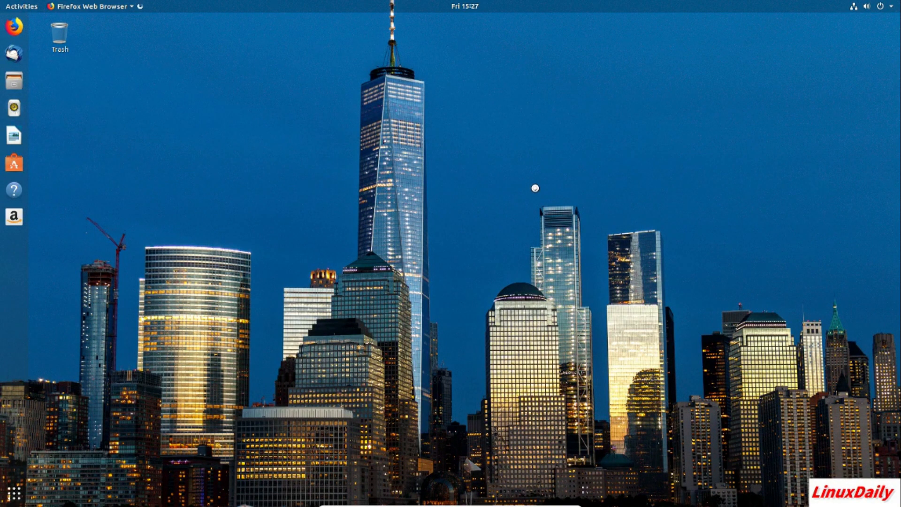
{"action": "mouse_move", "coordinate": [522, 159]}
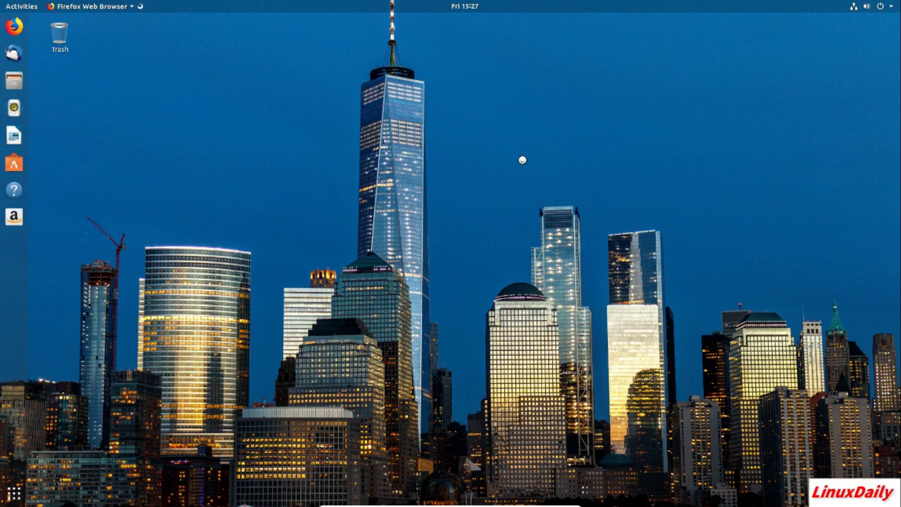
{"action": "mouse_move", "coordinate": [531, 156]}
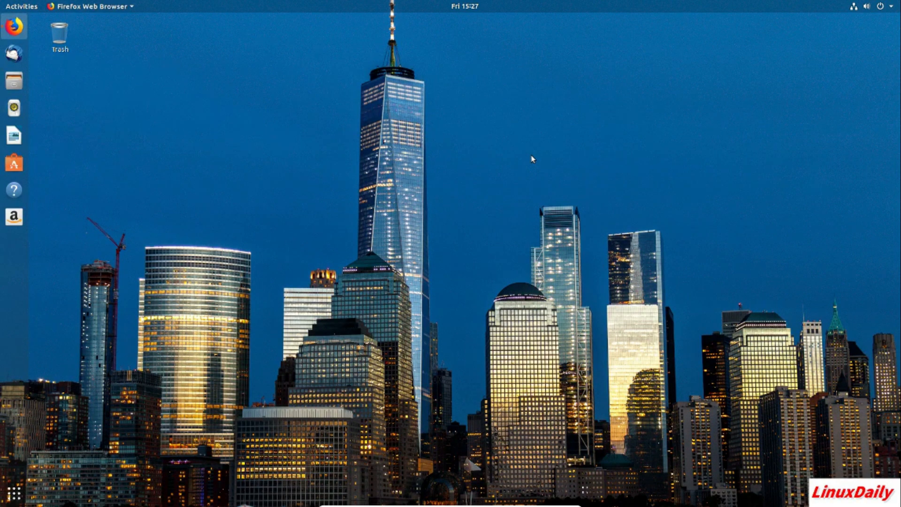
{"action": "left_click", "coordinate": [14, 26]}
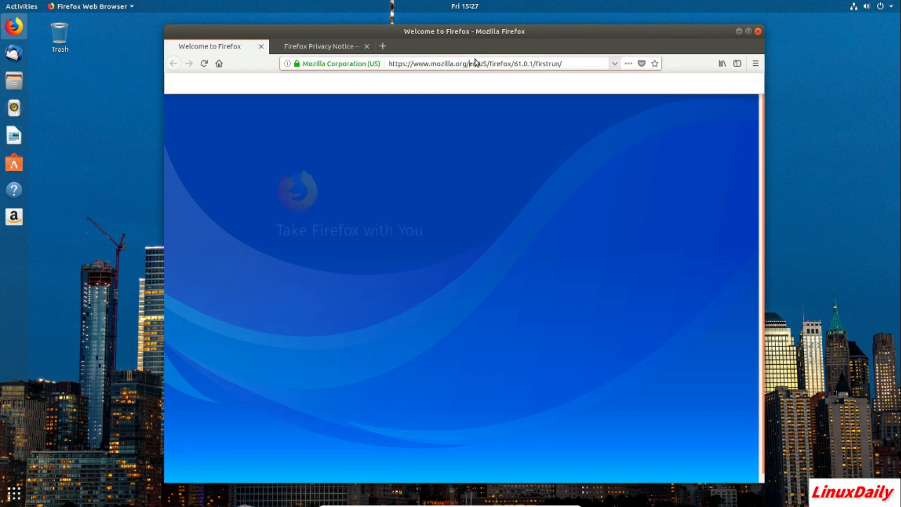
- Search 'ubuntu telemetry' and open the BleepingComputer telemetry article
{"action": "type", "text": "ubuntu telemt"}
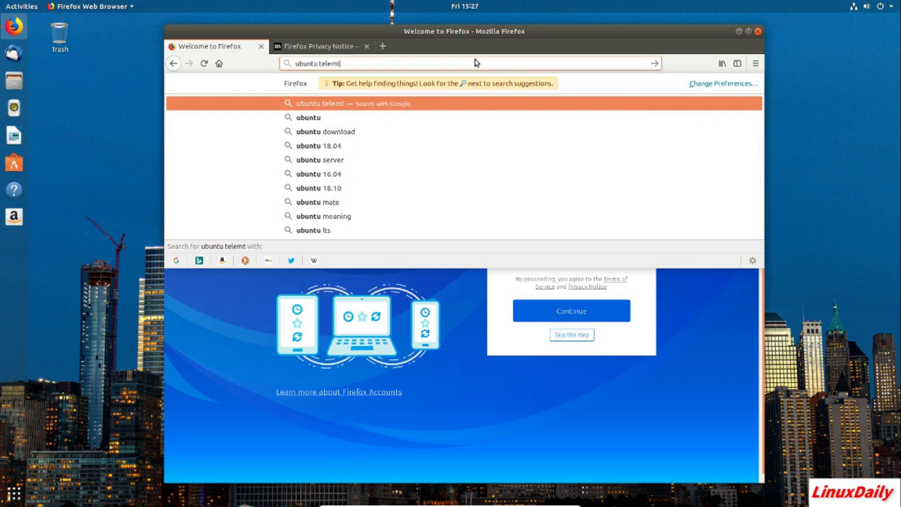
{"action": "key", "text": "Return"}
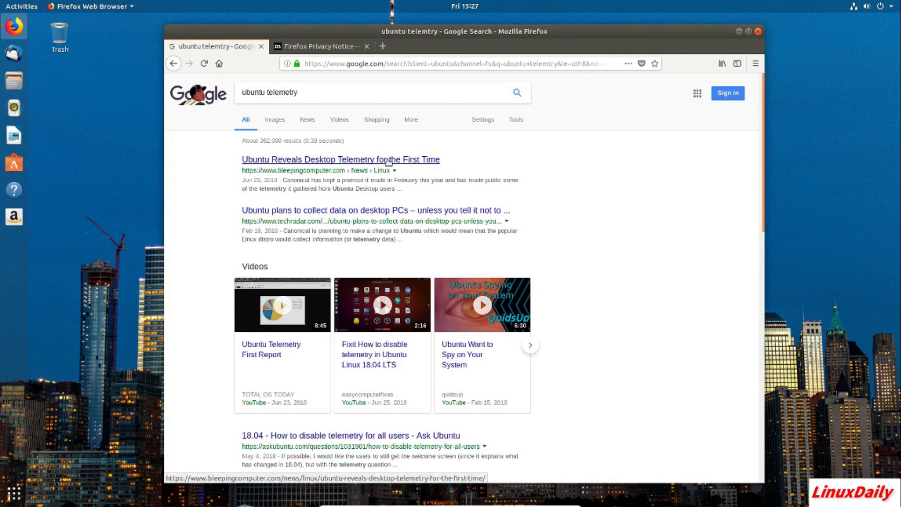
{"action": "left_click", "coordinate": [340, 159]}
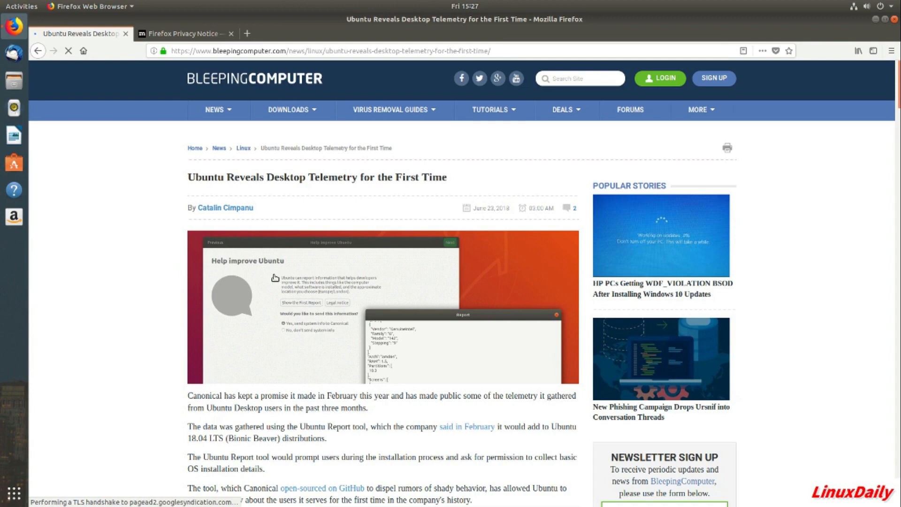
- Scroll through the telemetry article to the RAM chart and world map of users
{"action": "scroll", "scroll_direction": "down", "scroll_amount": 3}
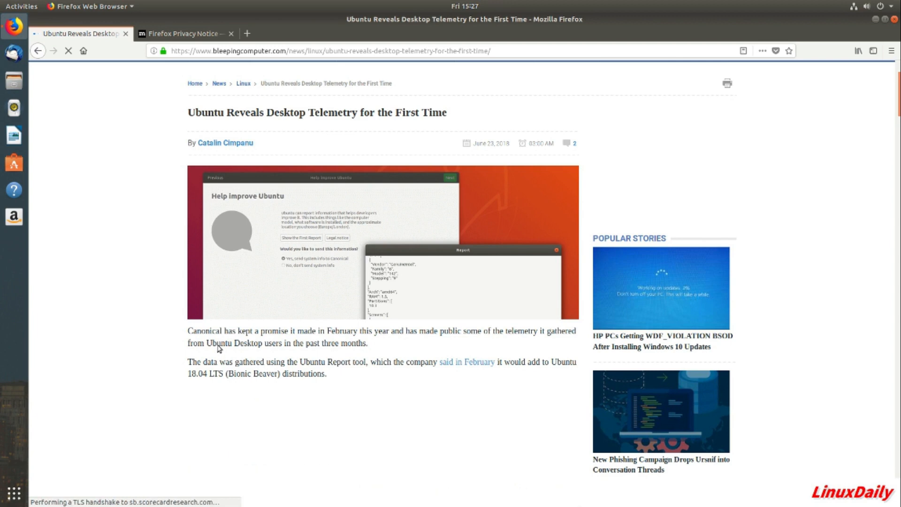
{"action": "mouse_move", "coordinate": [404, 356]}
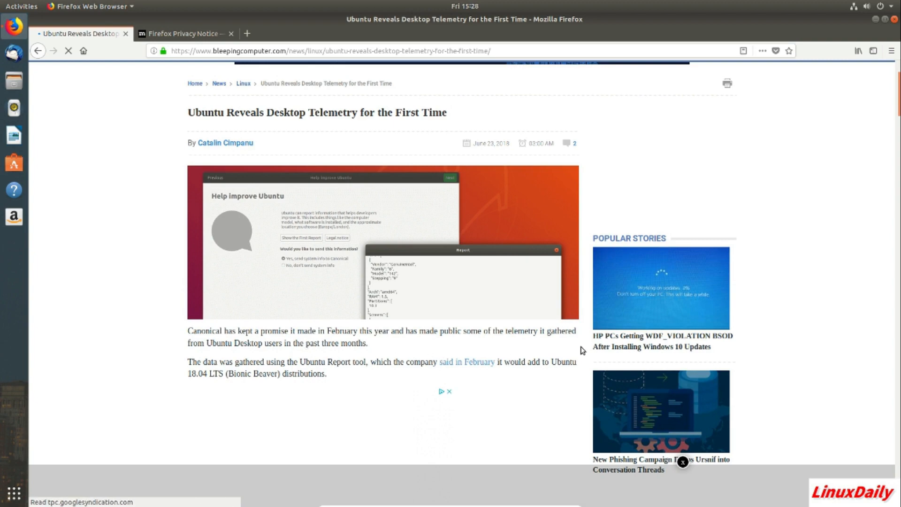
{"action": "scroll", "scroll_direction": "down", "scroll_amount": 3}
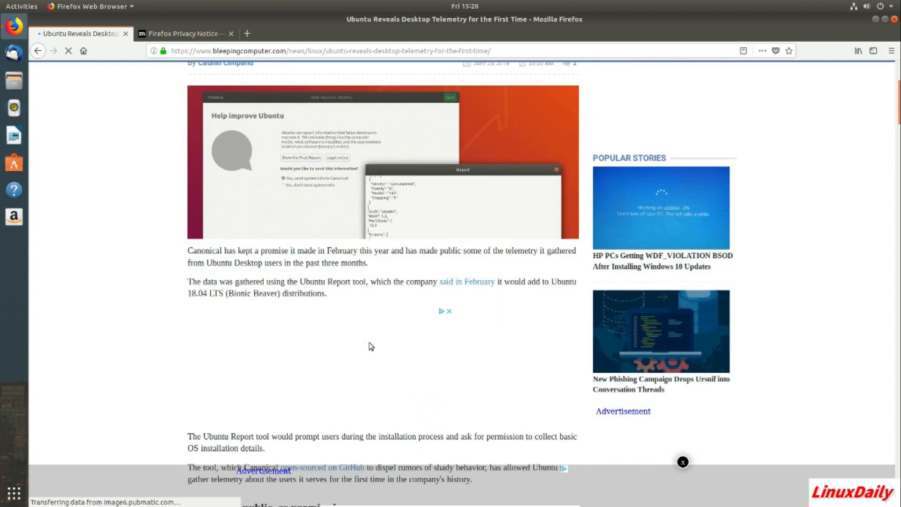
{"action": "scroll", "scroll_direction": "down", "scroll_amount": 3}
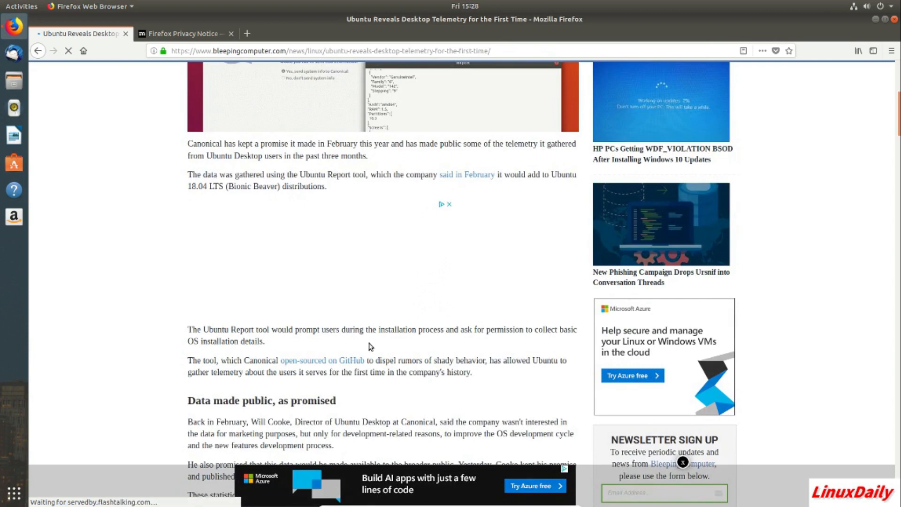
{"action": "mouse_move", "coordinate": [440, 231]}
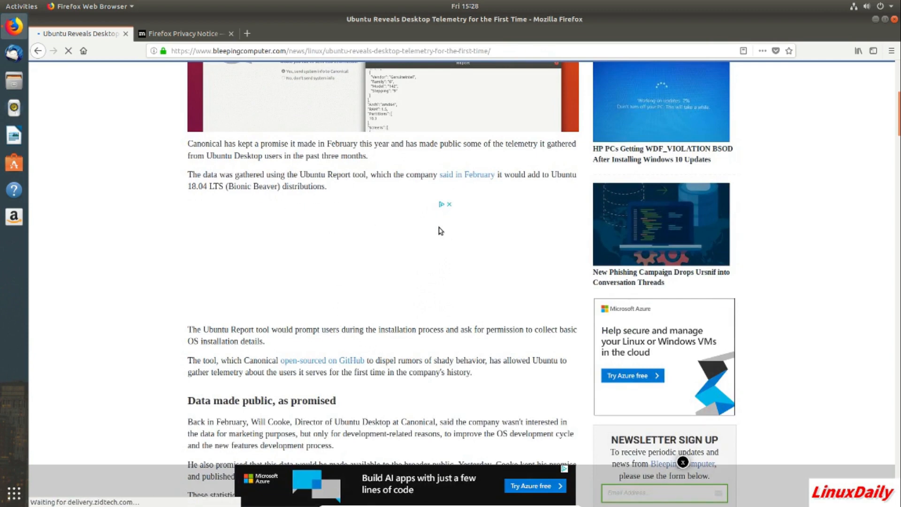
{"action": "scroll", "scroll_direction": "down", "scroll_amount": 3}
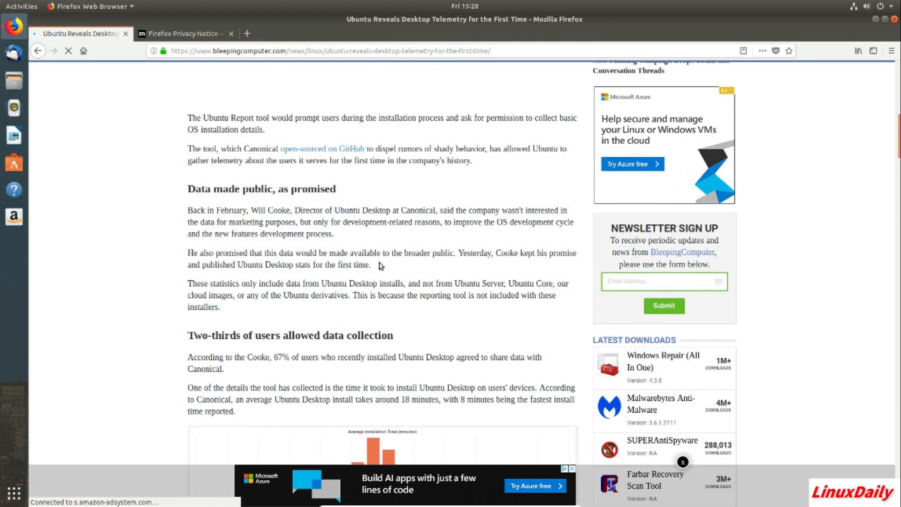
{"action": "scroll", "scroll_direction": "down", "scroll_amount": 3}
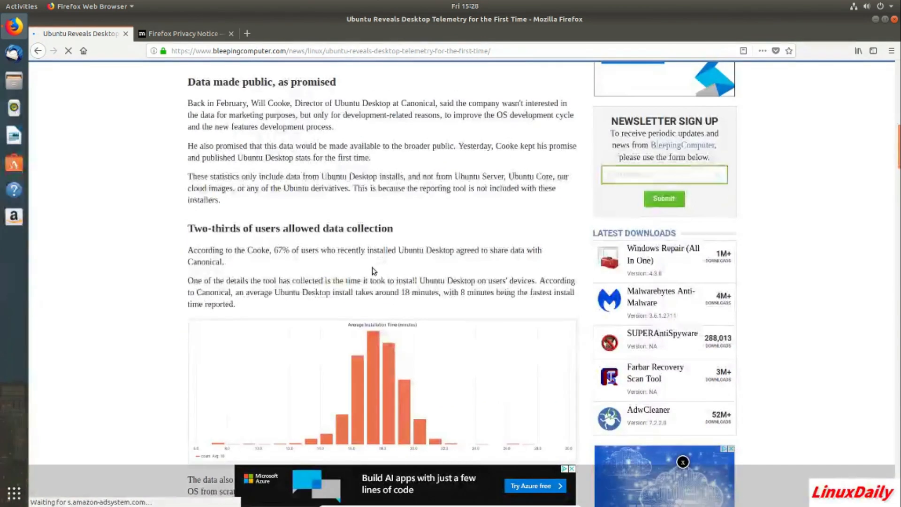
{"action": "scroll", "scroll_direction": "down", "scroll_amount": 3}
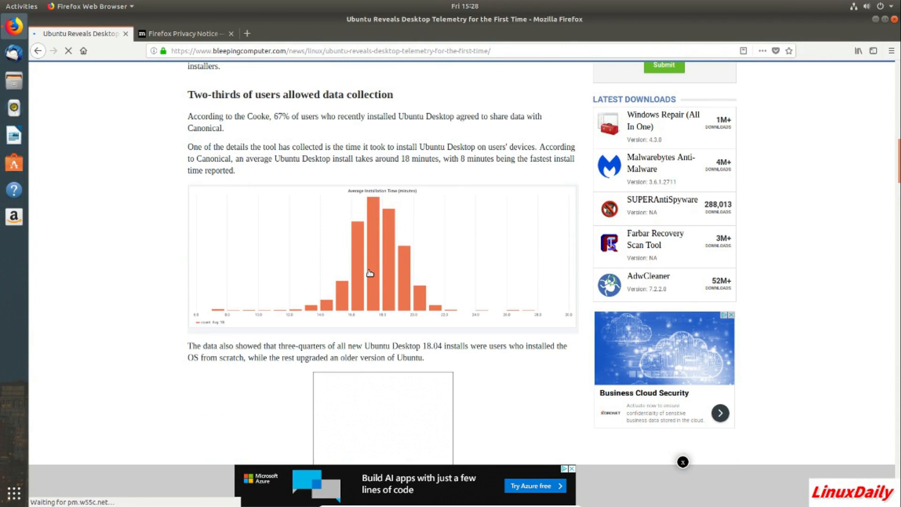
{"action": "scroll", "scroll_direction": "down", "scroll_amount": 3}
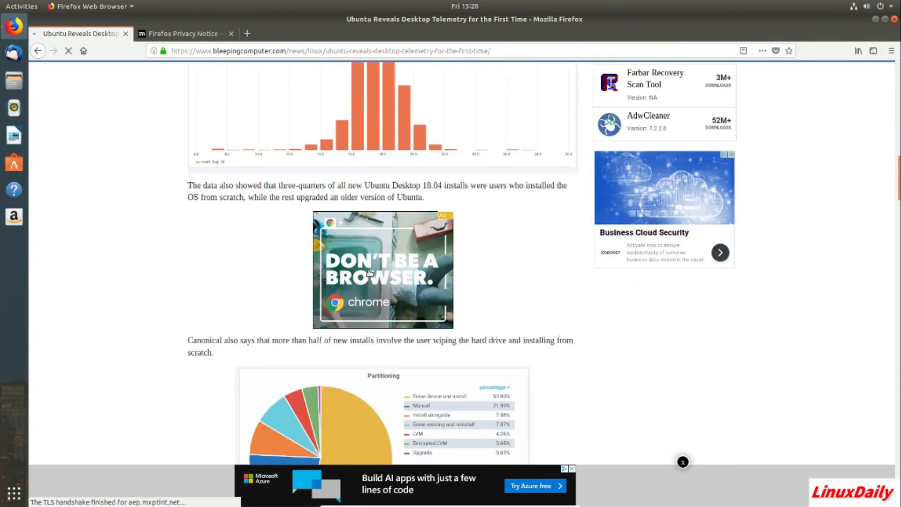
{"action": "scroll", "scroll_direction": "down", "scroll_amount": 3}
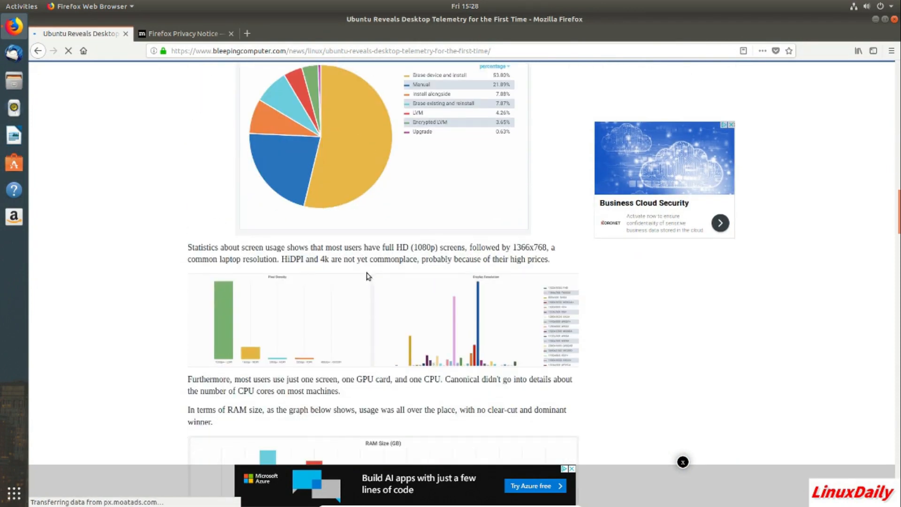
{"action": "scroll", "scroll_direction": "down", "scroll_amount": 3}
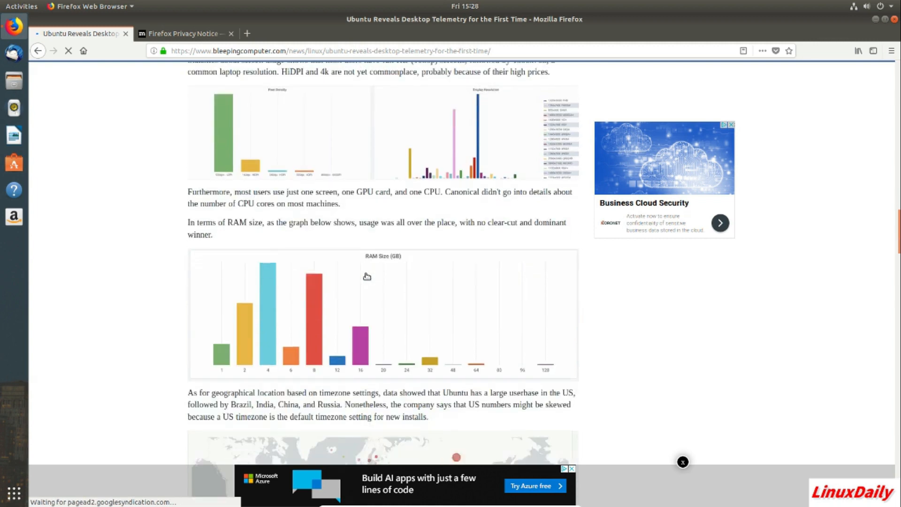
{"action": "scroll", "scroll_direction": "down", "scroll_amount": 3}
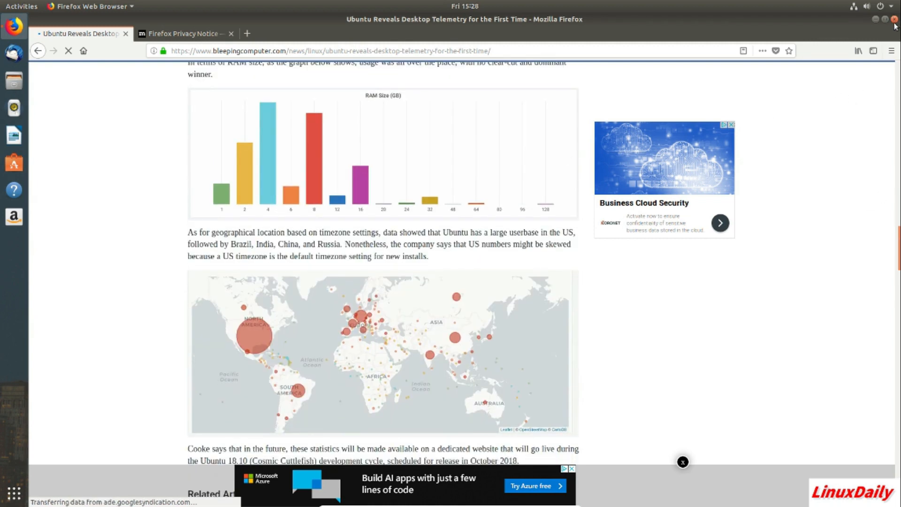
{"action": "mouse_move", "coordinate": [594, 23]}
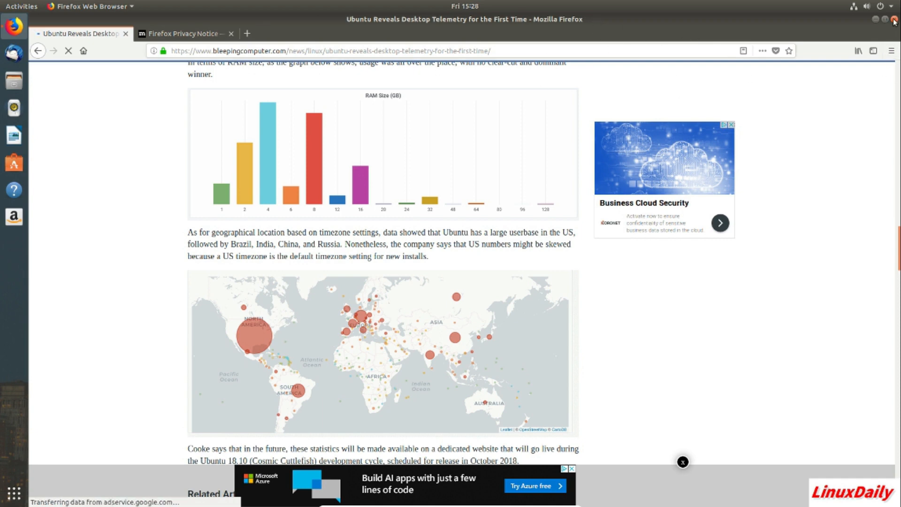
- Close Firefox and confirm closing both tabs
{"action": "left_click", "coordinate": [893, 19]}
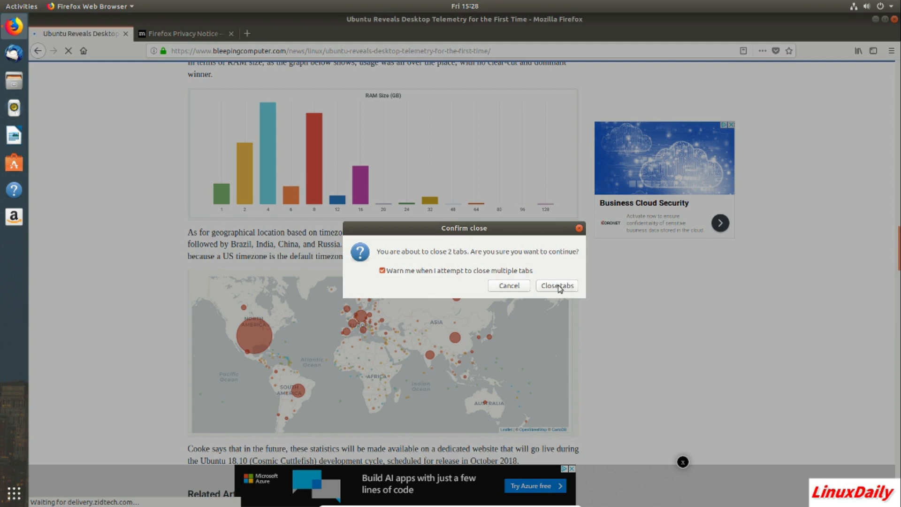
{"action": "left_click", "coordinate": [555, 286]}
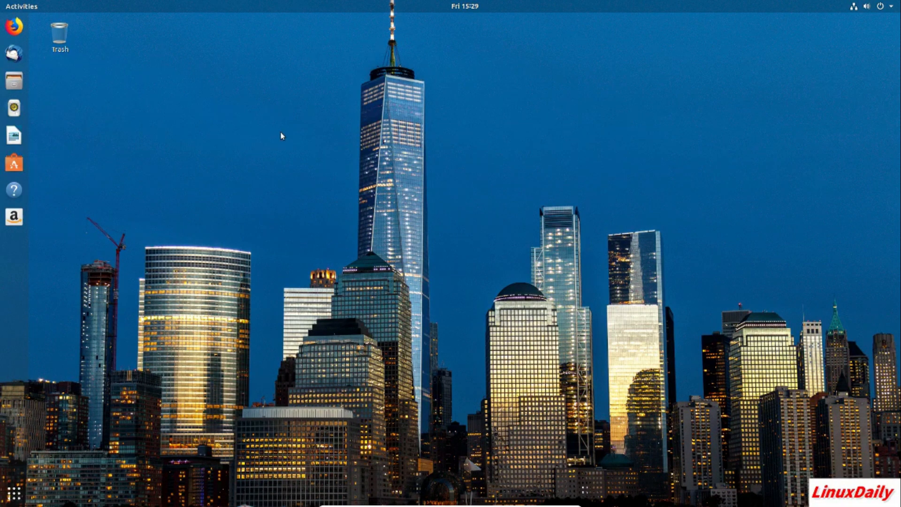
{"action": "mouse_move", "coordinate": [289, 141]}
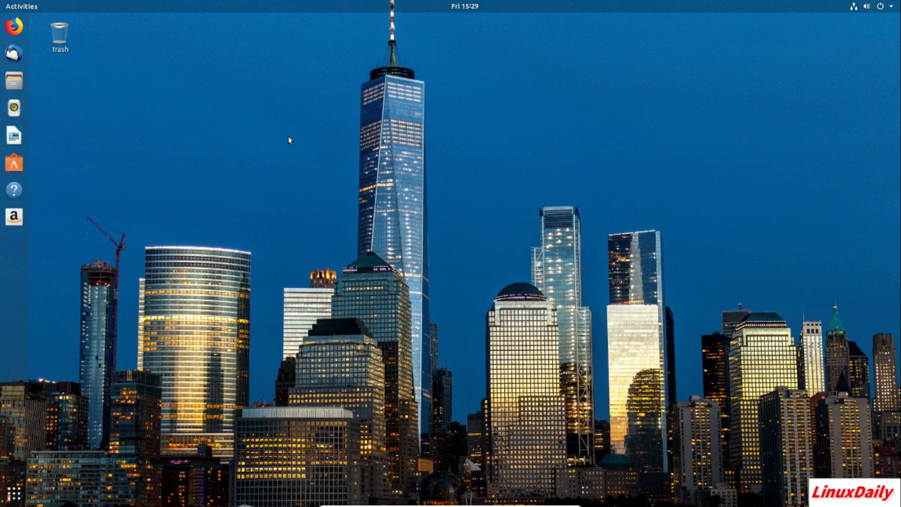
{"action": "mouse_move", "coordinate": [160, 439]}
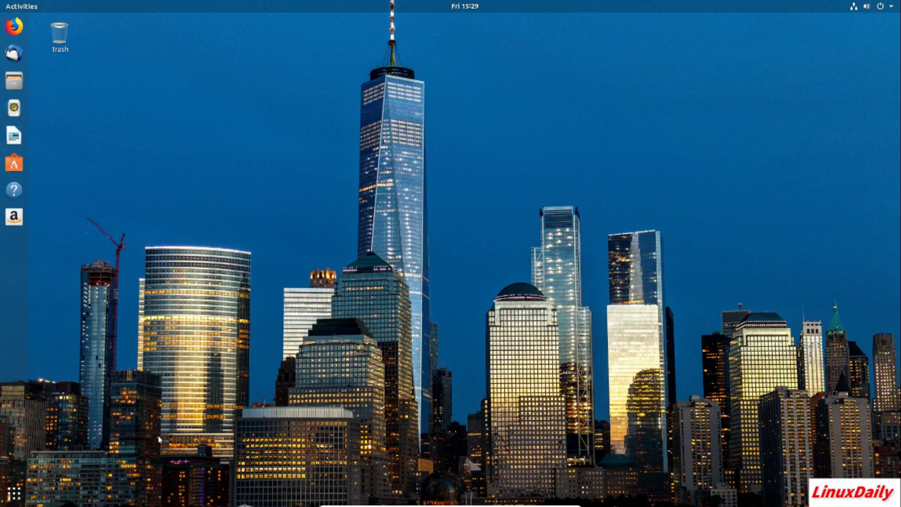
{"action": "mouse_move", "coordinate": [304, 356]}
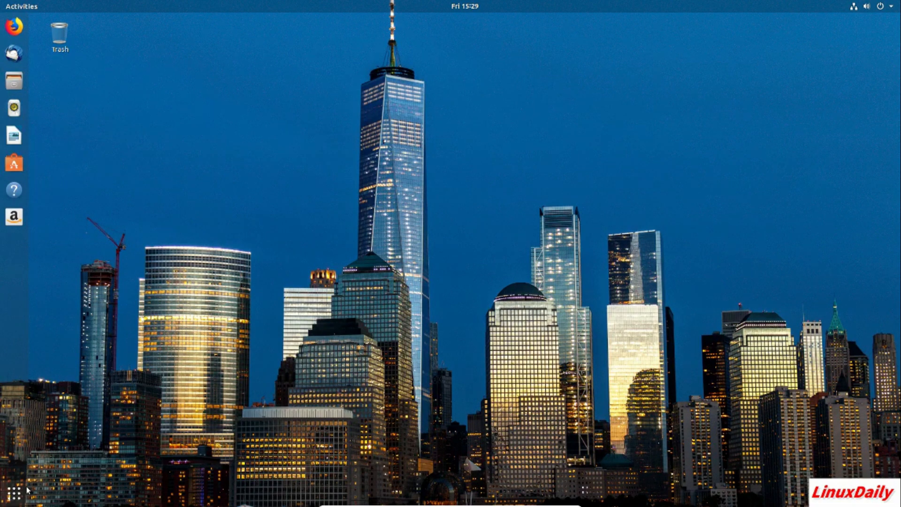
- Open Ubuntu's full applications grid from the dock's Show Applications button
{"action": "left_click", "coordinate": [14, 493]}
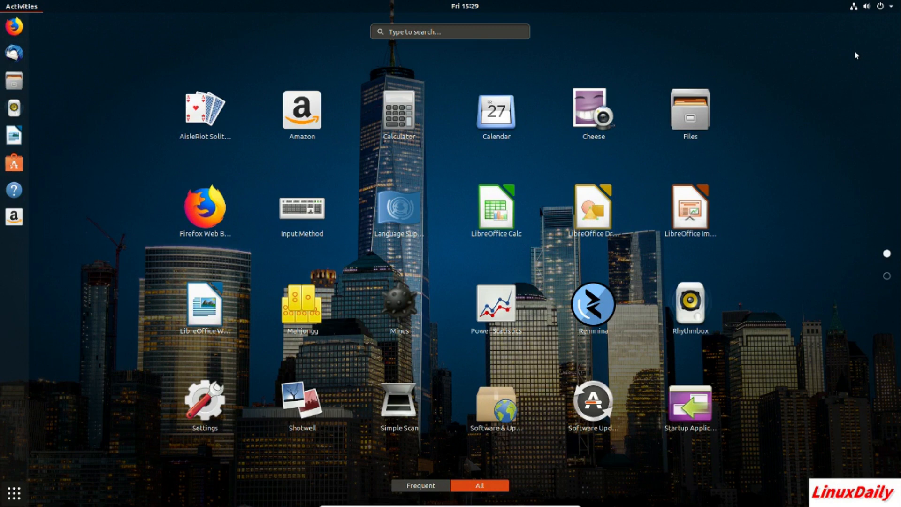
{"action": "mouse_move", "coordinate": [777, 33]}
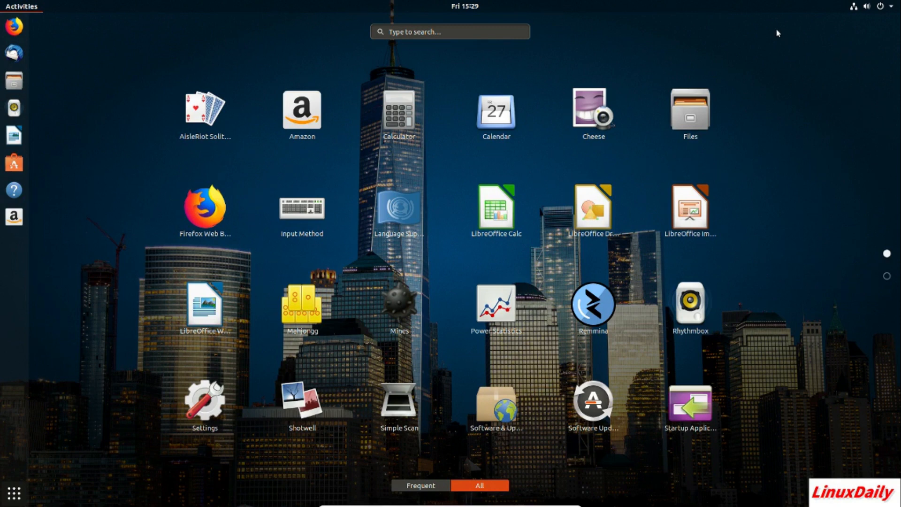
{"action": "mouse_move", "coordinate": [861, 19]}
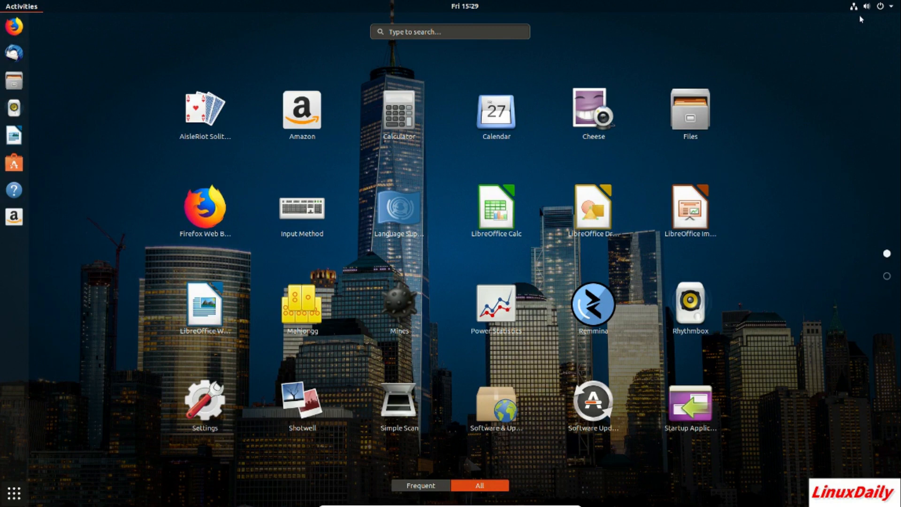